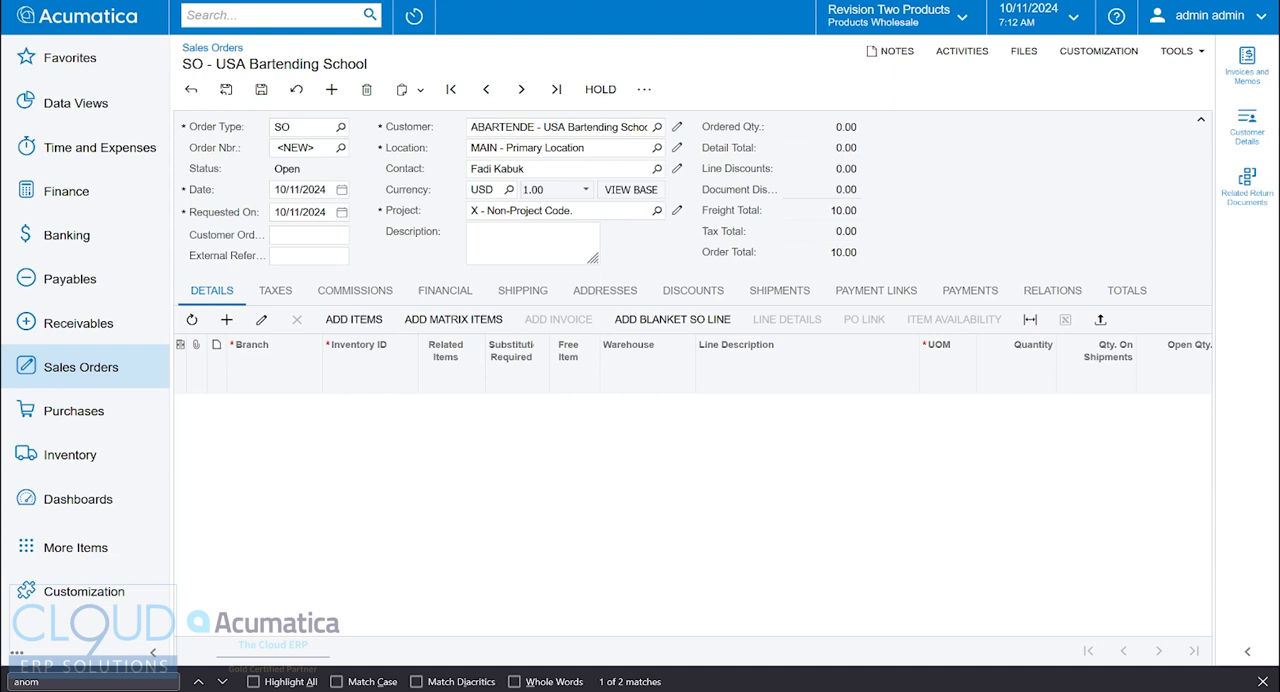
mouse_move(404, 318)
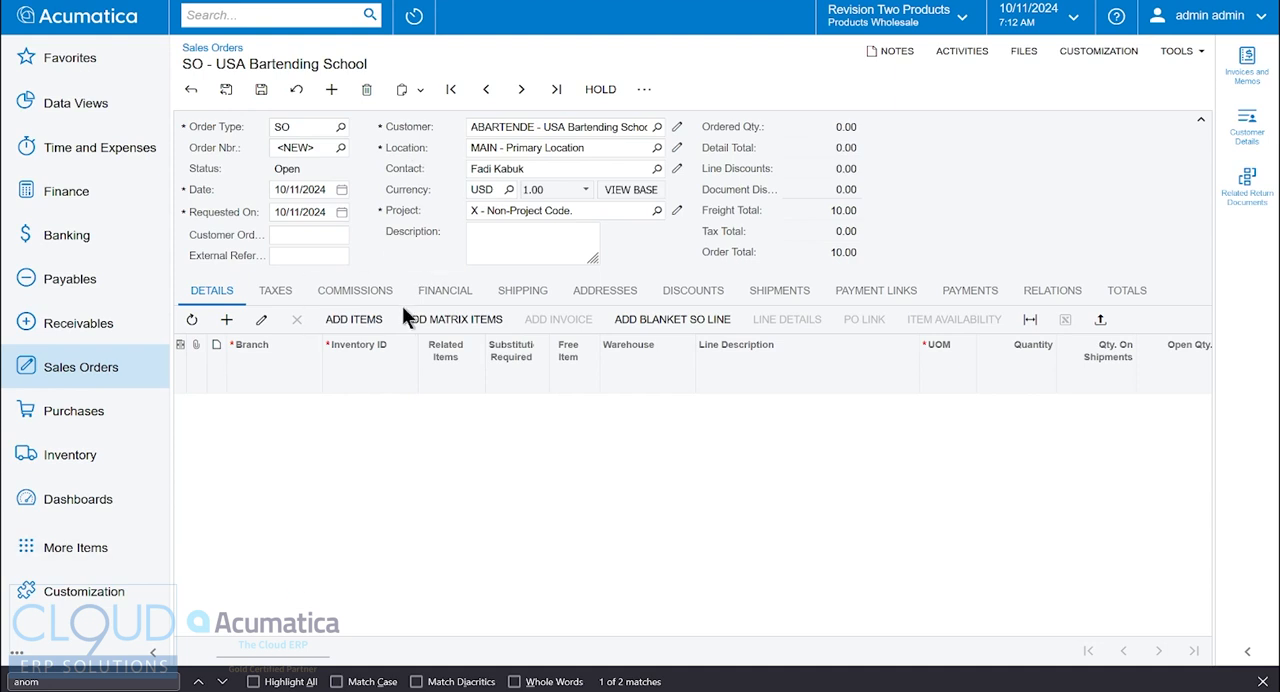
- Start Add Items and clear Show Available Items Only so unstocked items appear
left_click(352, 320)
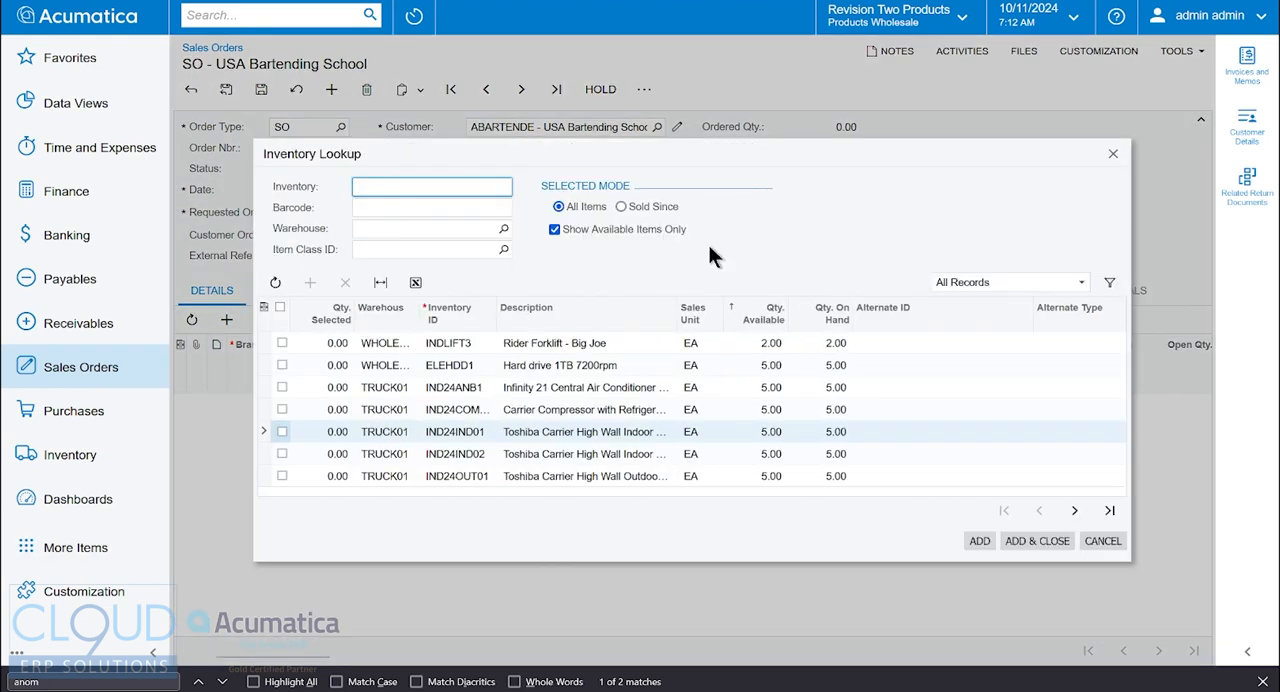
mouse_move(728, 240)
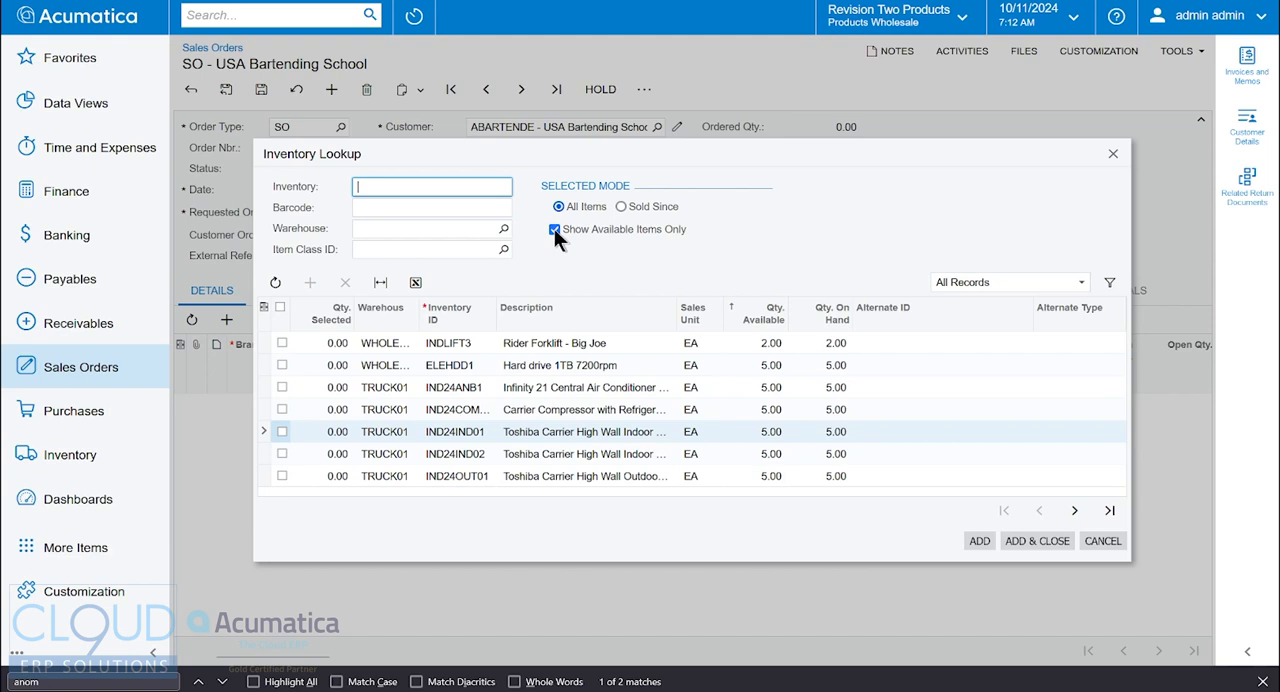
left_click(554, 228)
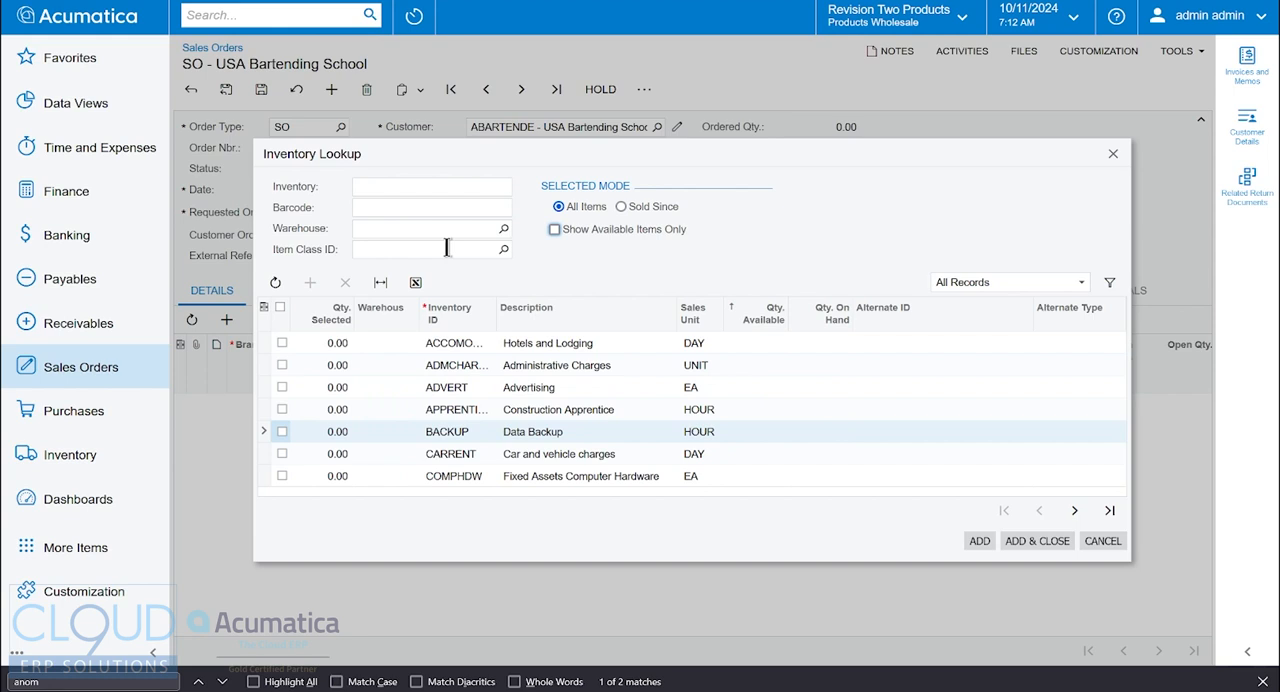
- Filter the lookup to warehouse RETAIL and select 5 units of ELE20ABEAK
left_click(430, 228)
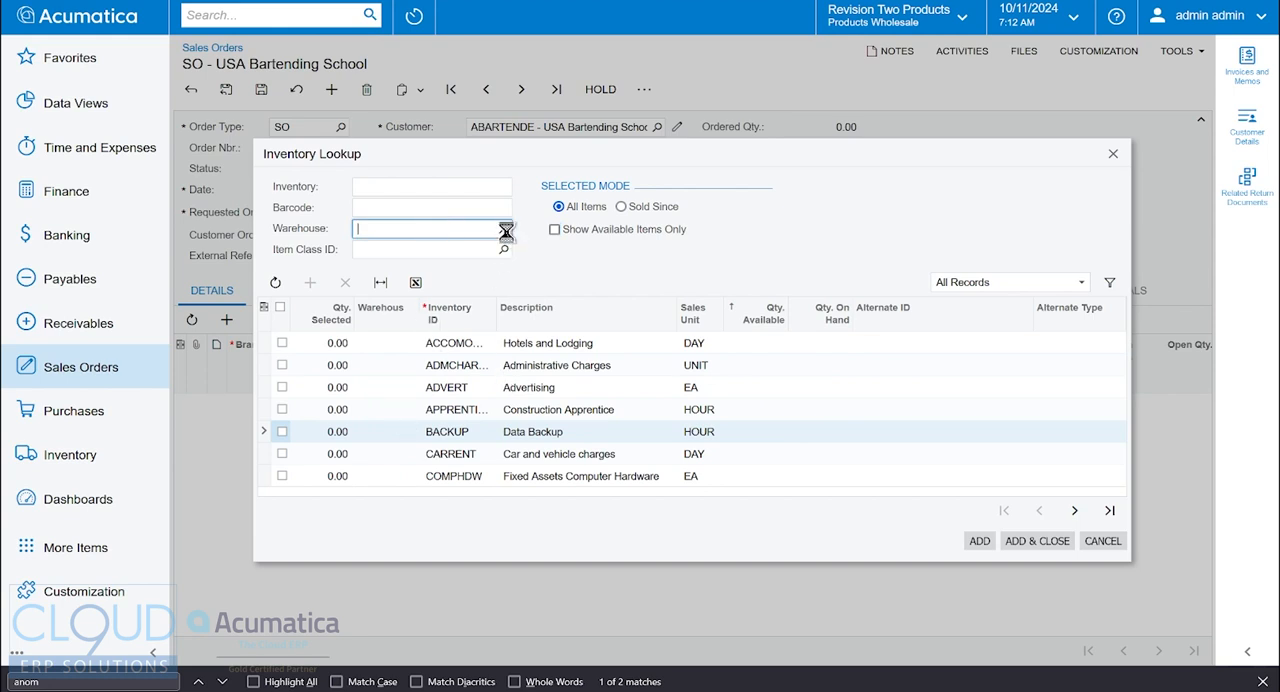
left_click(504, 228)
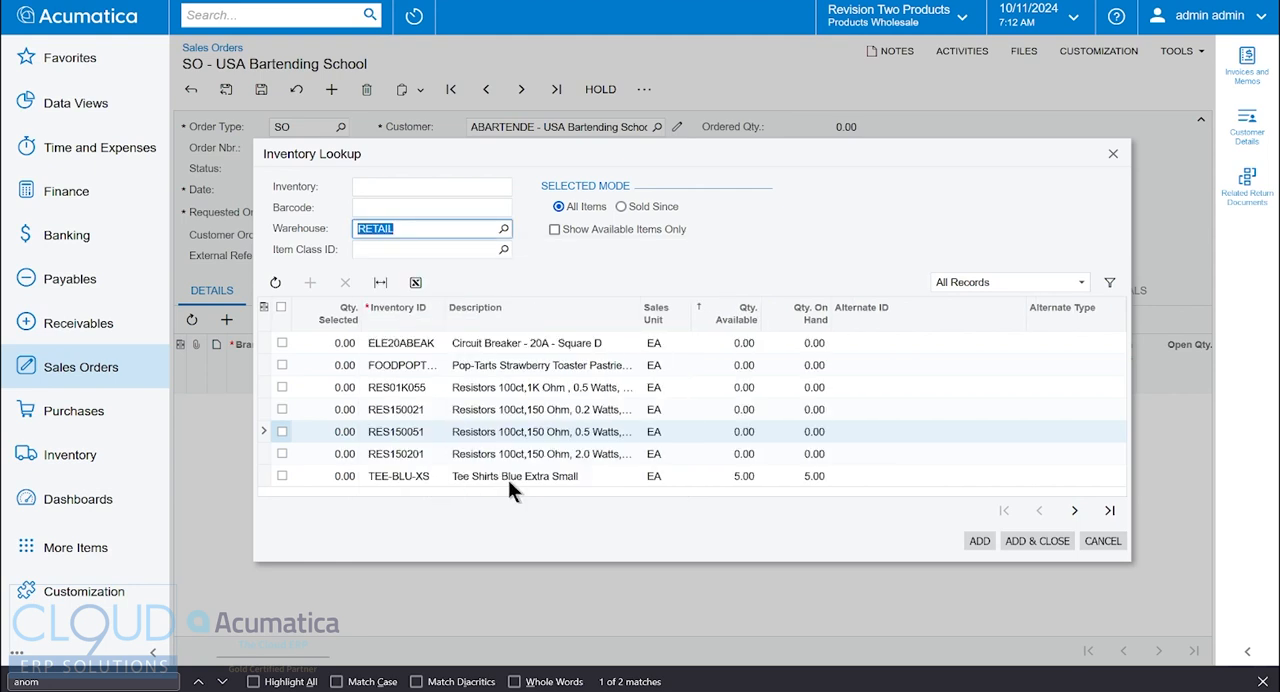
mouse_move(724, 316)
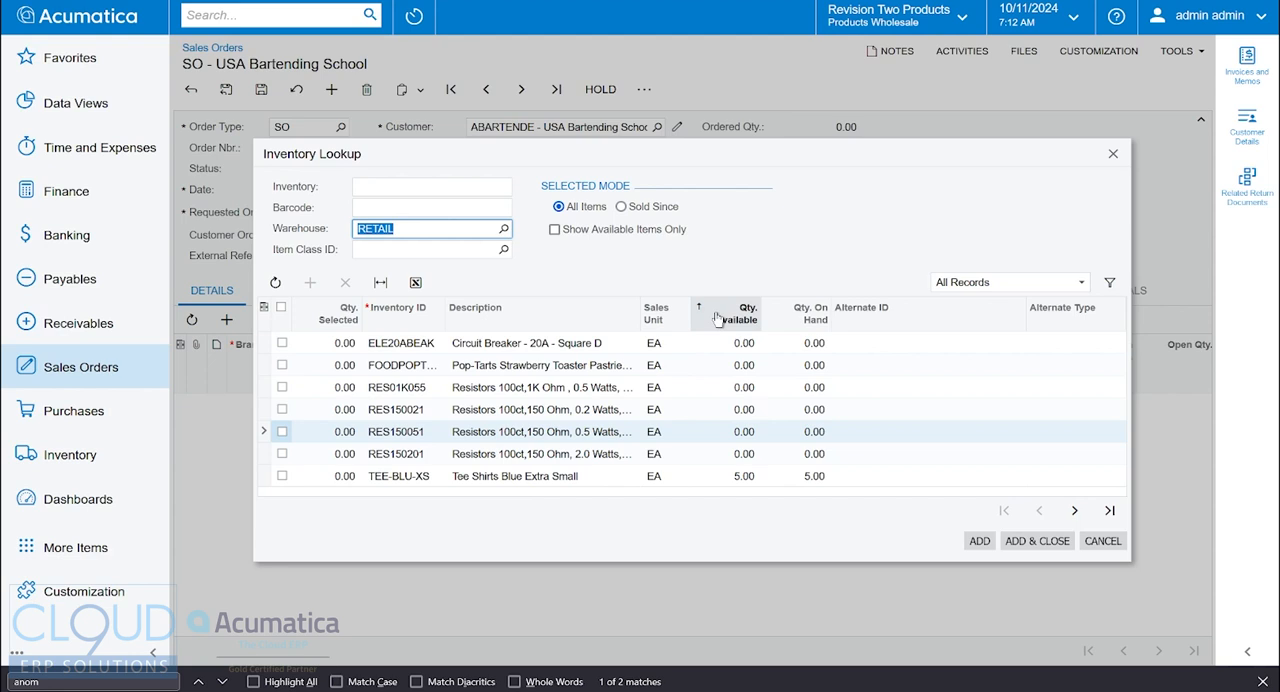
mouse_move(648, 500)
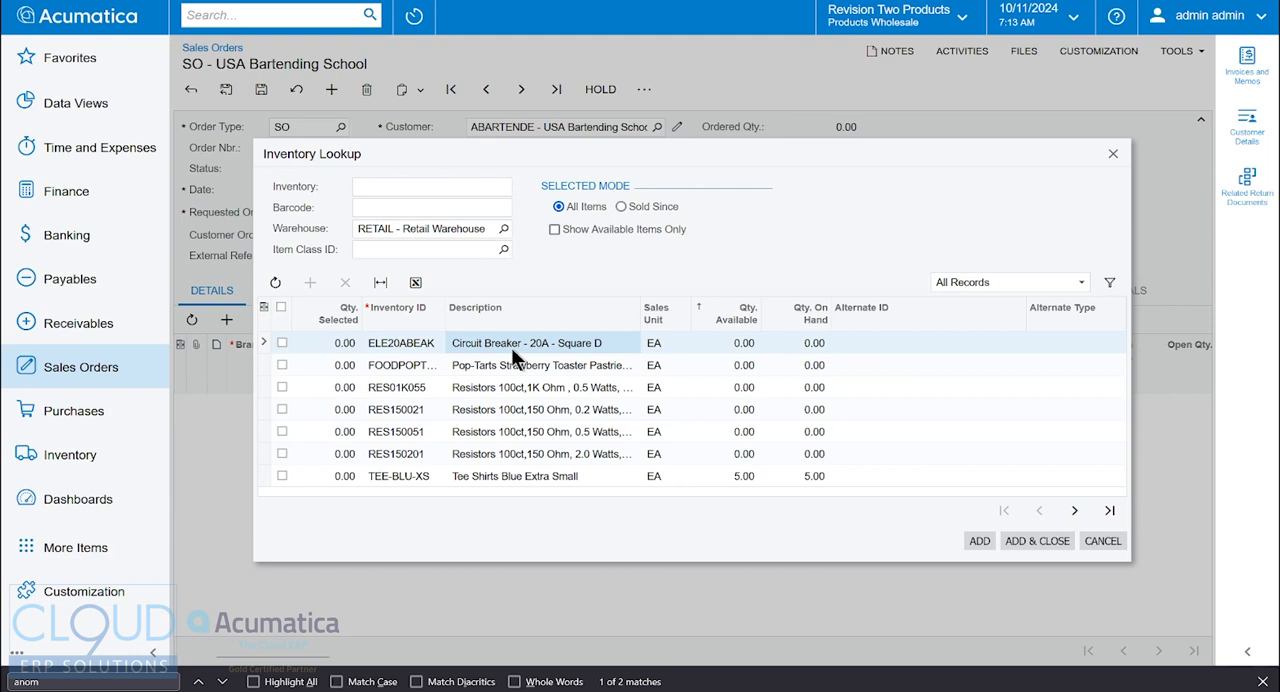
double_click(324, 342)
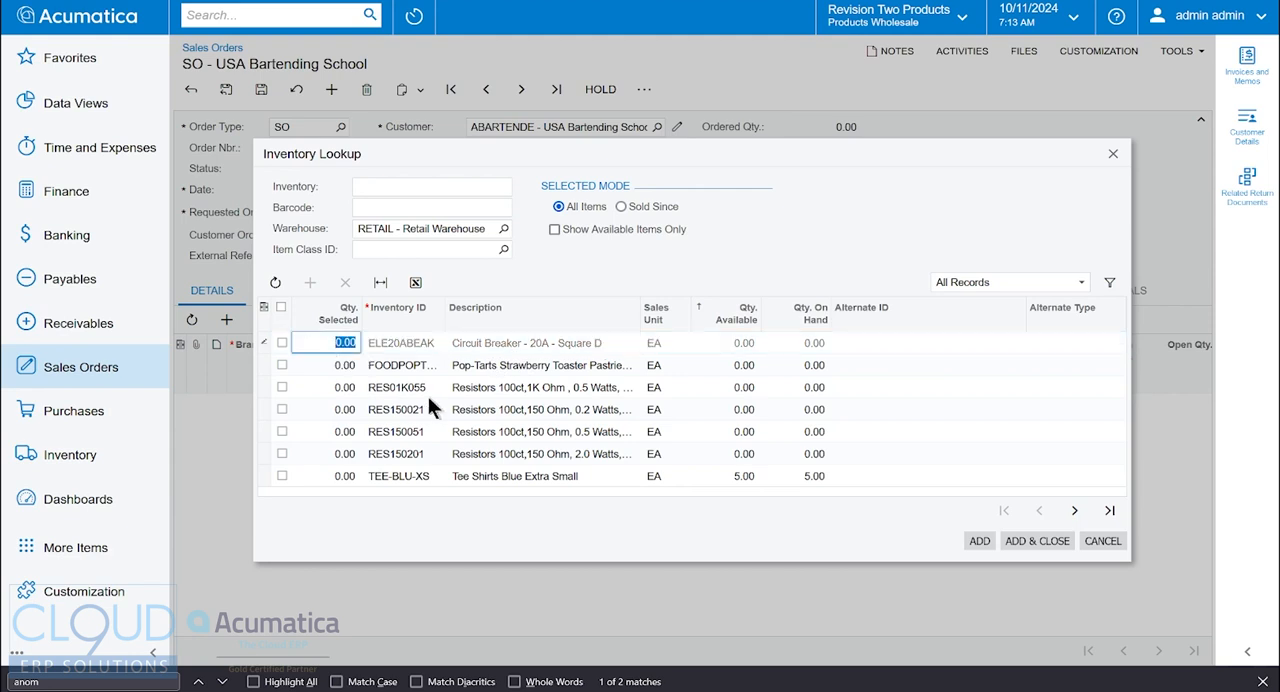
left_click(282, 342)
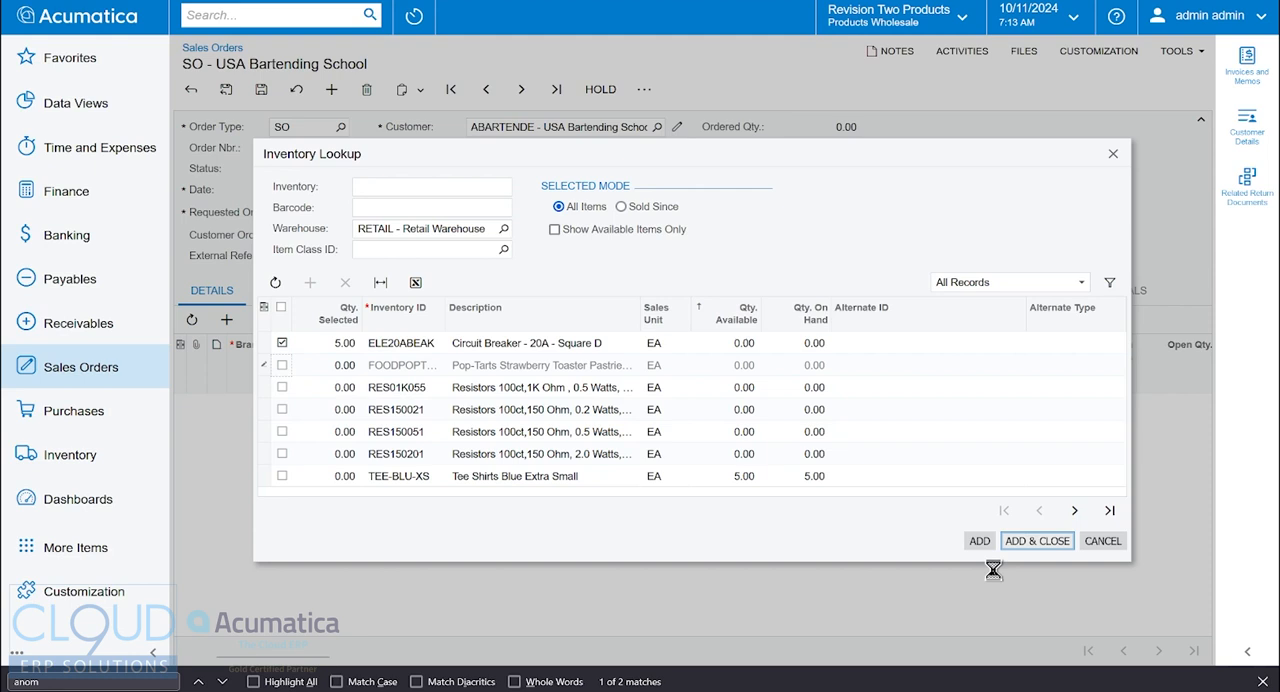
- Add the picked circuit breaker line and save the order as SO 000178
left_click(1036, 540)
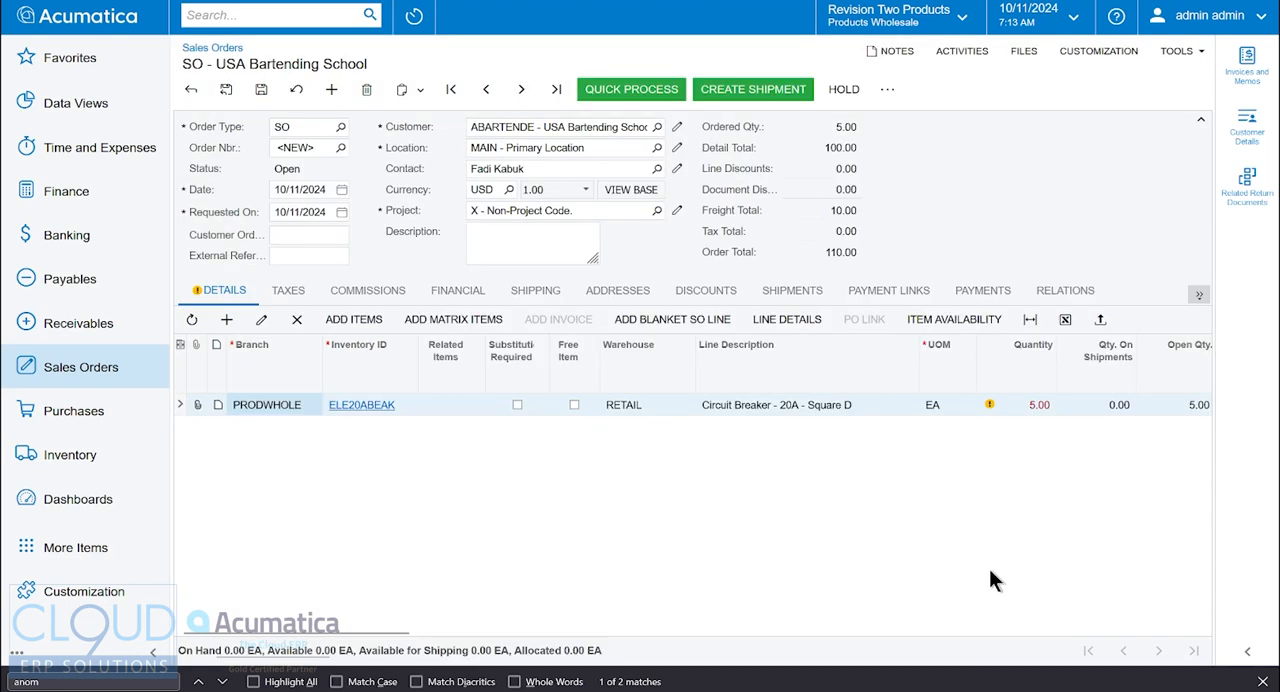
mouse_move(540, 432)
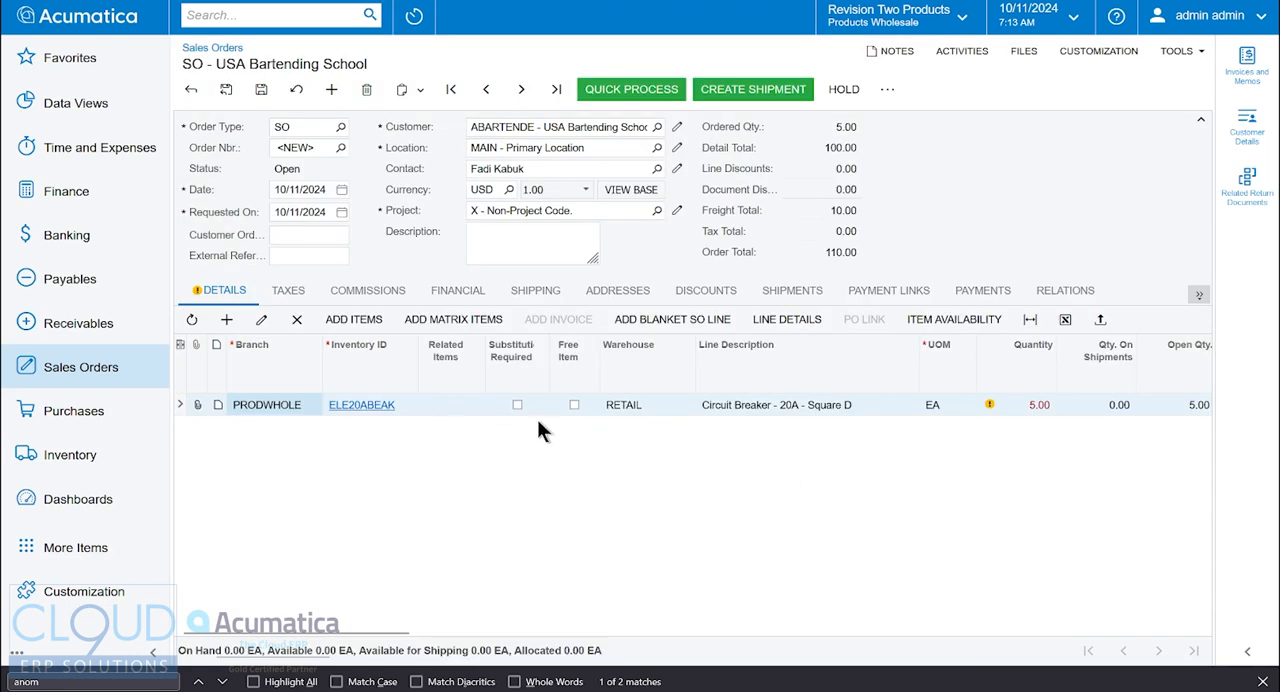
mouse_move(990, 406)
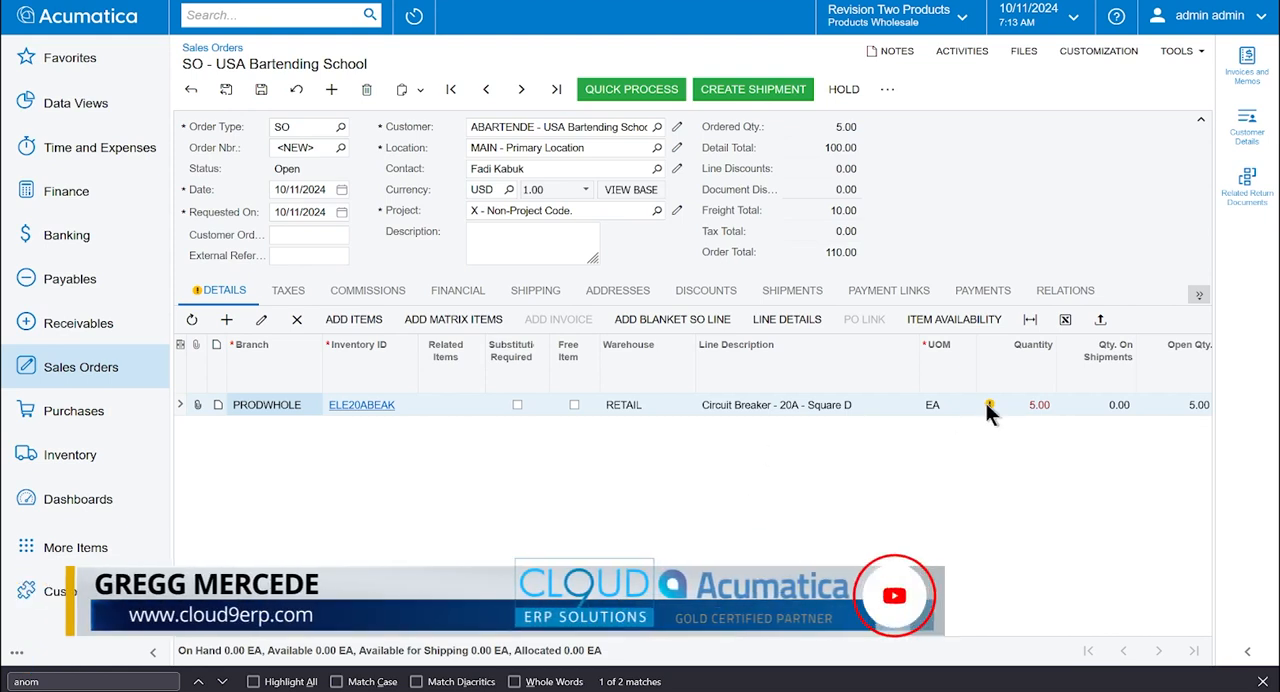
mouse_move(990, 408)
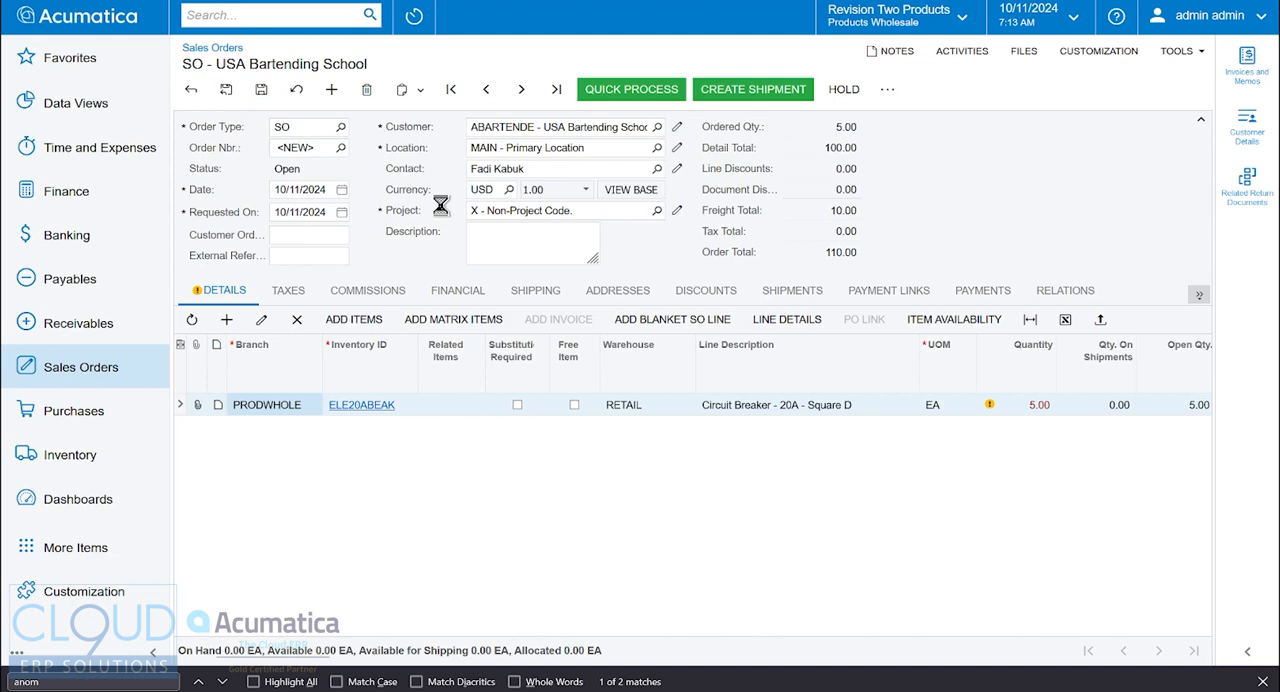
left_click(260, 88)
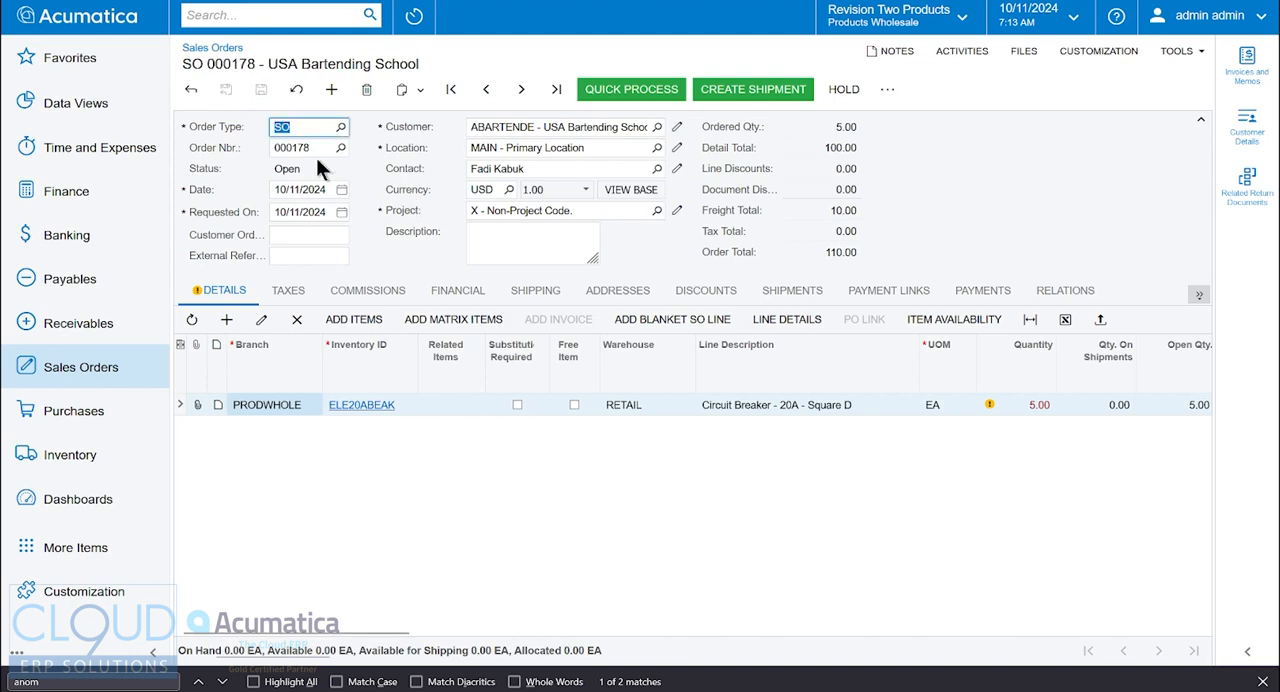
mouse_move(390, 260)
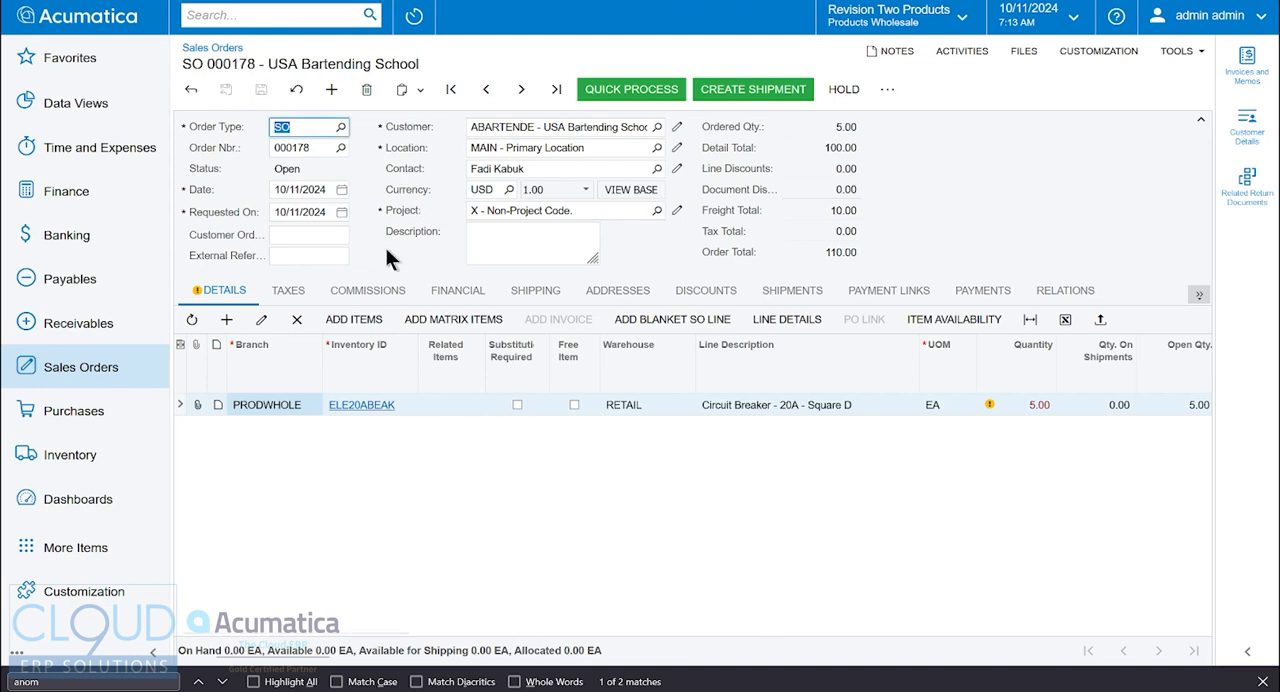
mouse_move(1046, 284)
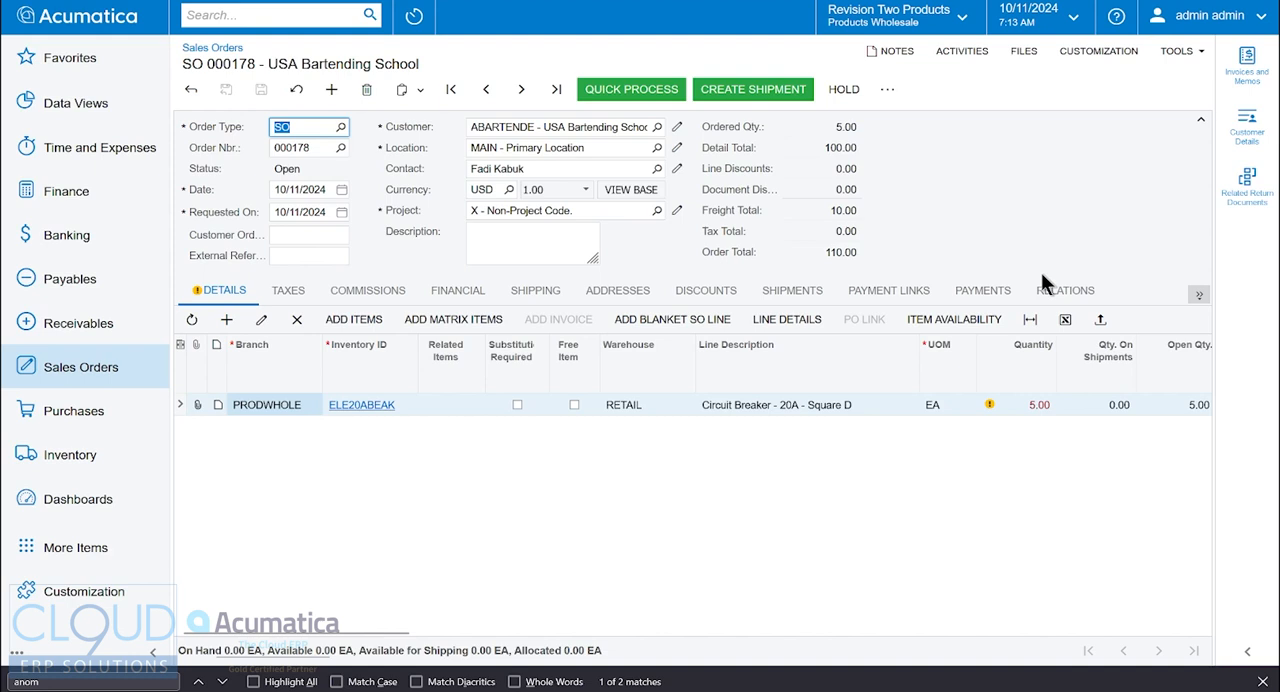
mouse_move(700, 524)
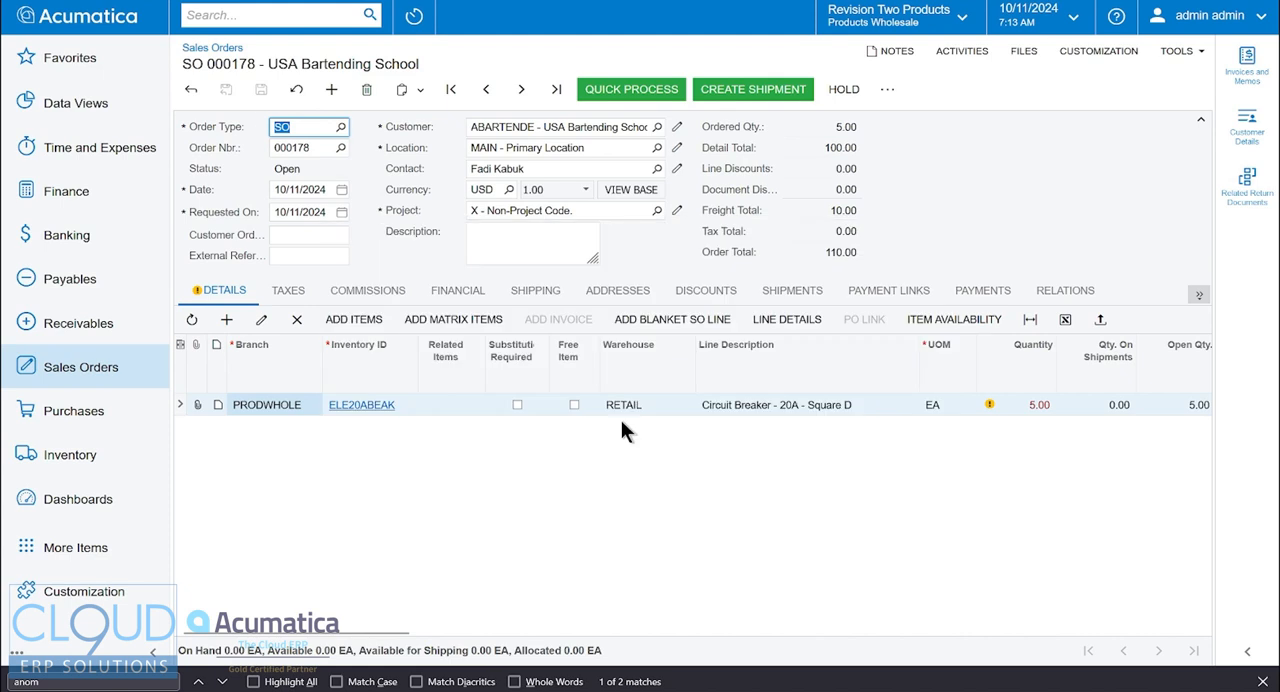
left_click(308, 234)
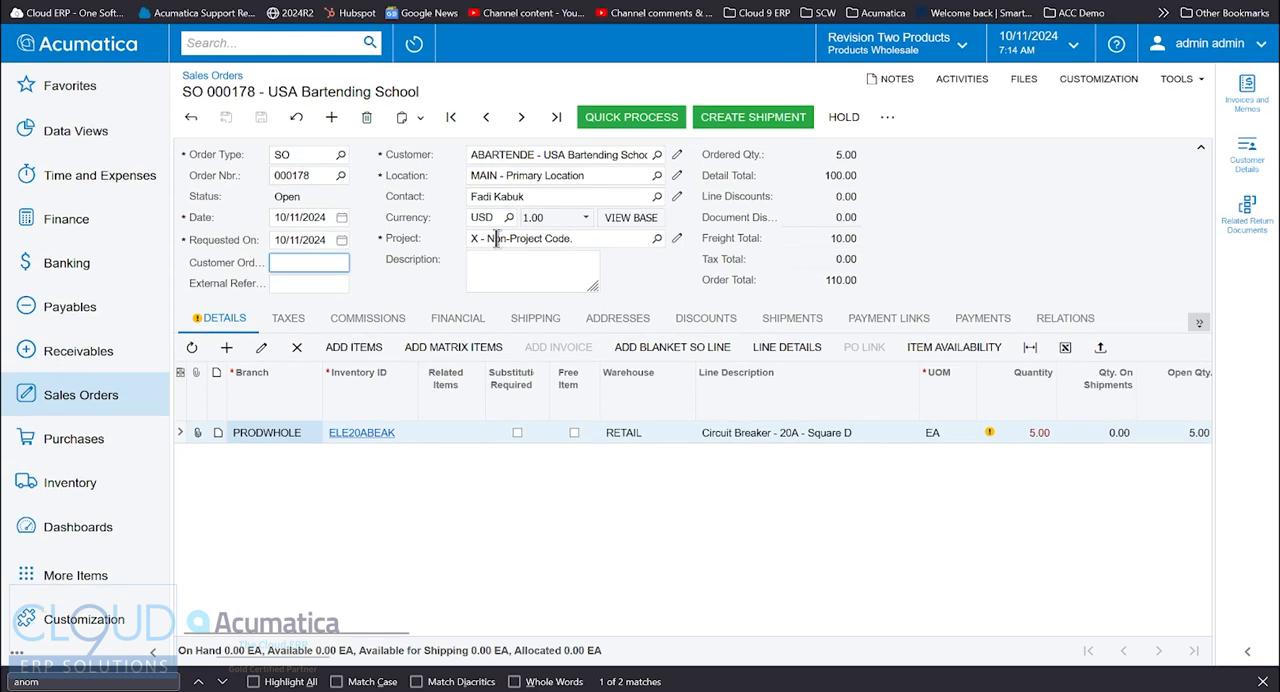
mouse_move(1050, 458)
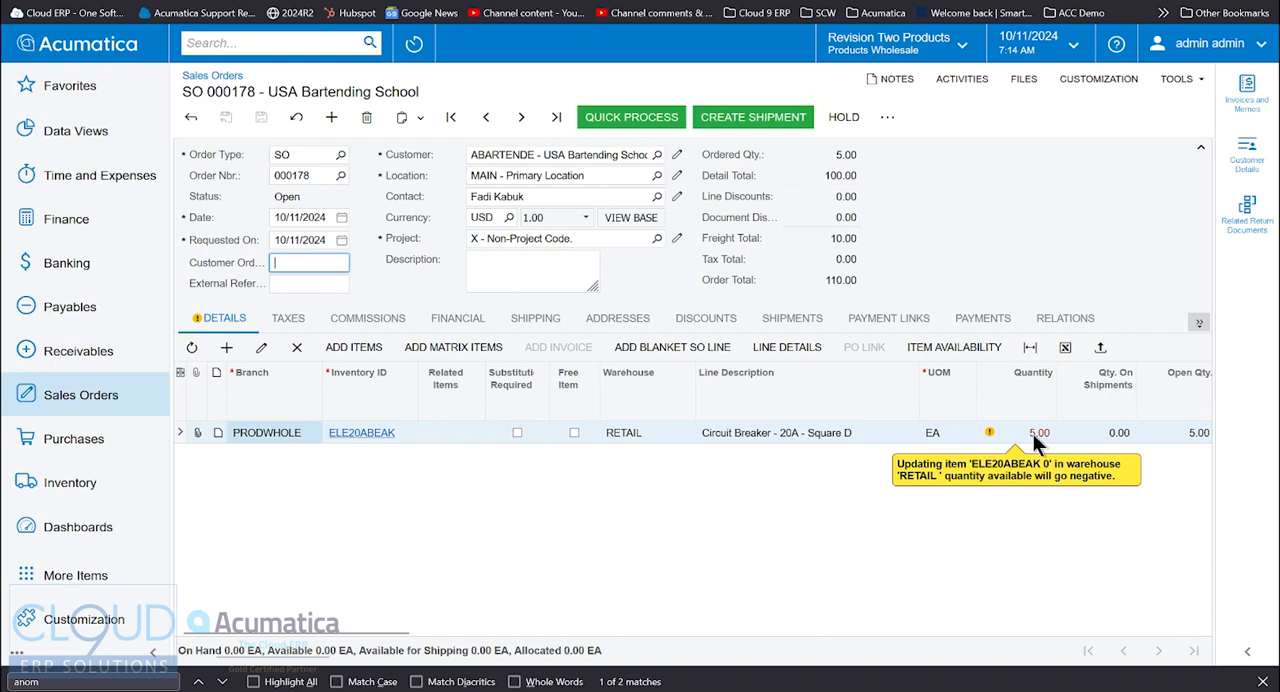
mouse_move(432, 420)
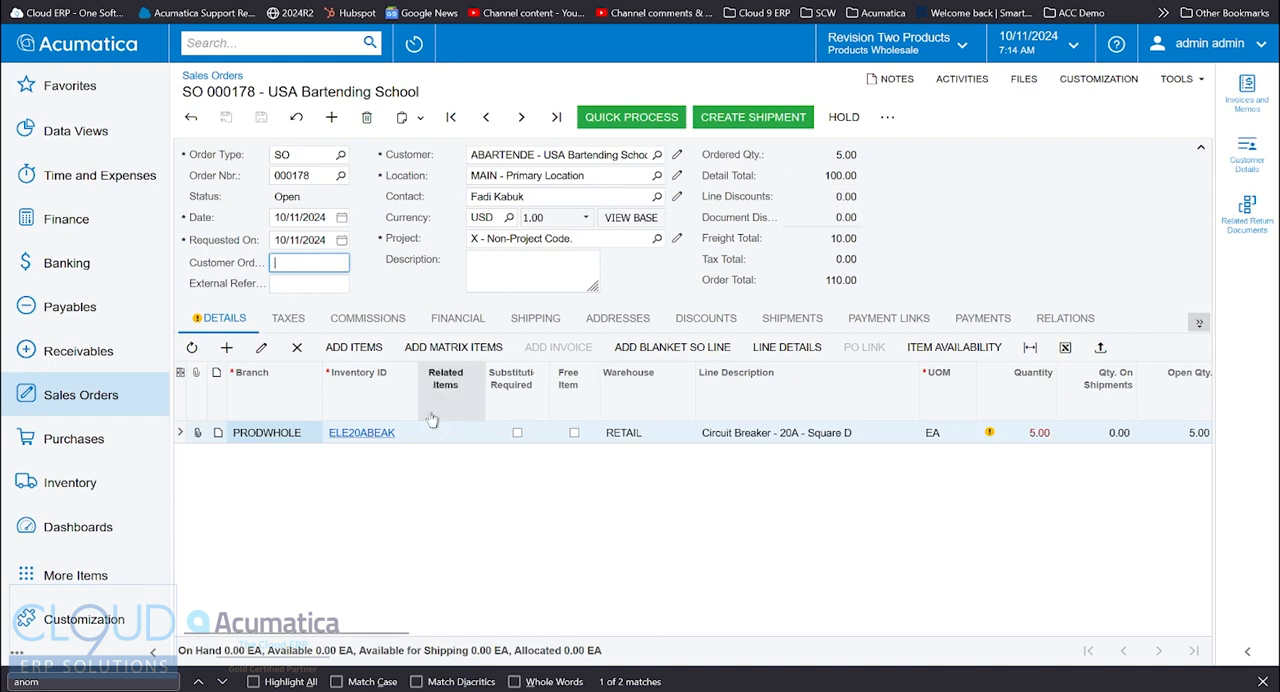
mouse_move(1088, 448)
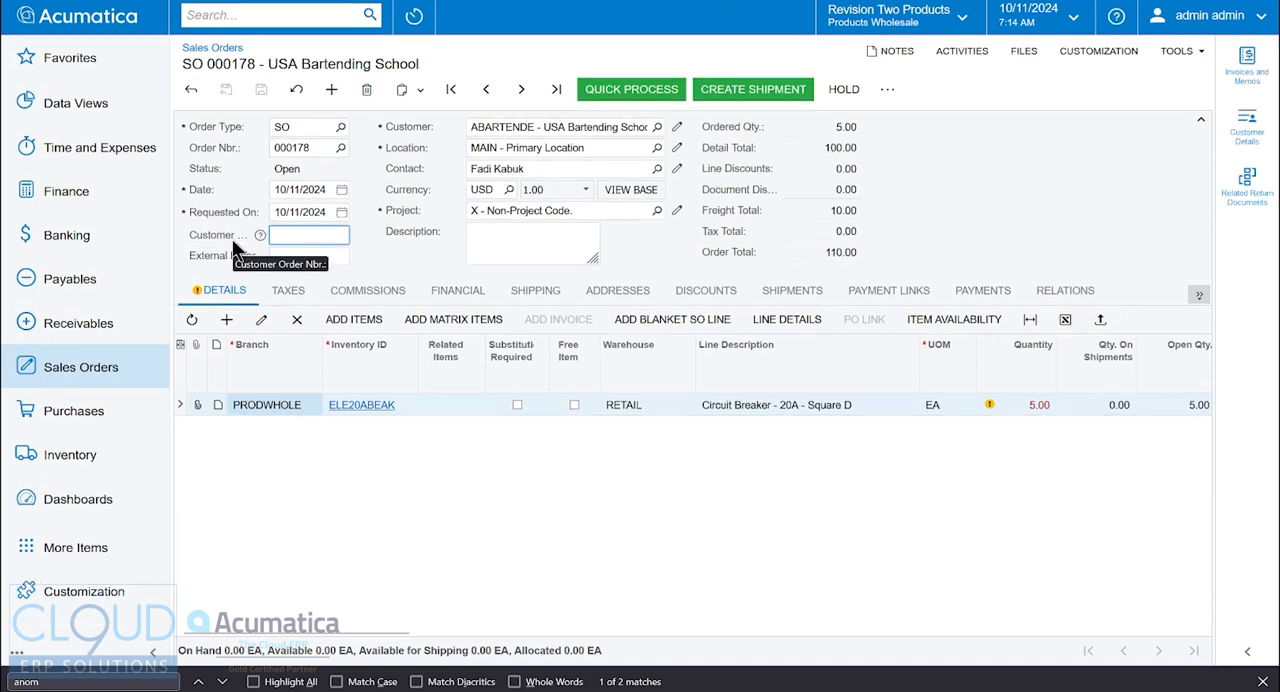
- Go to Process Orders and set its Action to Create Shipment
left_click(80, 366)
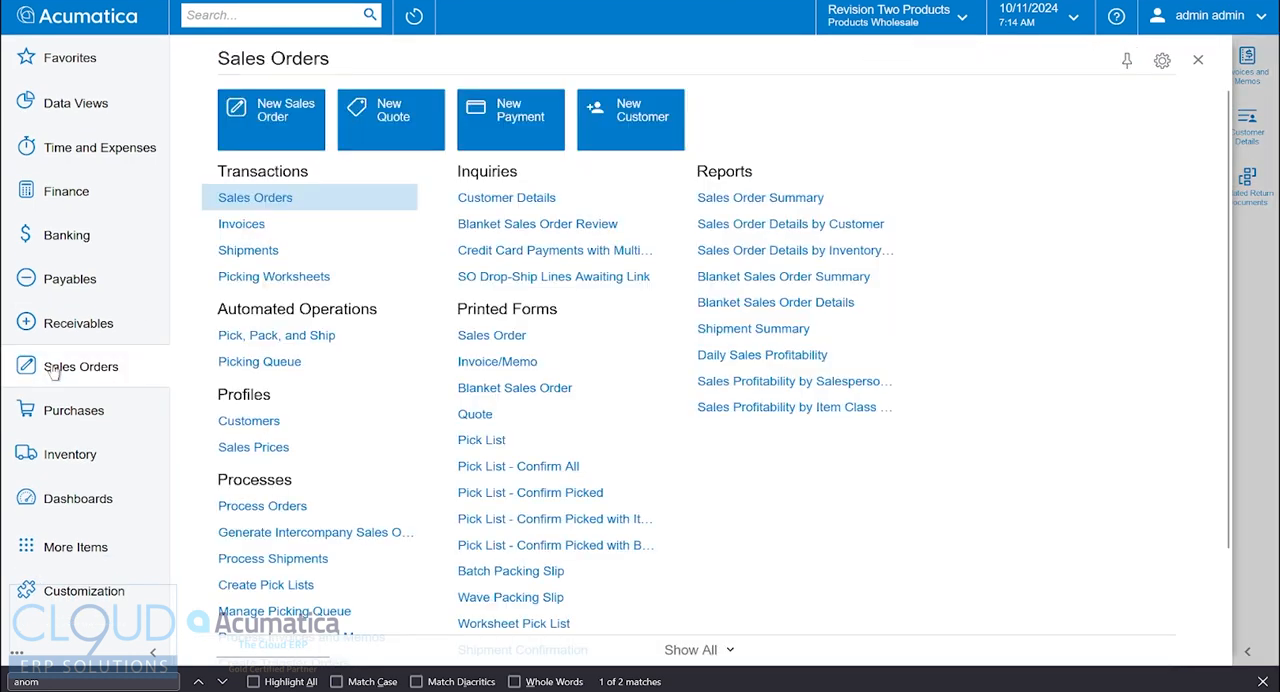
scroll("down", 3)
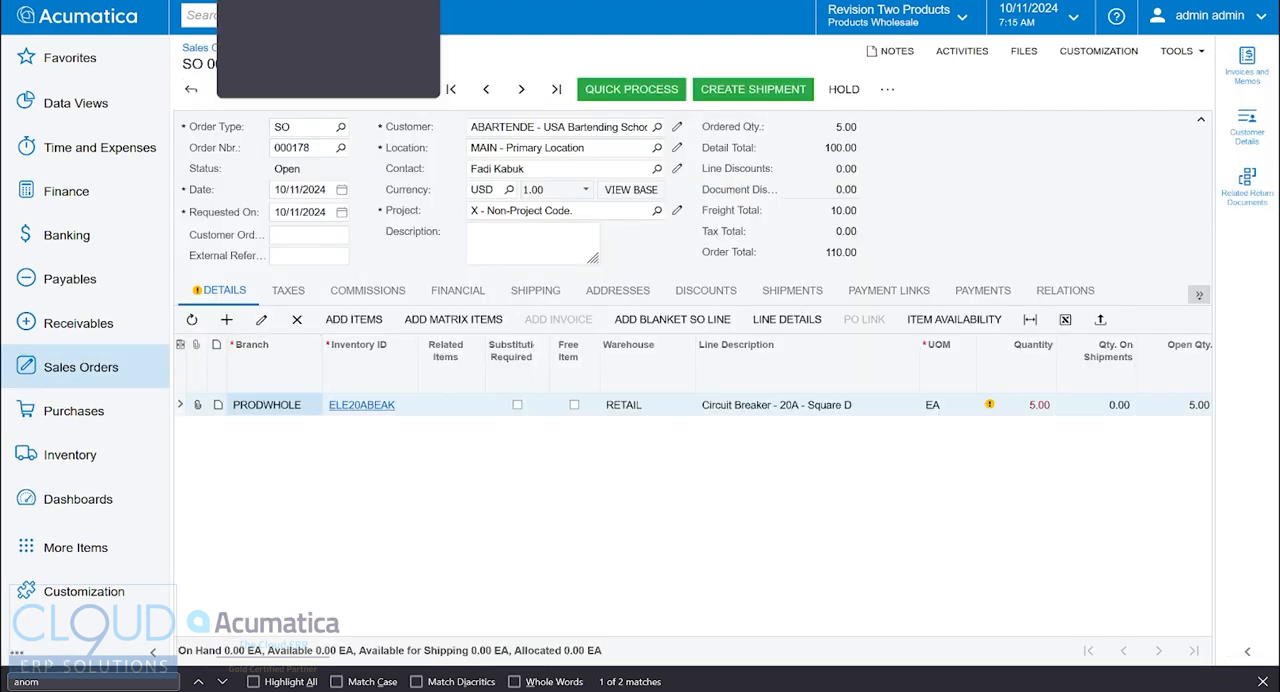
left_click(630, 88)
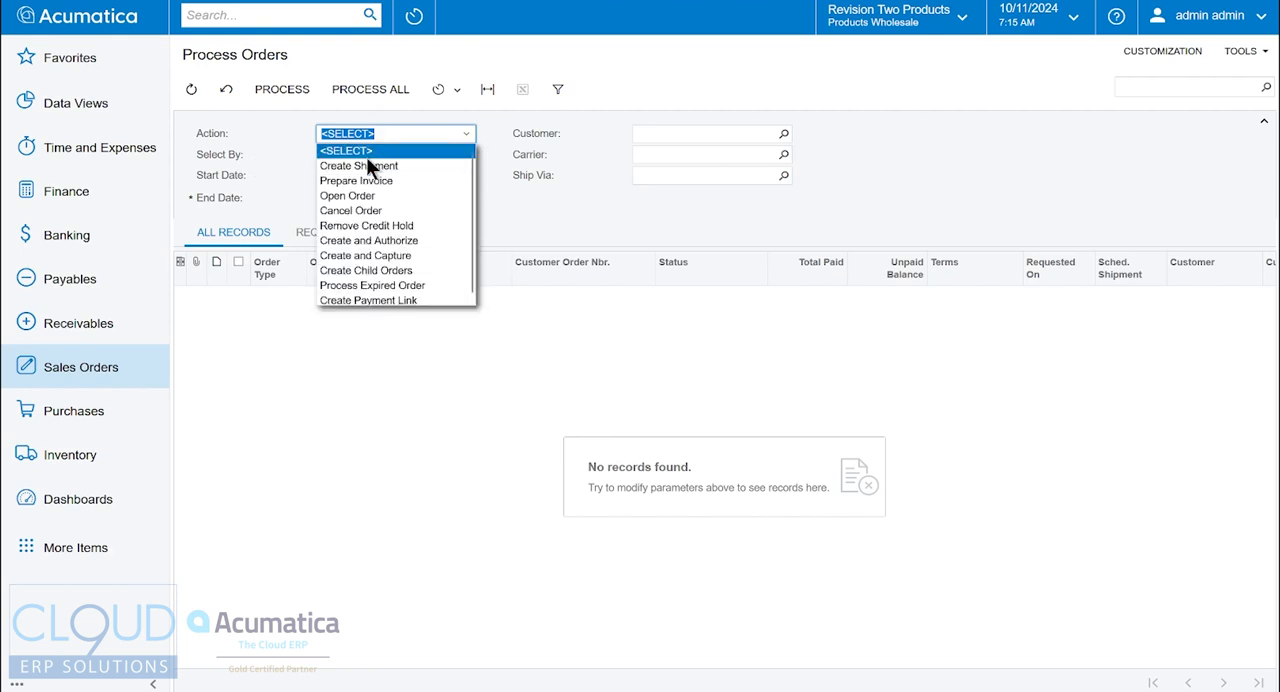
left_click(358, 164)
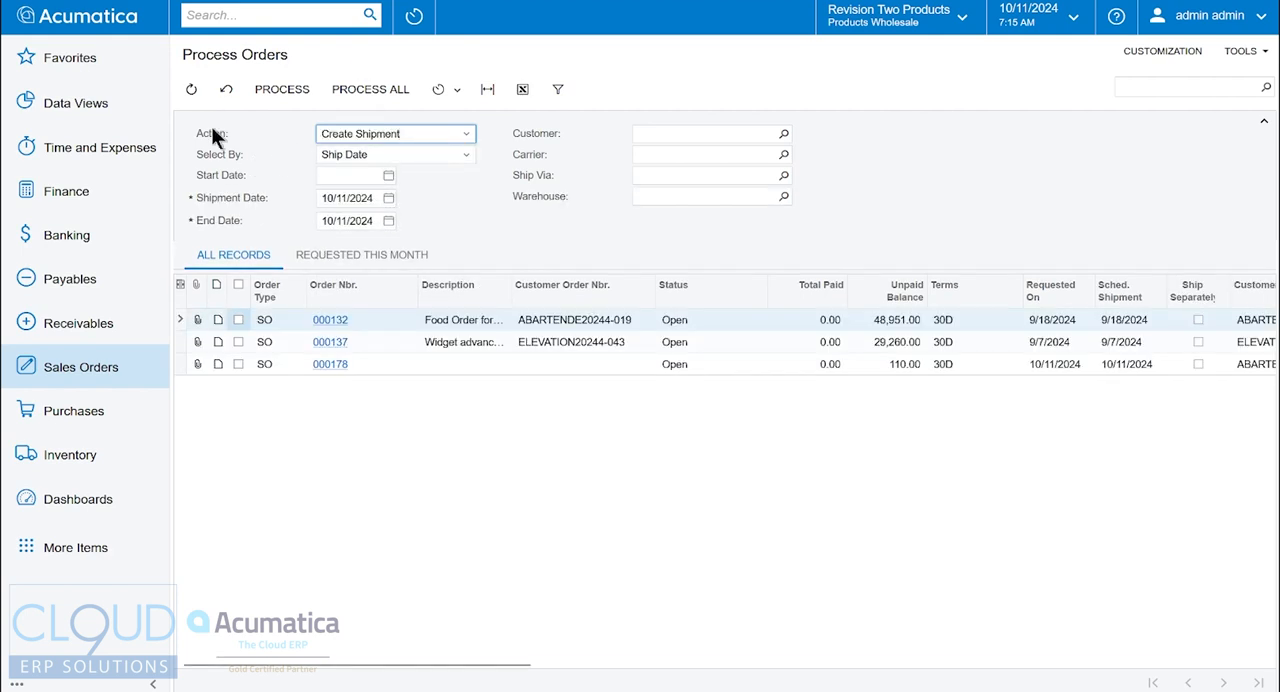
mouse_move(438, 88)
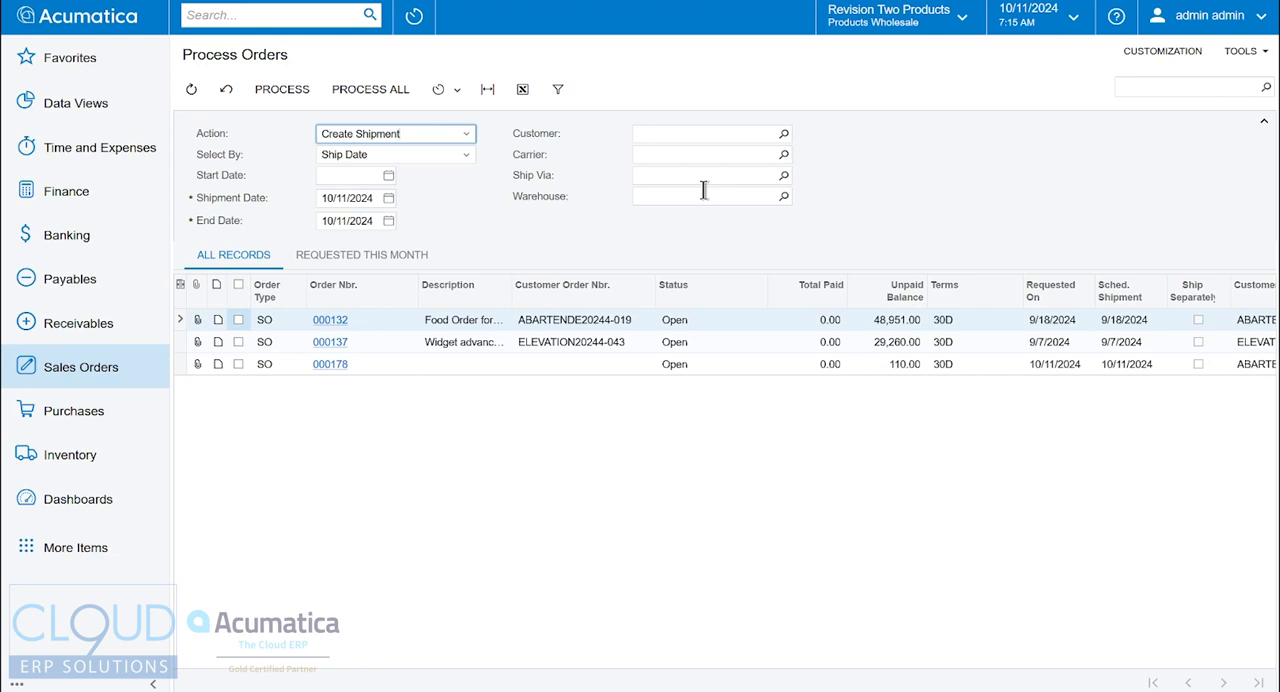
mouse_move(520, 204)
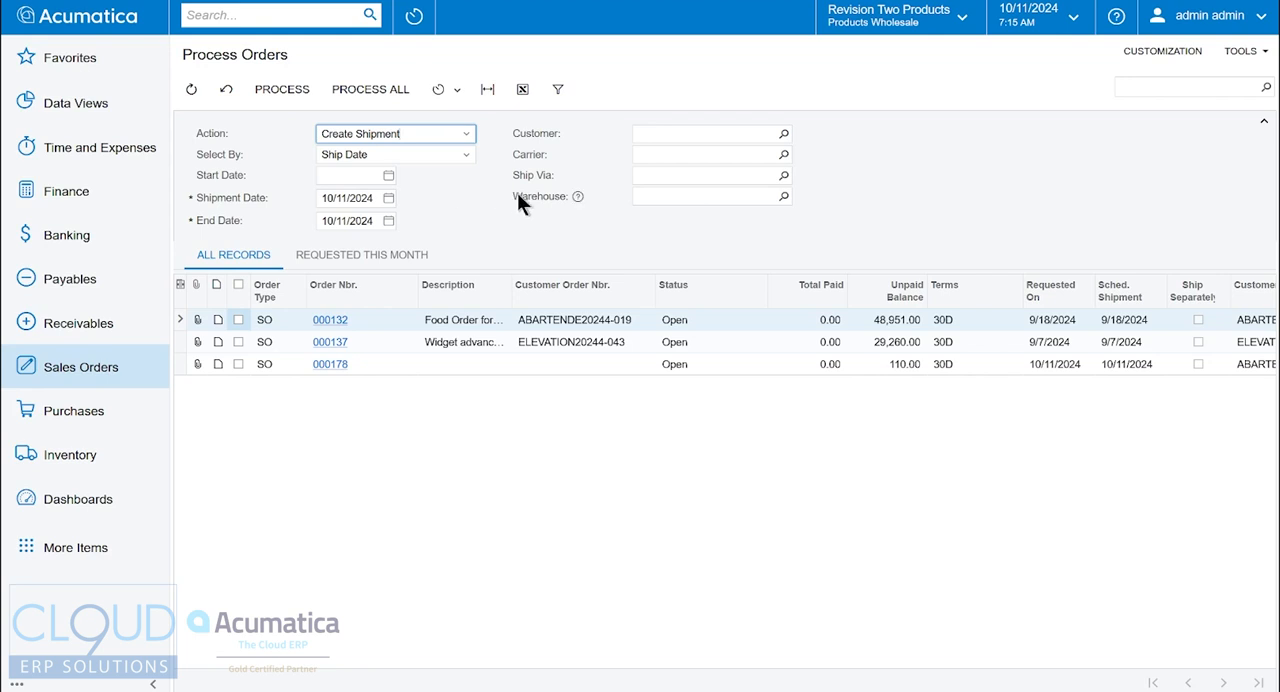
mouse_move(224, 168)
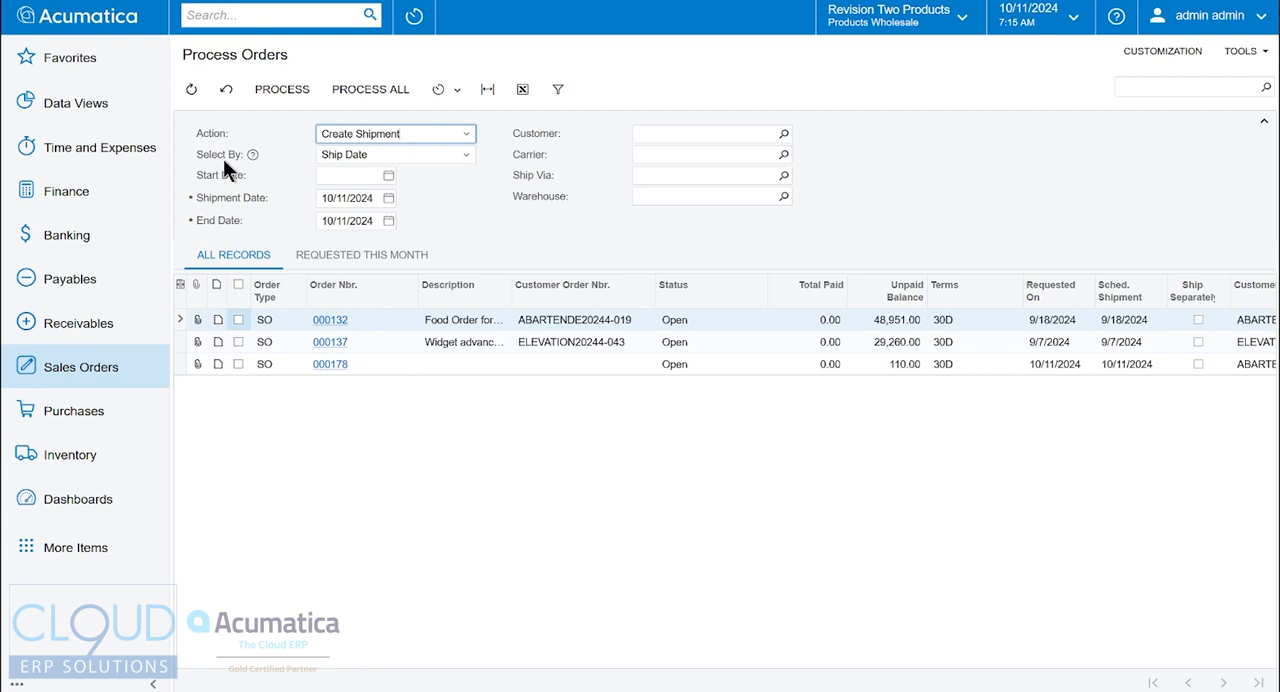
- Process order 000178 for shipment, read the cannot-ship-in-full warning, and close the results
left_click(550, 362)
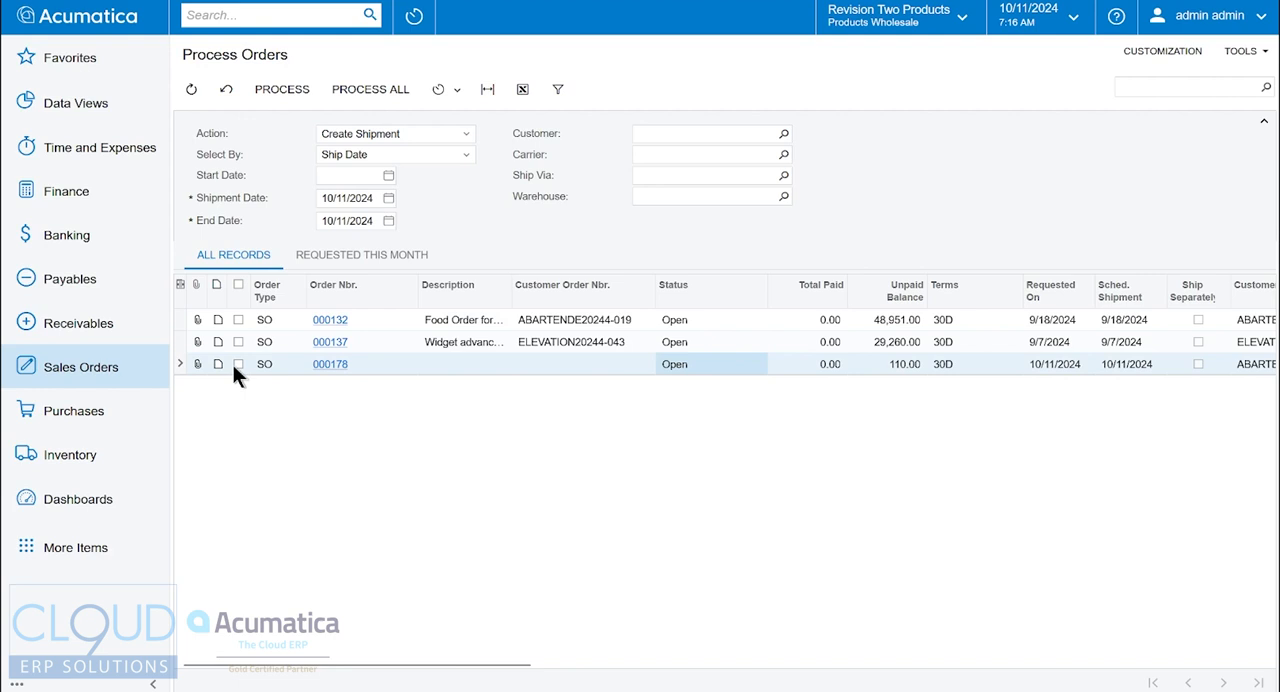
left_click(238, 362)
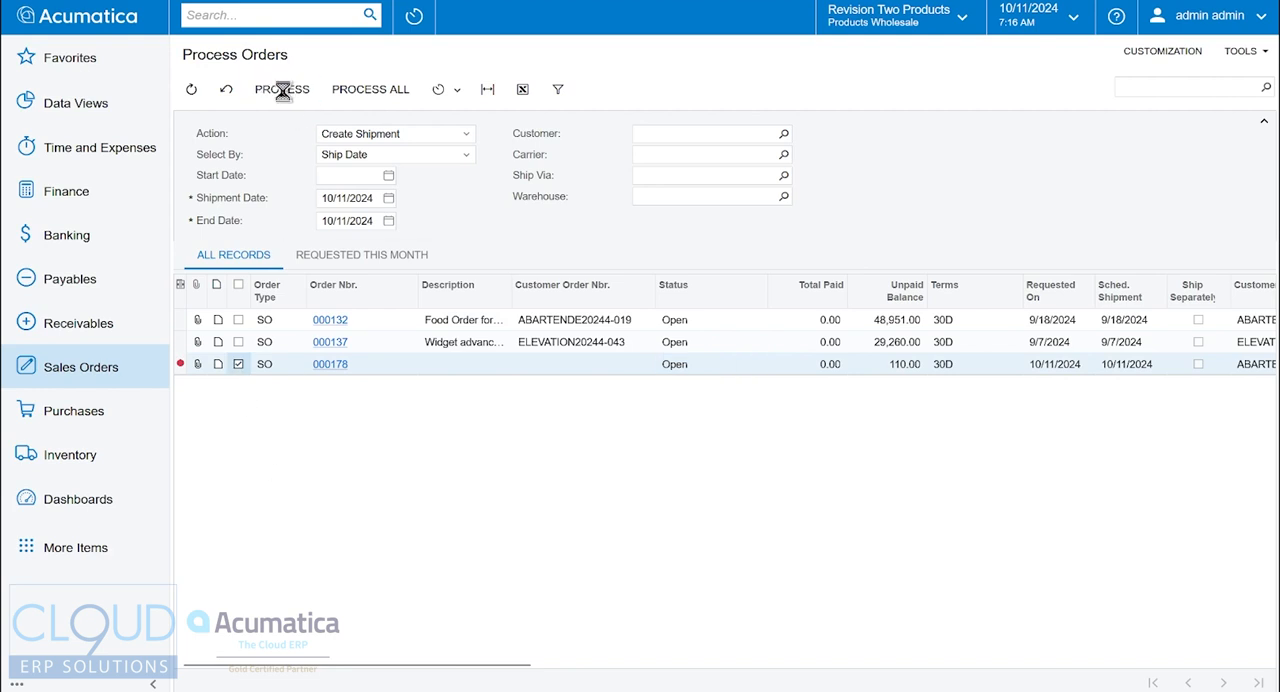
left_click(280, 88)
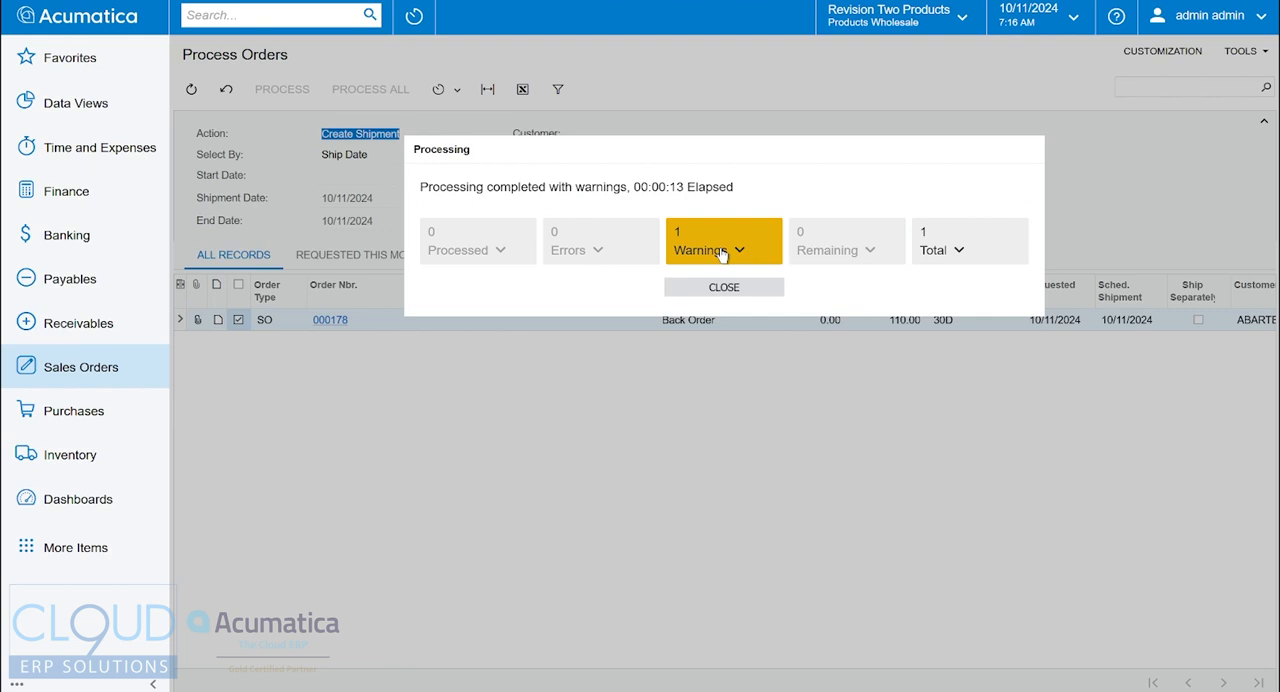
left_click(724, 240)
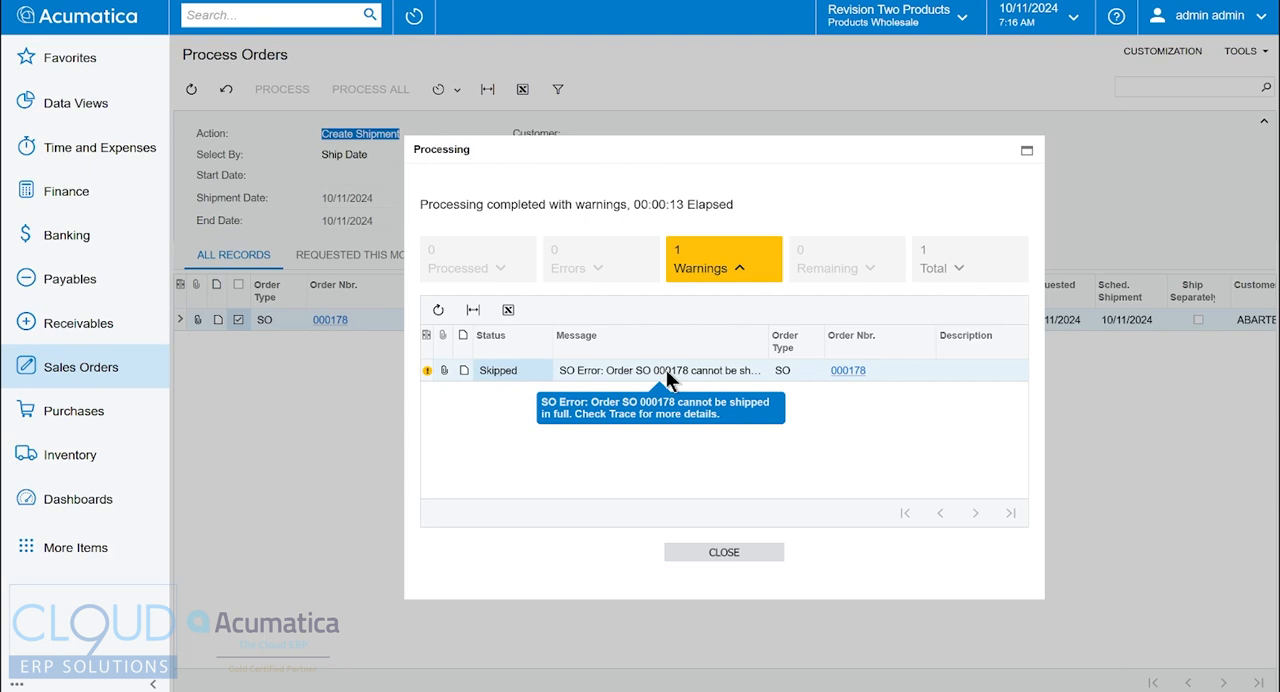
left_click(724, 552)
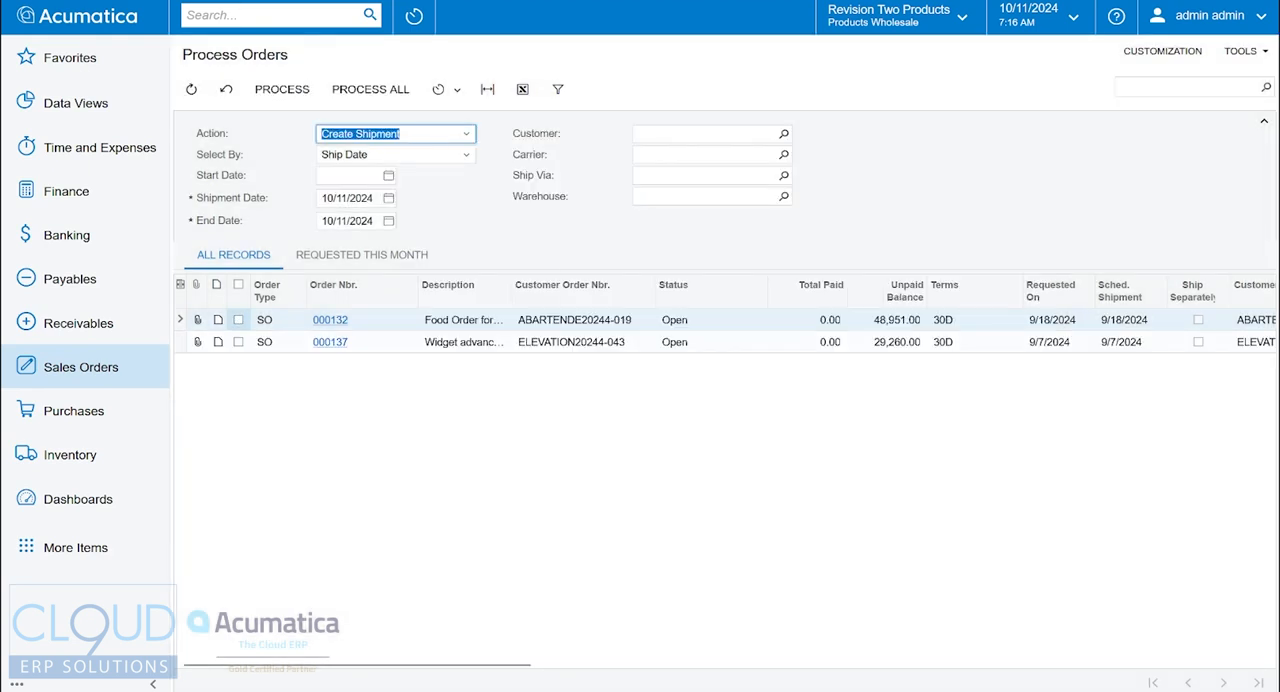
- Reopen sales order SO 000178 to view its line's Shipping Rule
left_click(330, 320)
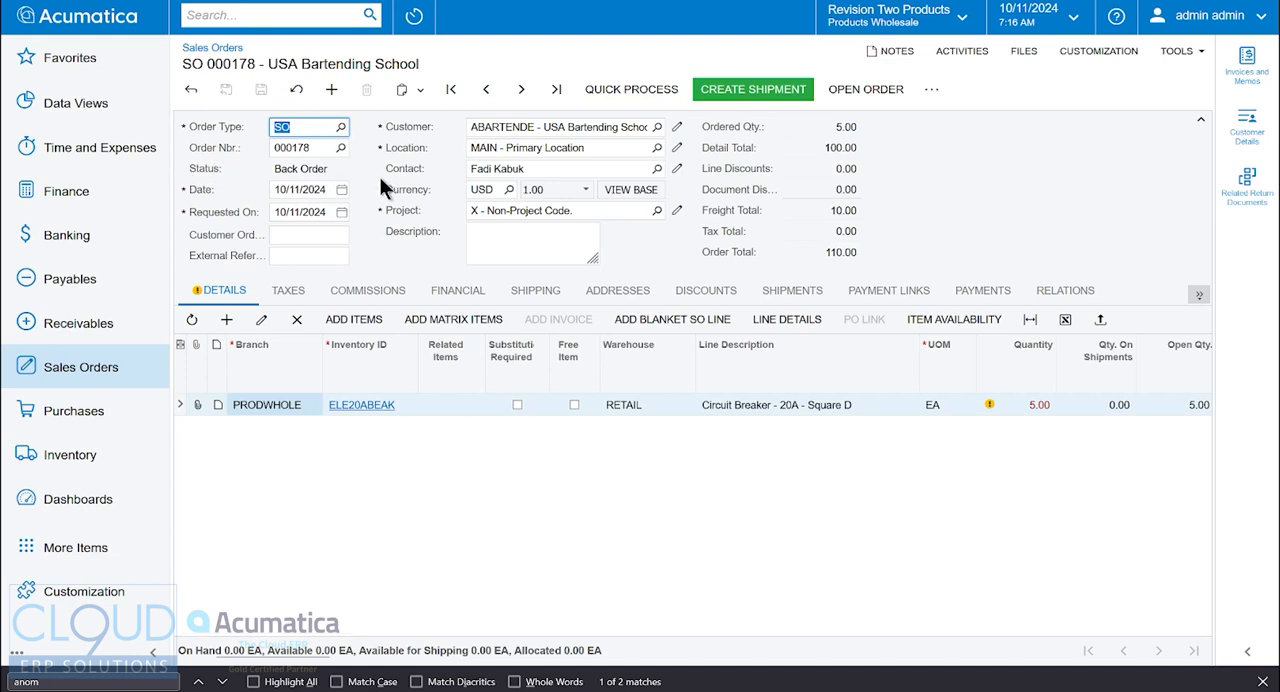
mouse_move(376, 650)
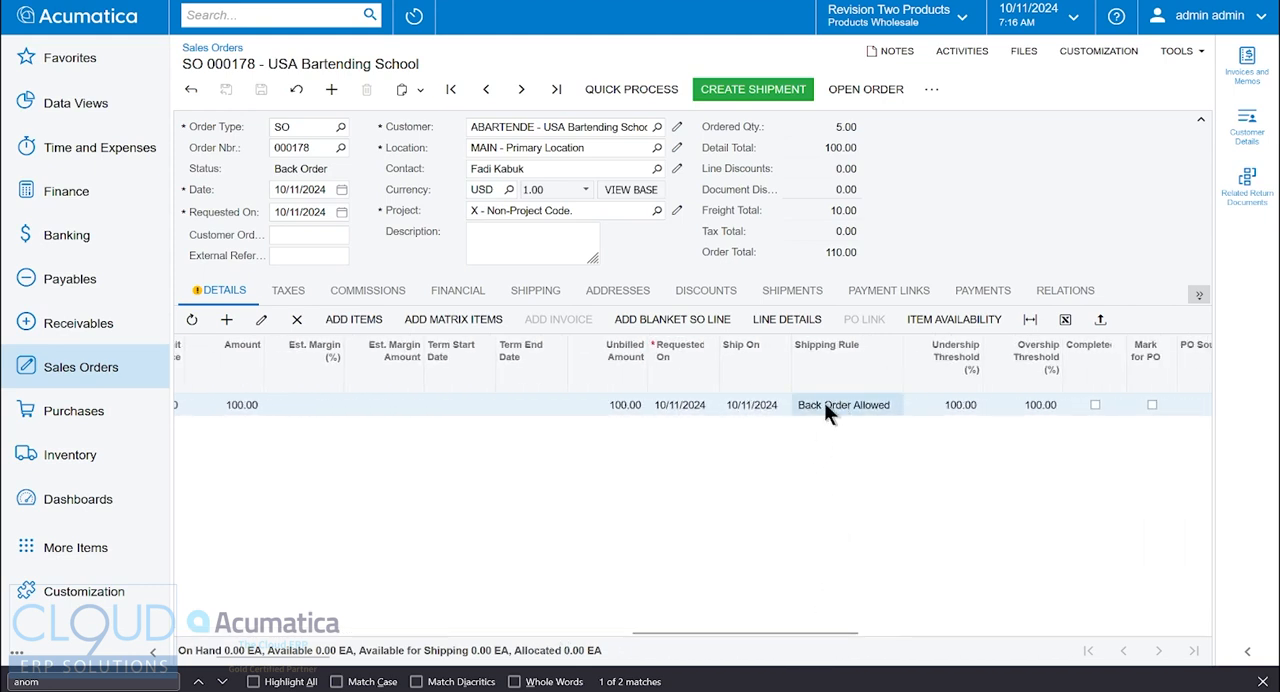
- Review the Shipping Rule choices, keep Back Order Allowed, then go to the Inventory workspace
left_click(844, 404)
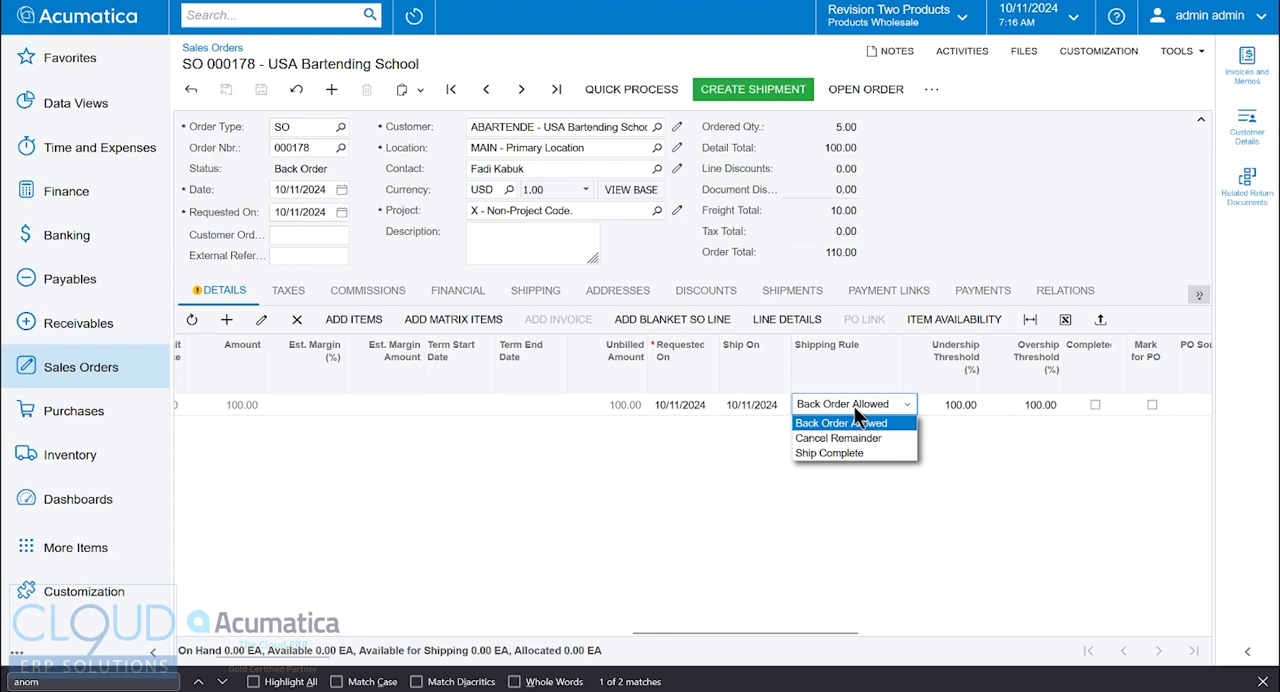
mouse_move(838, 438)
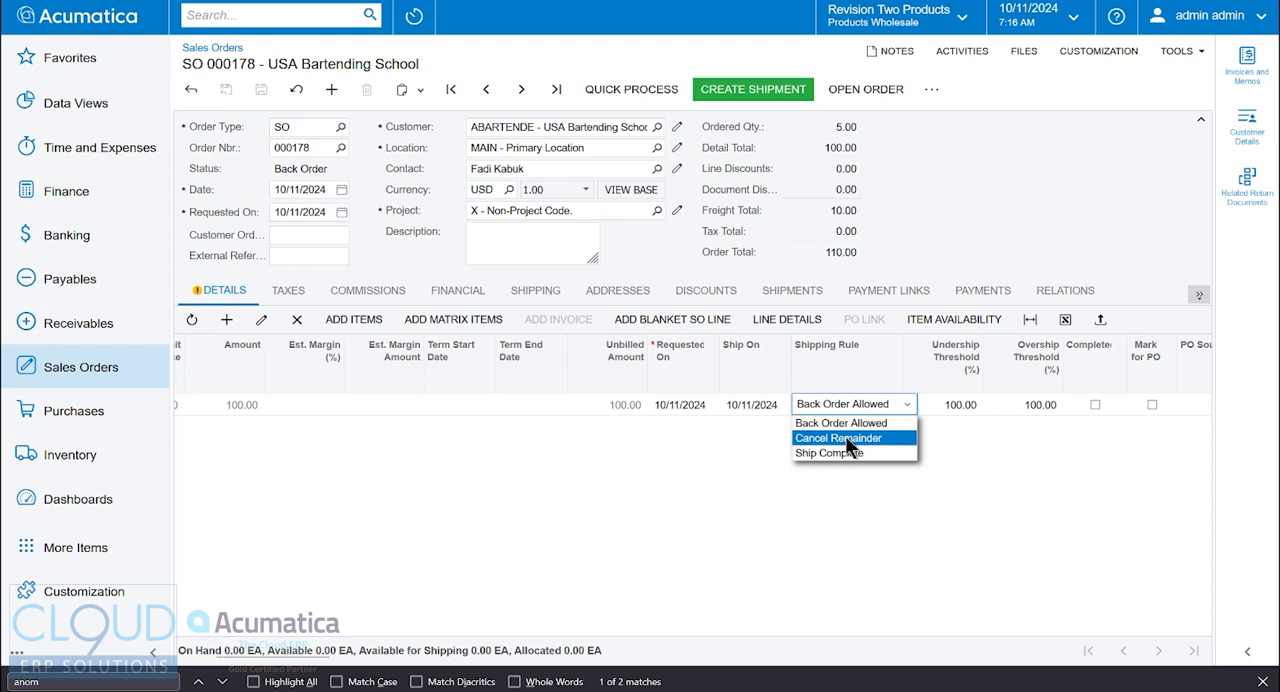
mouse_move(836, 452)
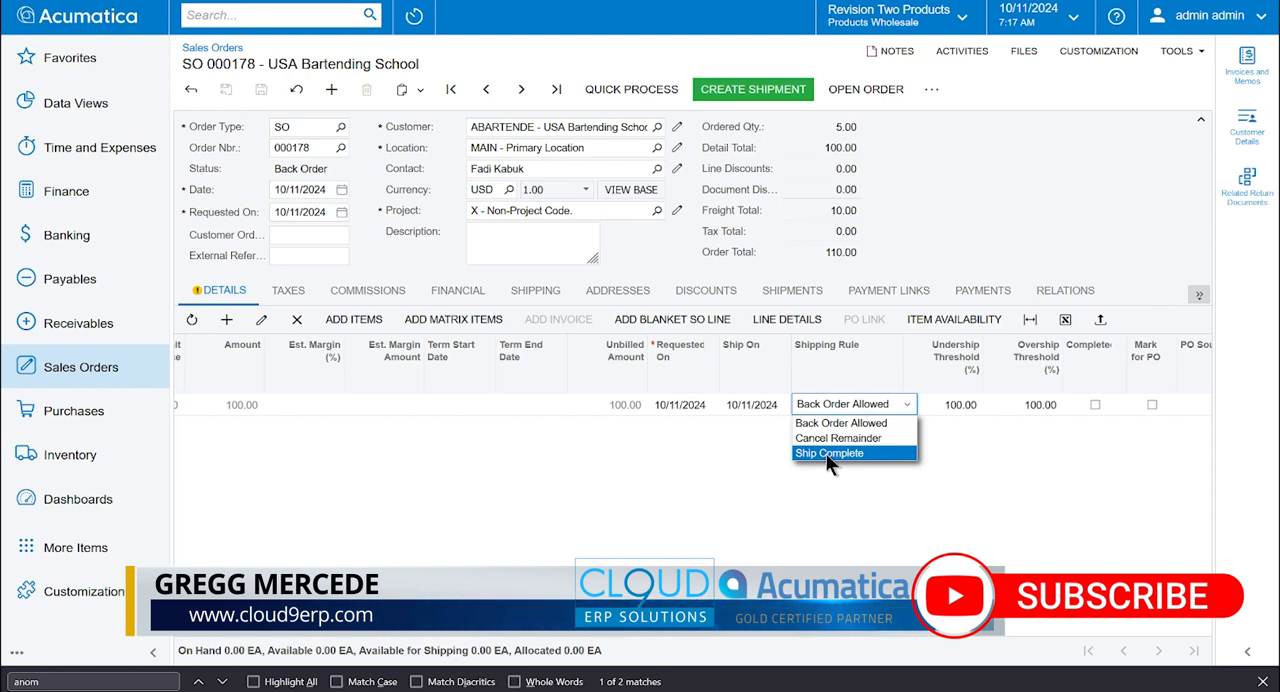
mouse_move(840, 438)
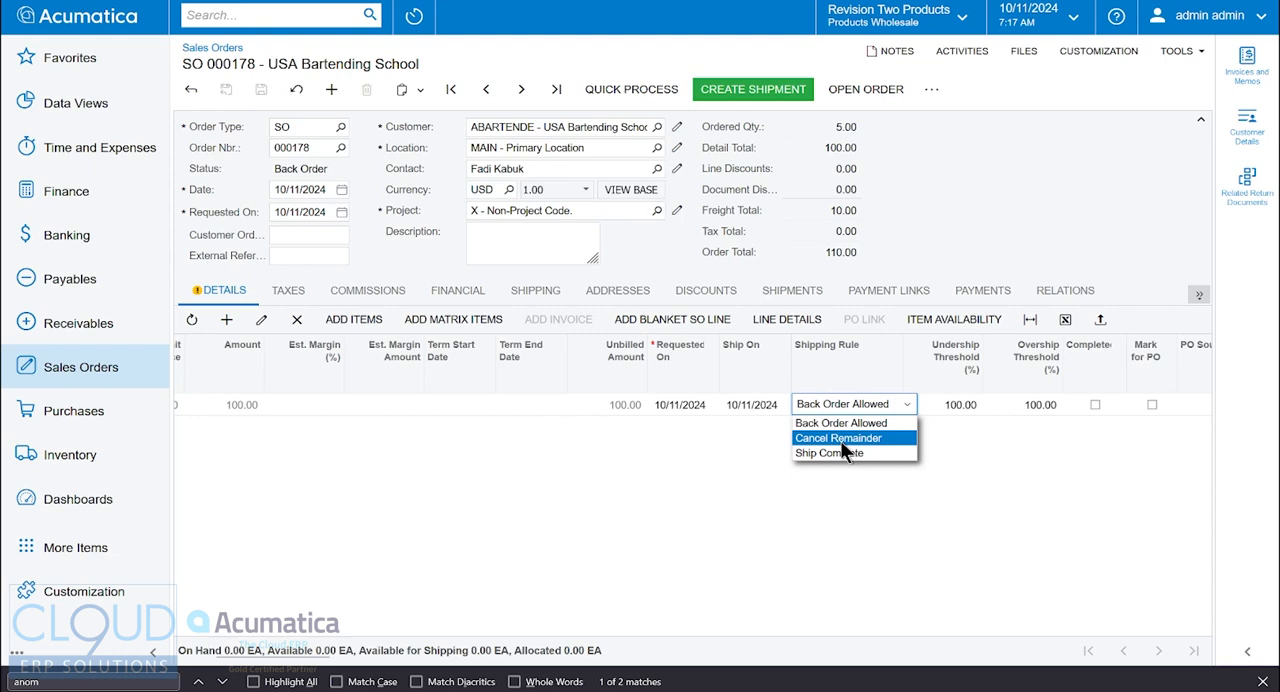
mouse_move(850, 422)
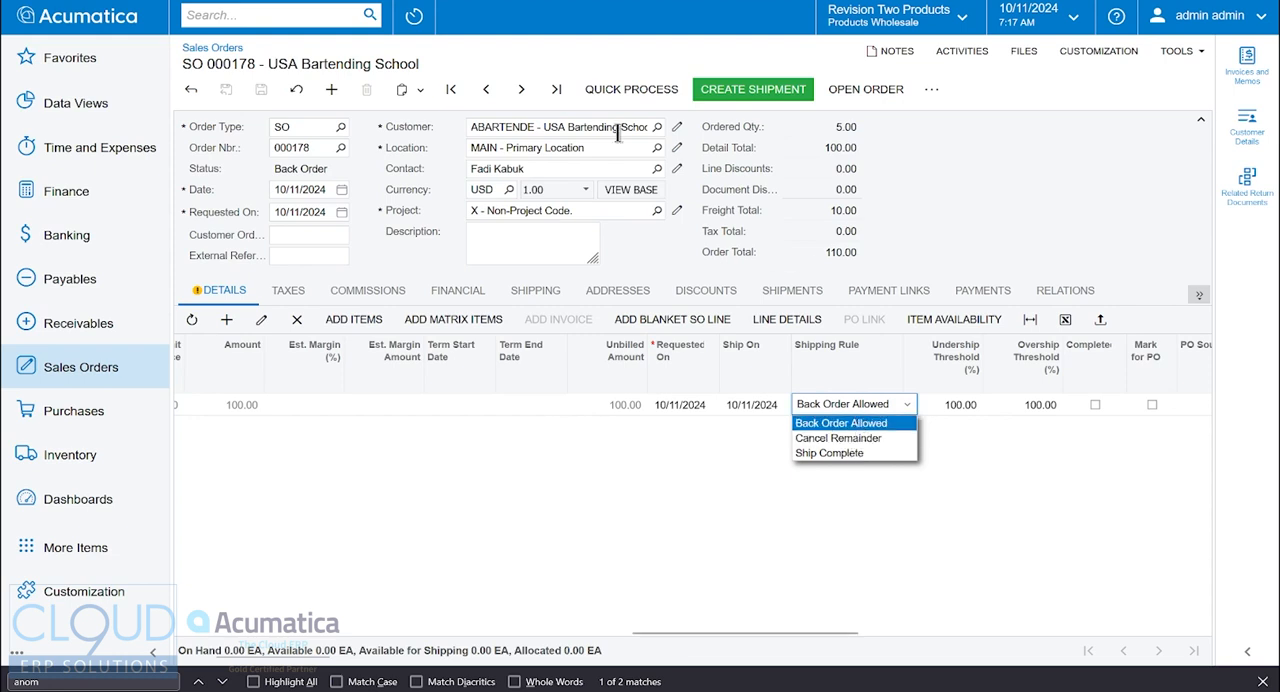
left_click(840, 422)
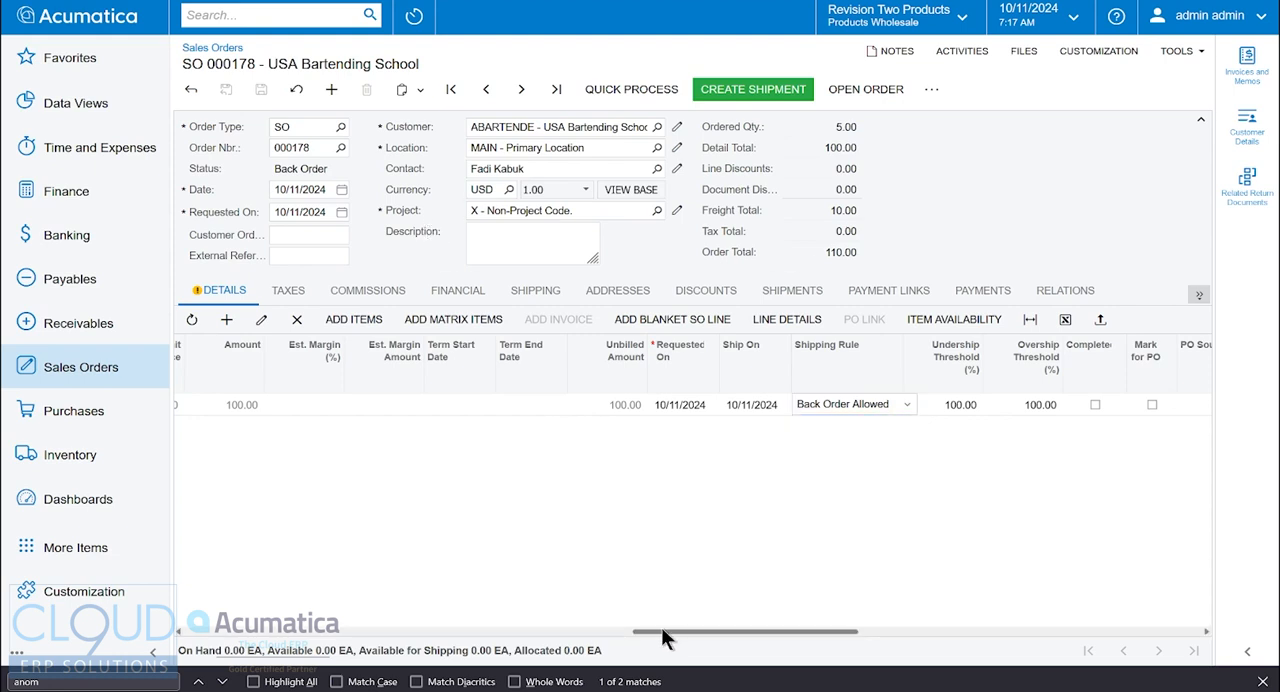
scroll("left", 3)
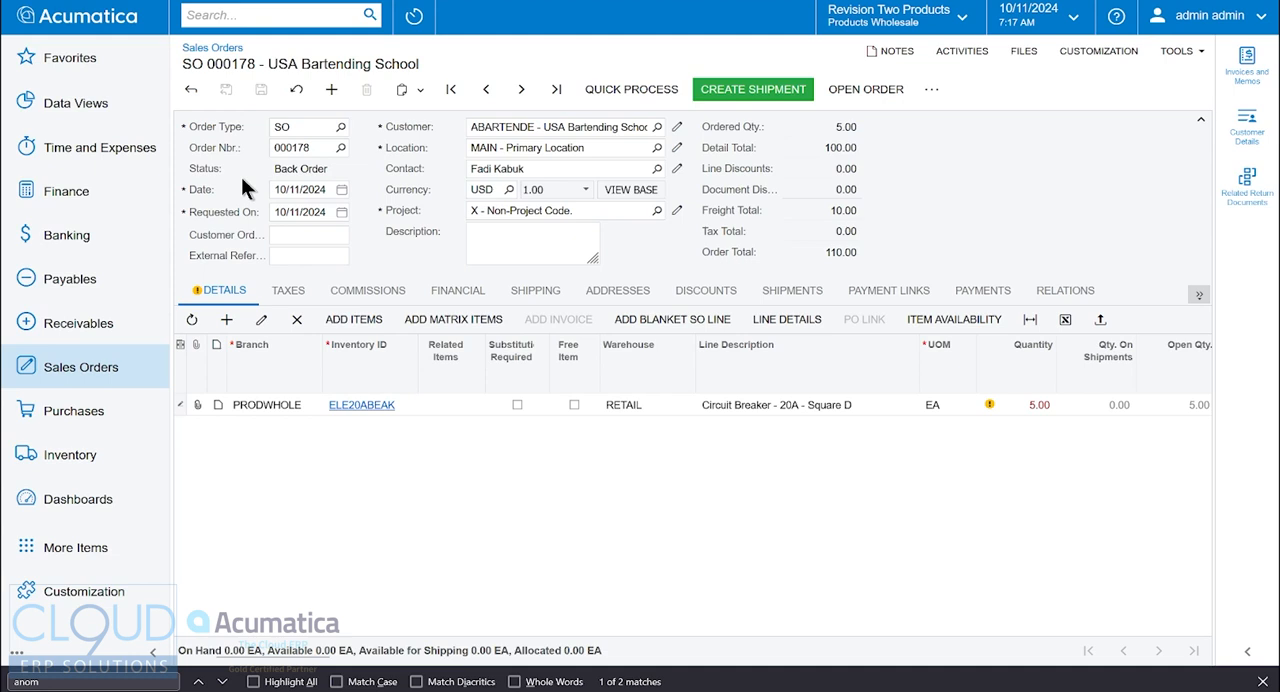
left_click(72, 454)
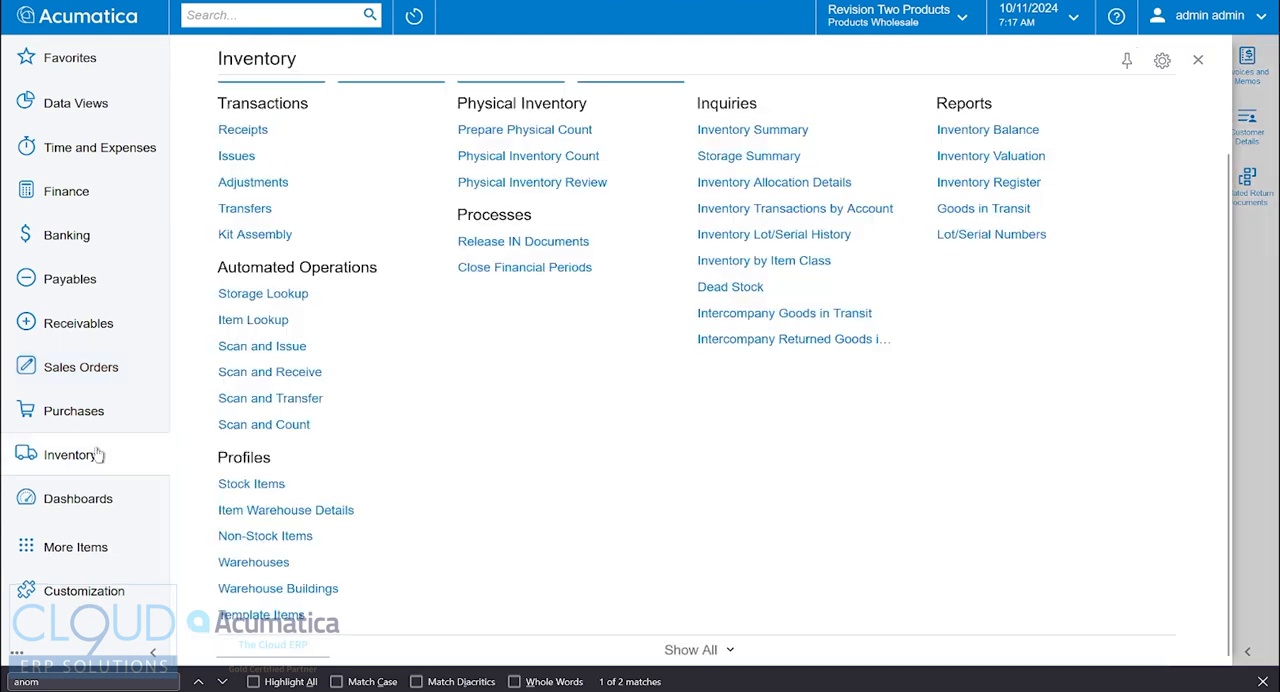
- In Inventory Preferences toggle Replan Back Orders off and on, leaving it enabled
left_click(700, 650)
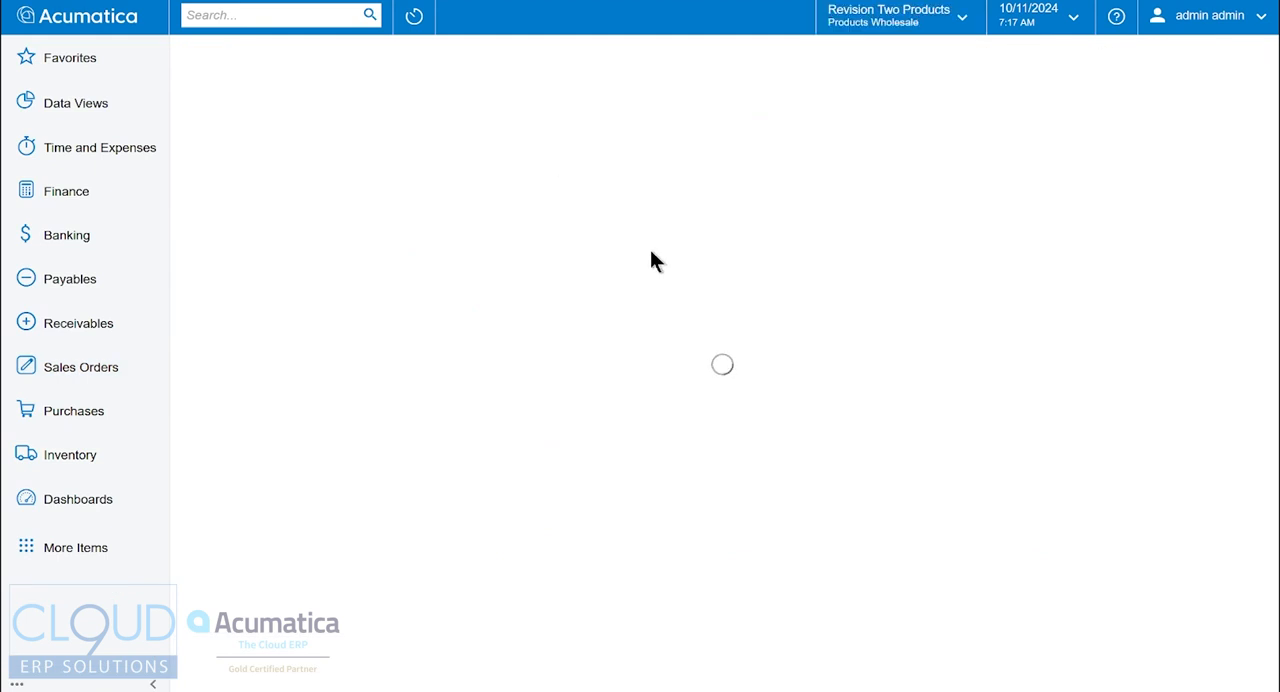
left_click(70, 454)
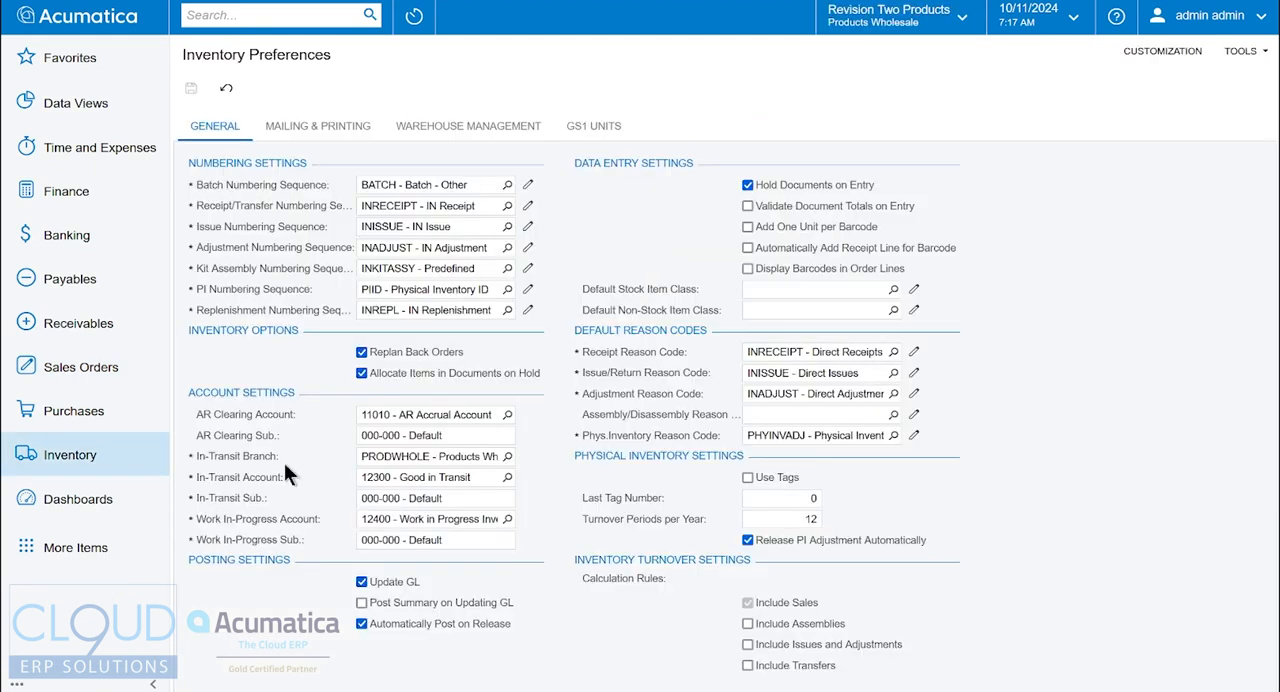
mouse_move(490, 364)
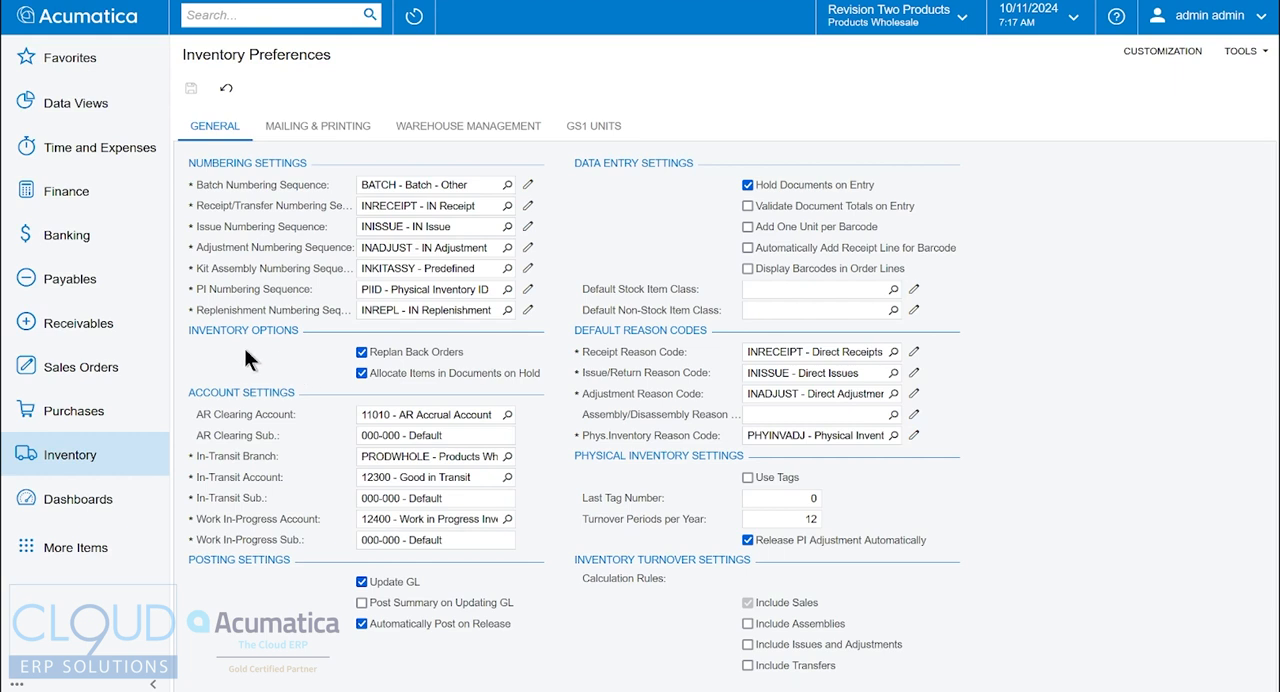
left_click(360, 352)
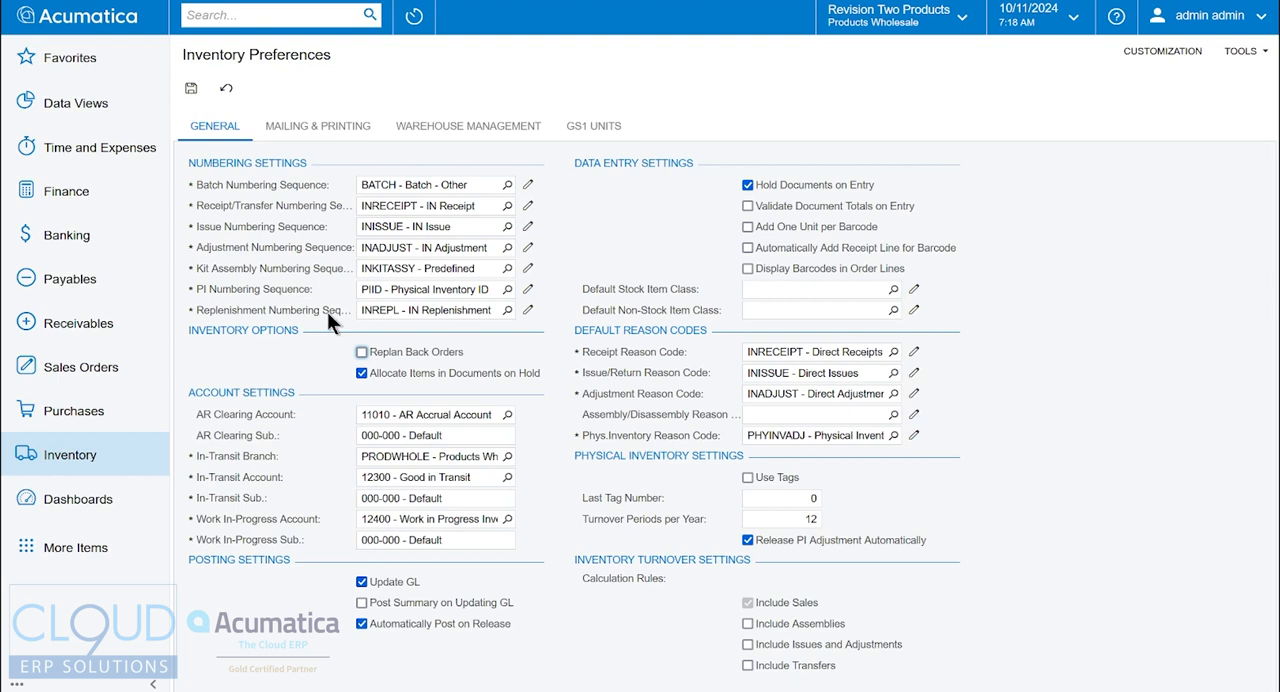
mouse_move(304, 332)
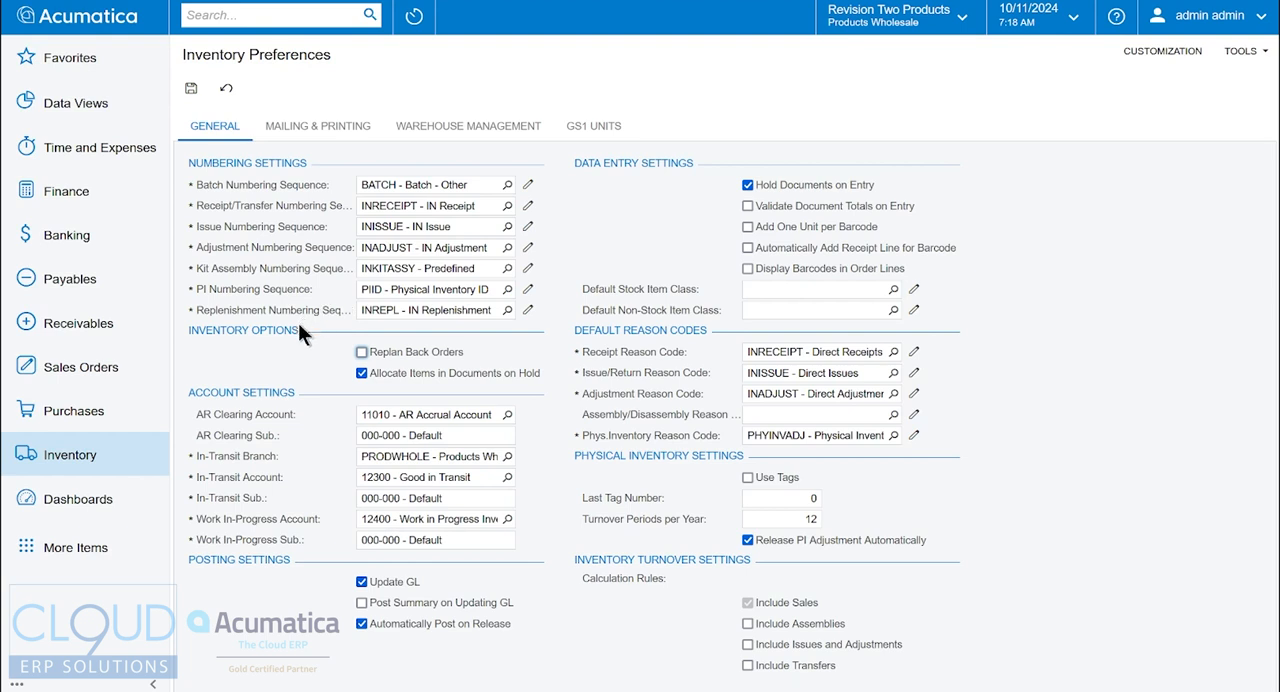
left_click(360, 352)
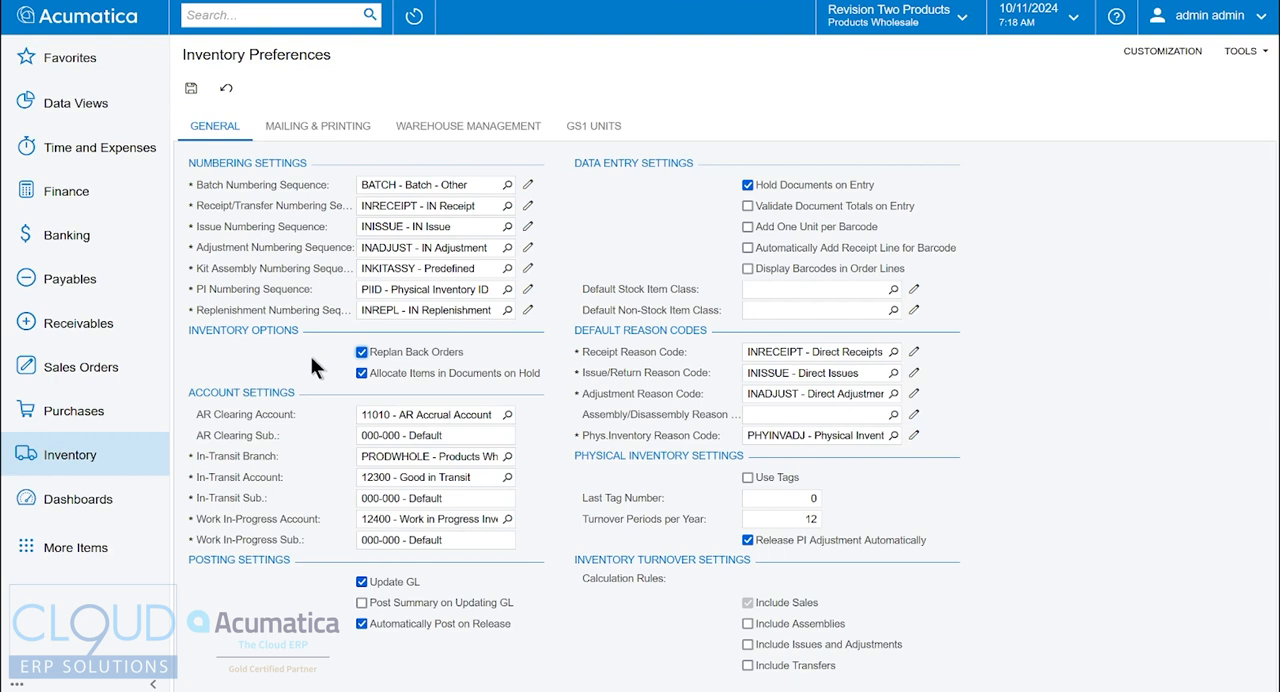
mouse_move(360, 390)
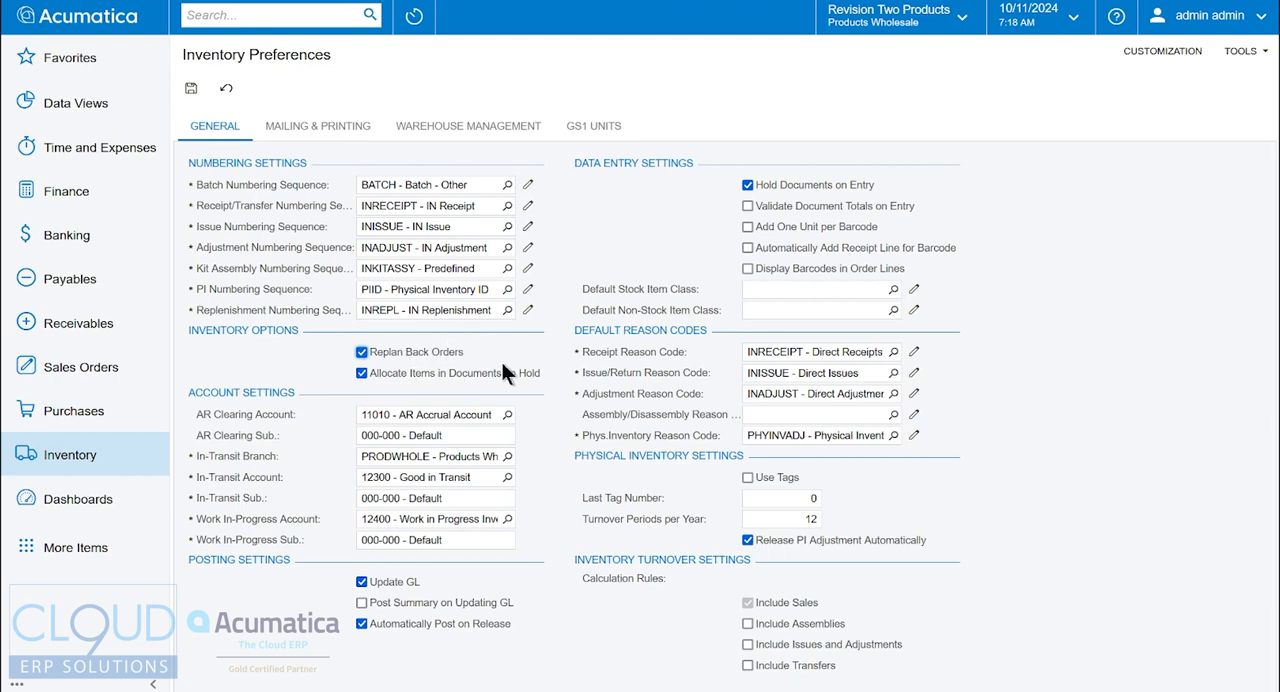
mouse_move(416, 370)
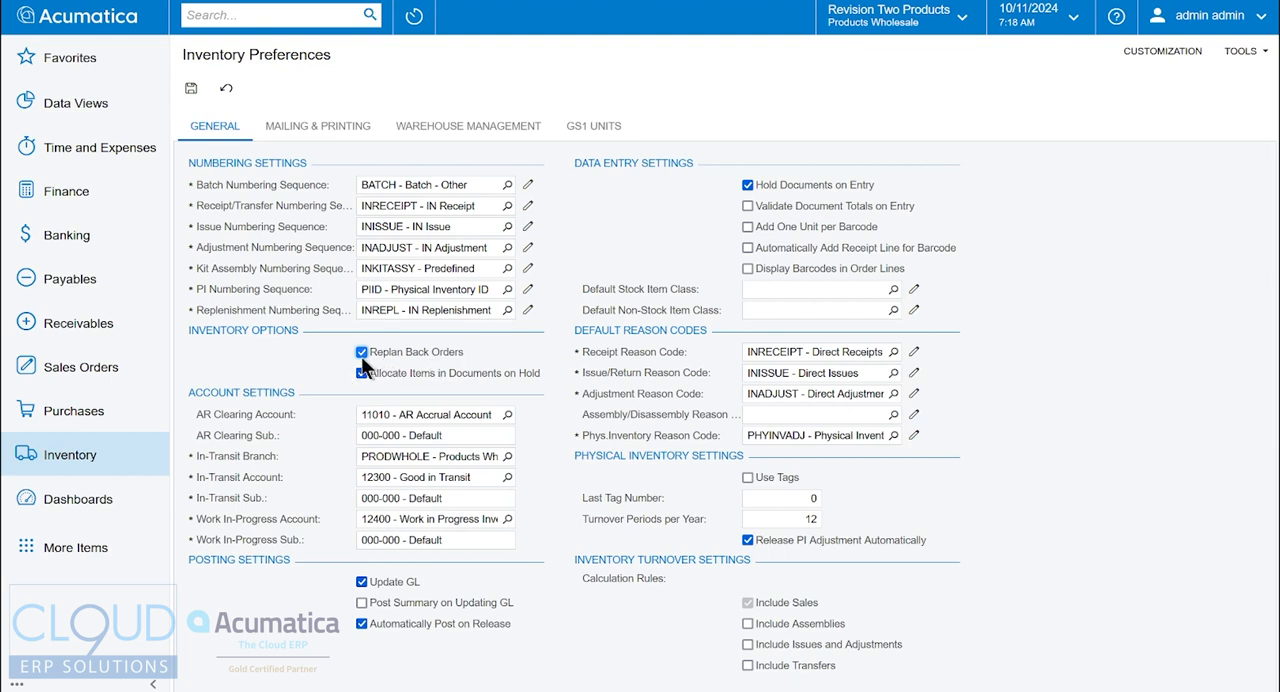
left_click(360, 372)
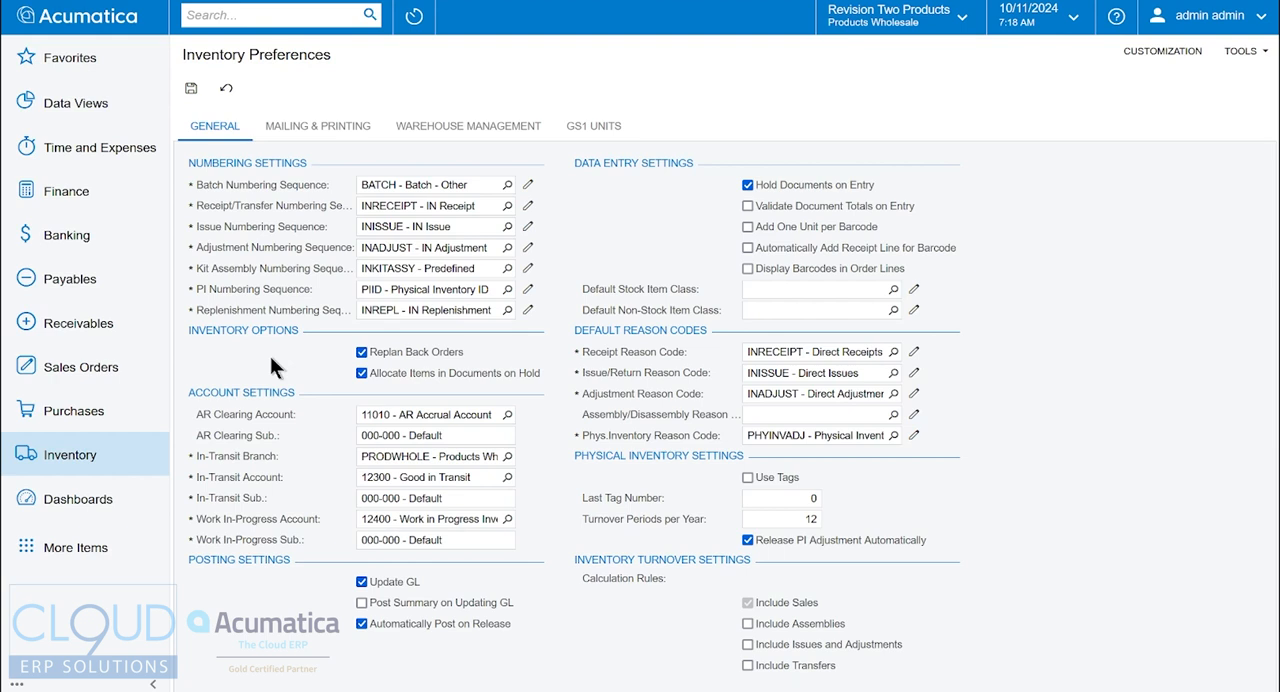
mouse_move(196, 376)
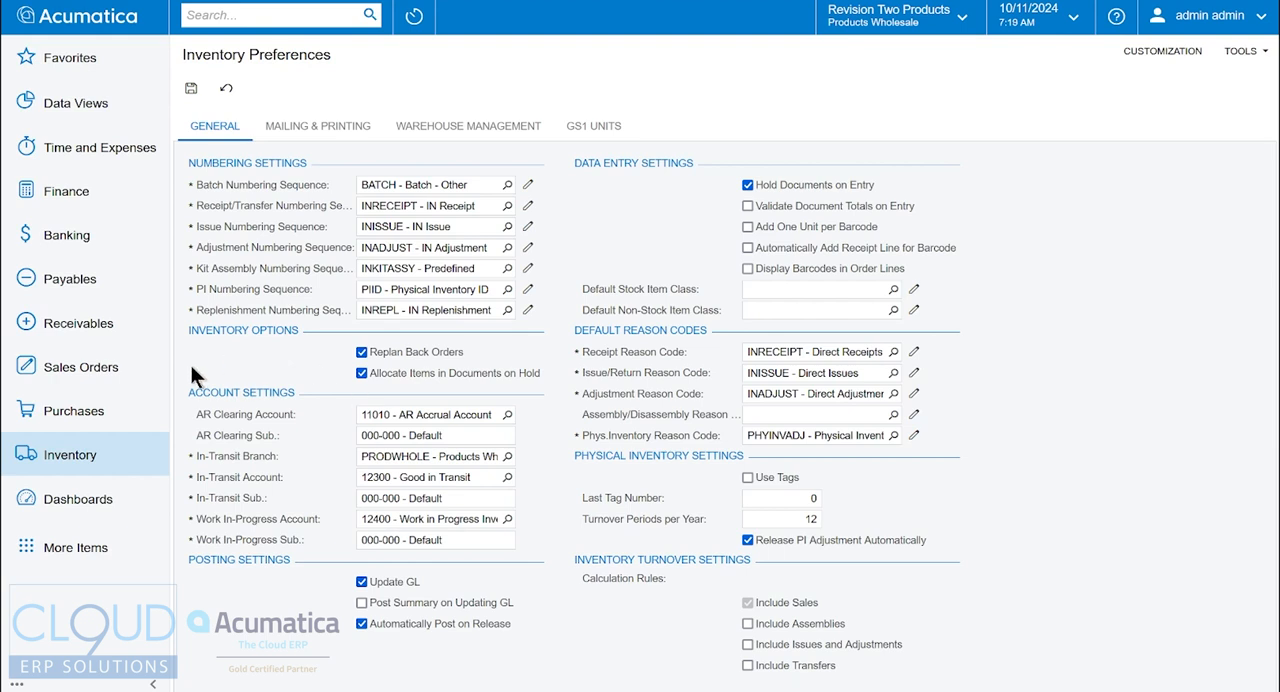
mouse_move(302, 260)
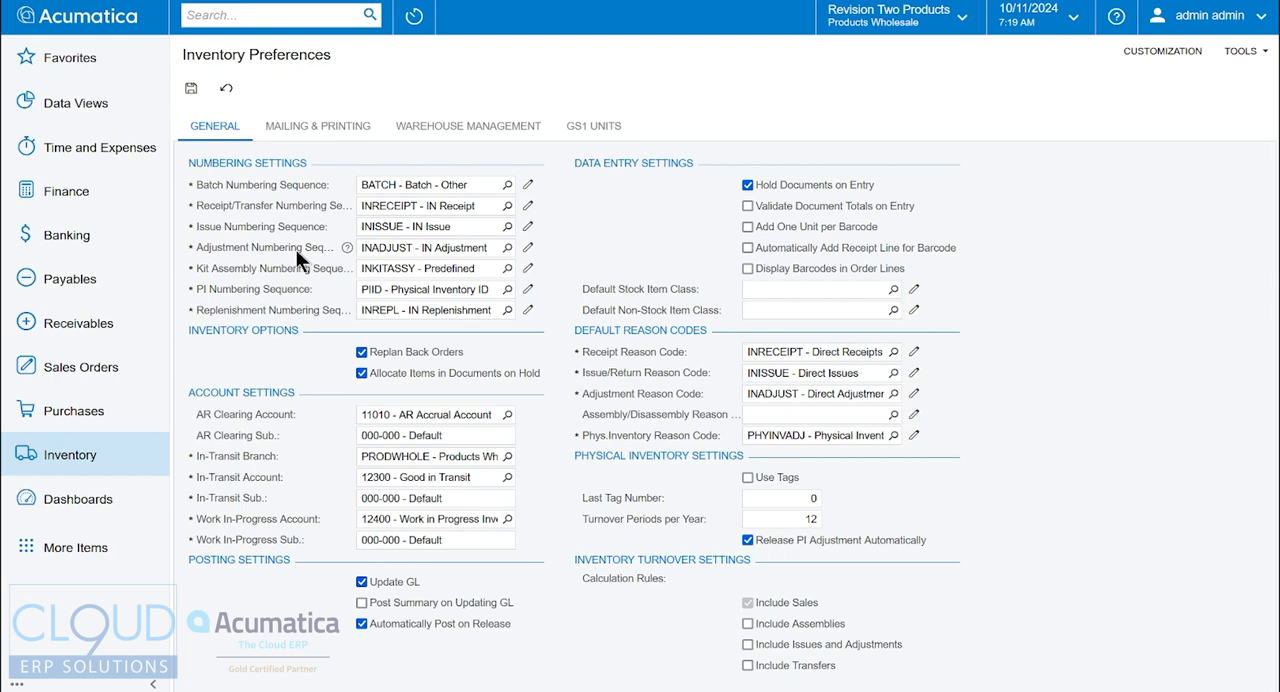
mouse_move(224, 388)
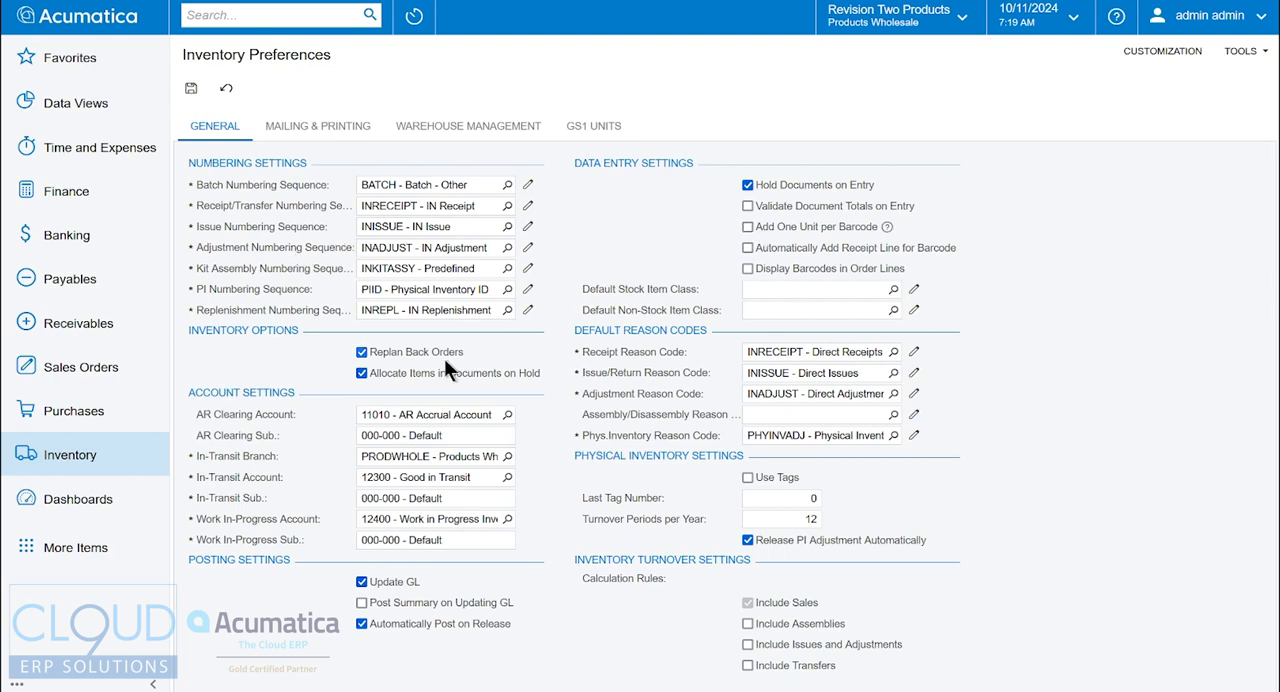
mouse_move(300, 372)
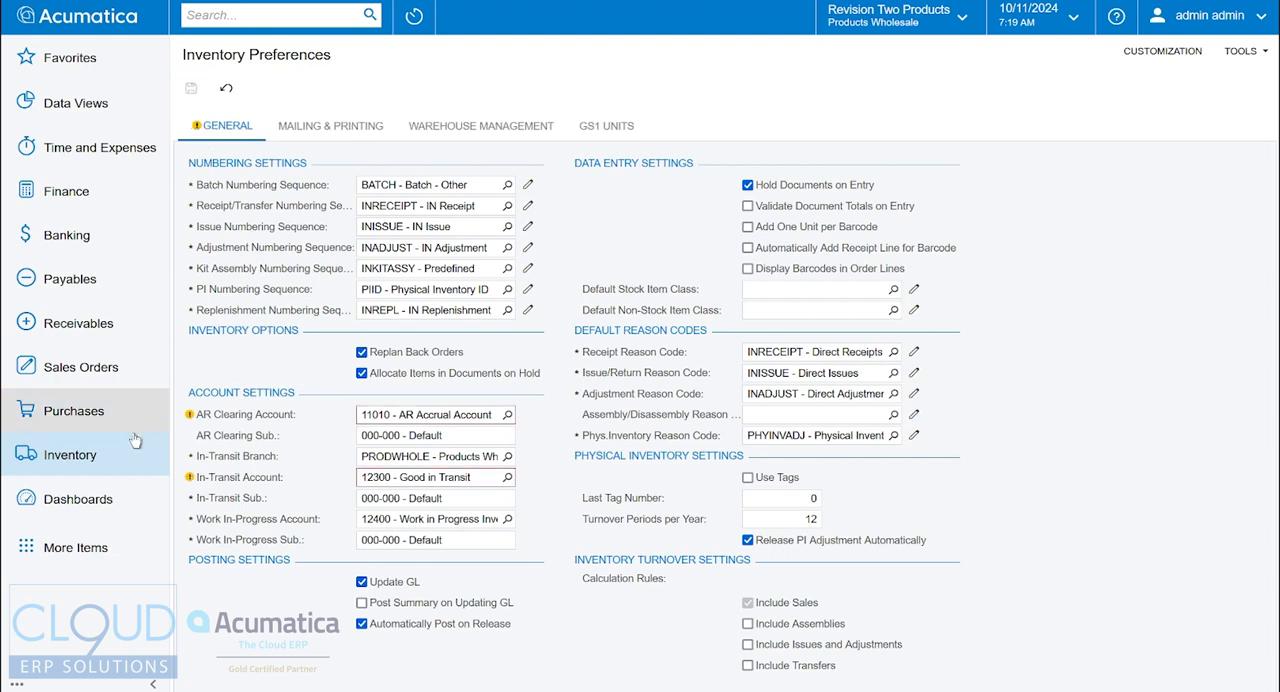
- Recheck SO 000178's Shipping Rule column and return to Process Orders
left_click(72, 412)
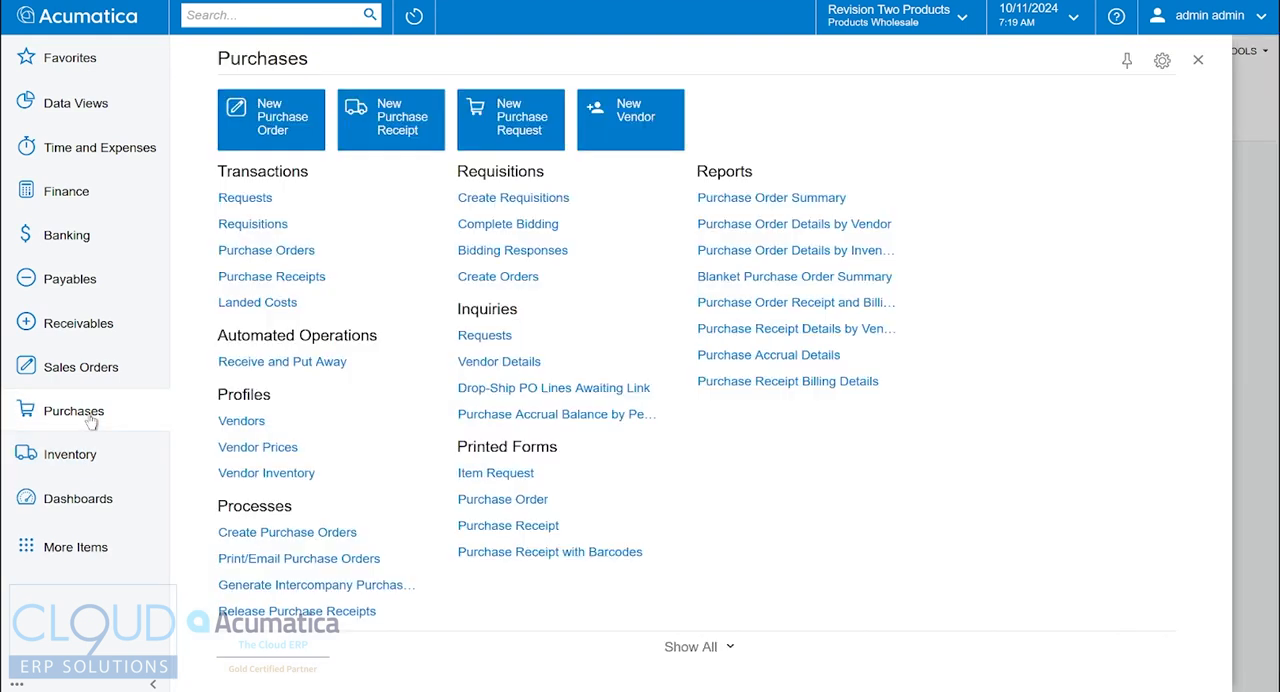
mouse_move(266, 250)
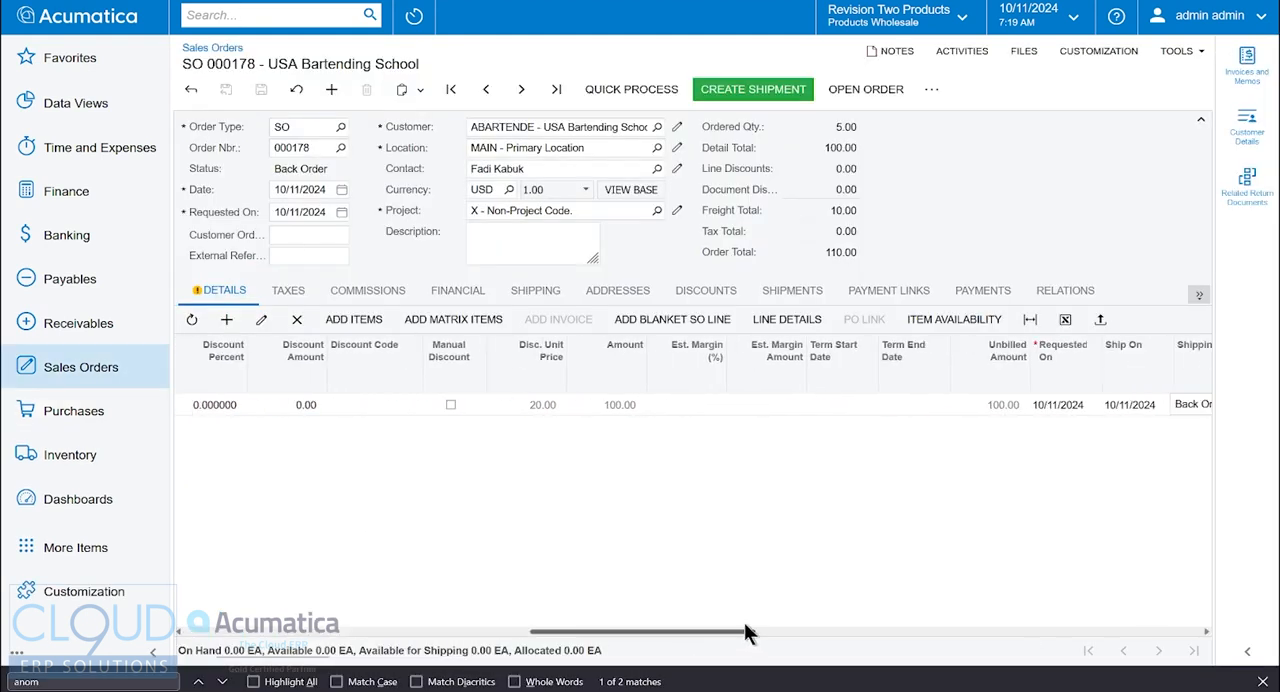
scroll("right", 3)
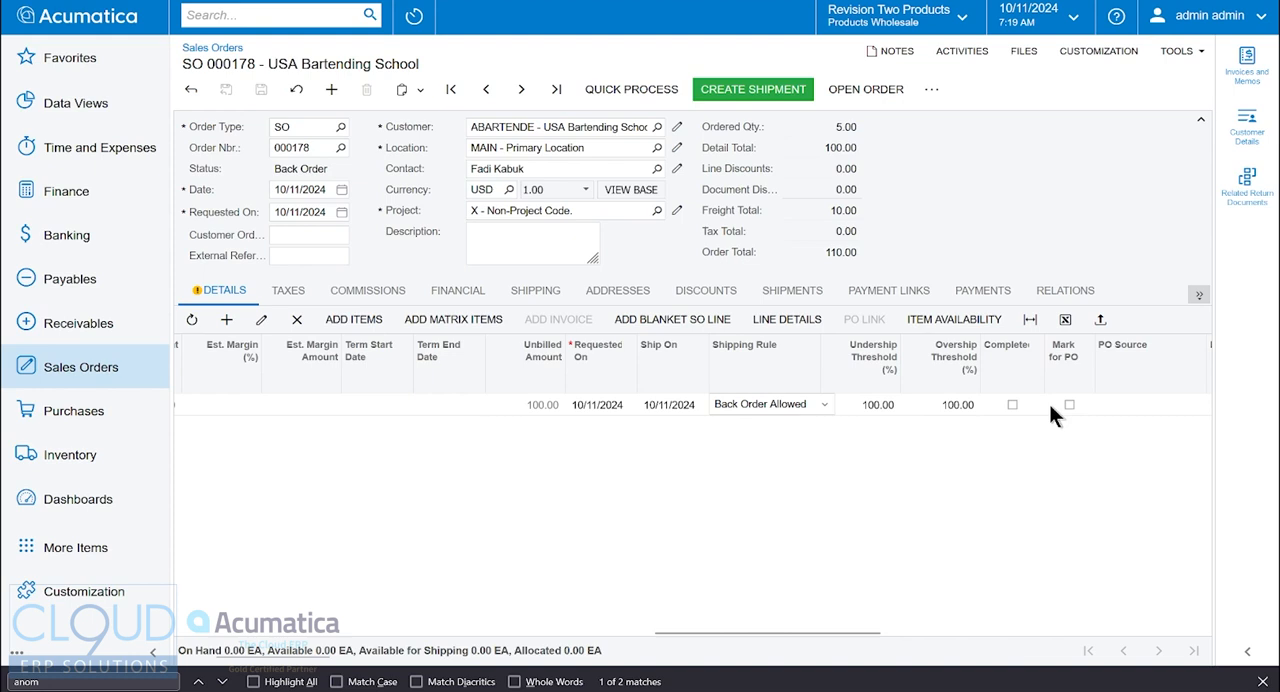
mouse_move(1068, 416)
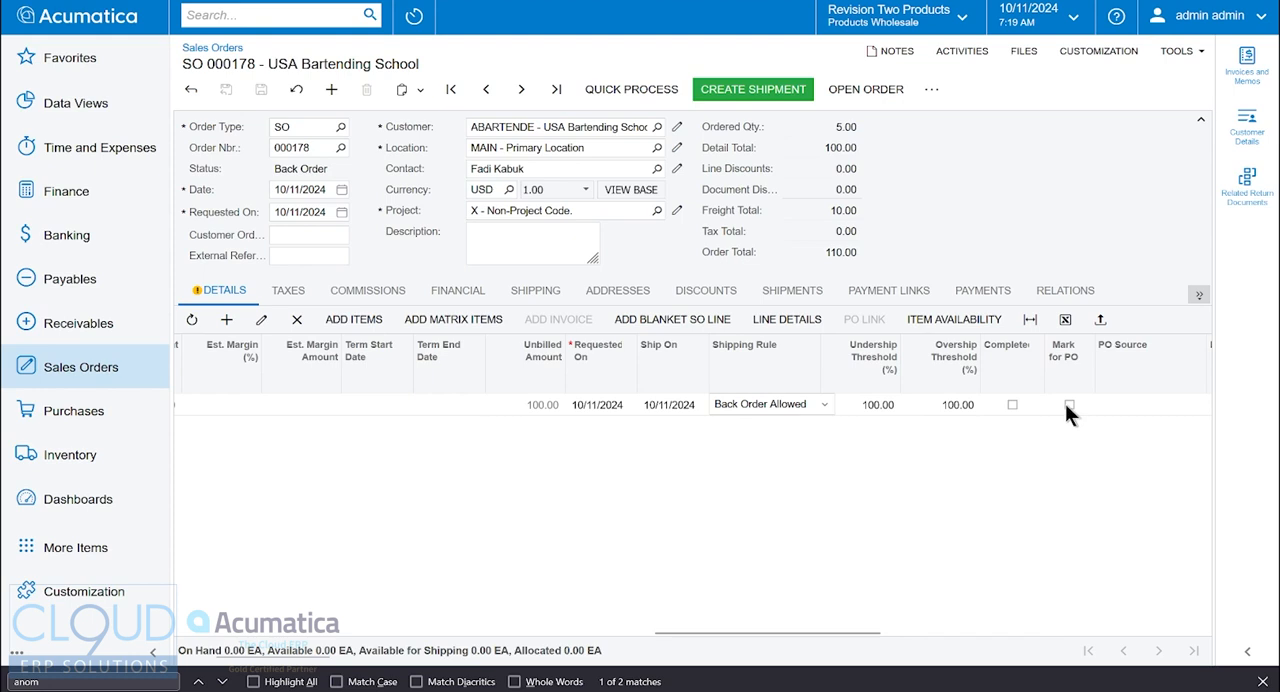
scroll("left", 3)
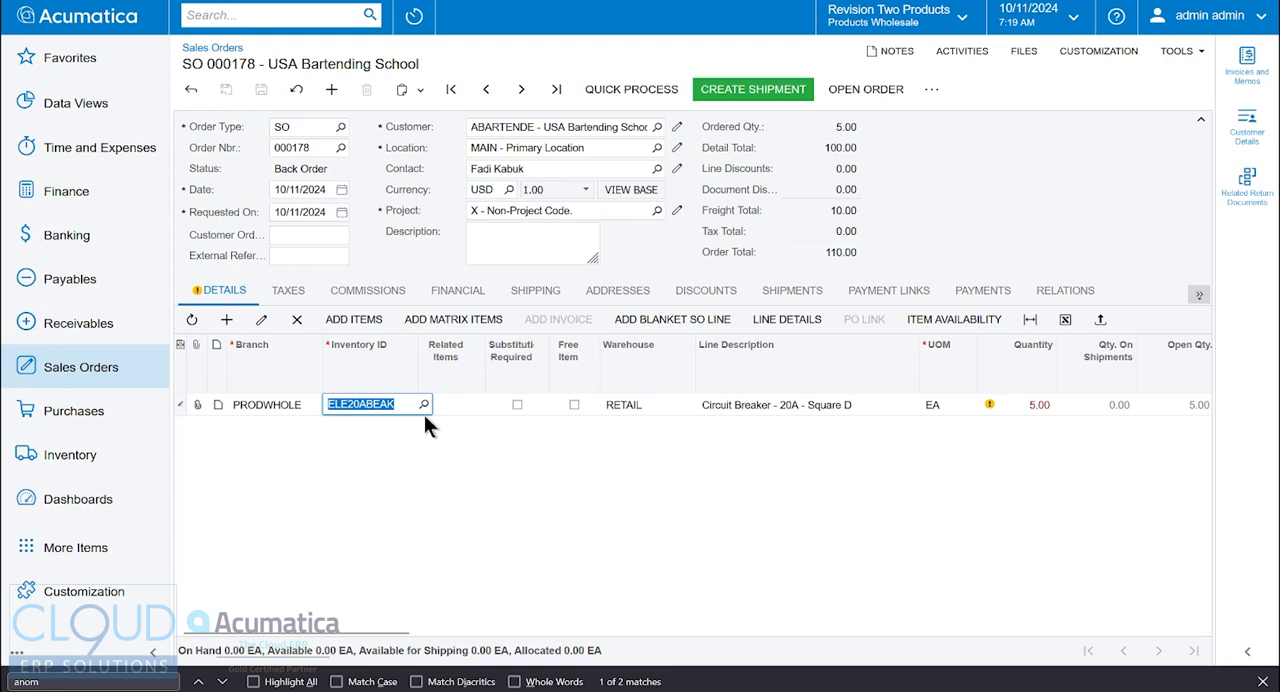
left_click(752, 88)
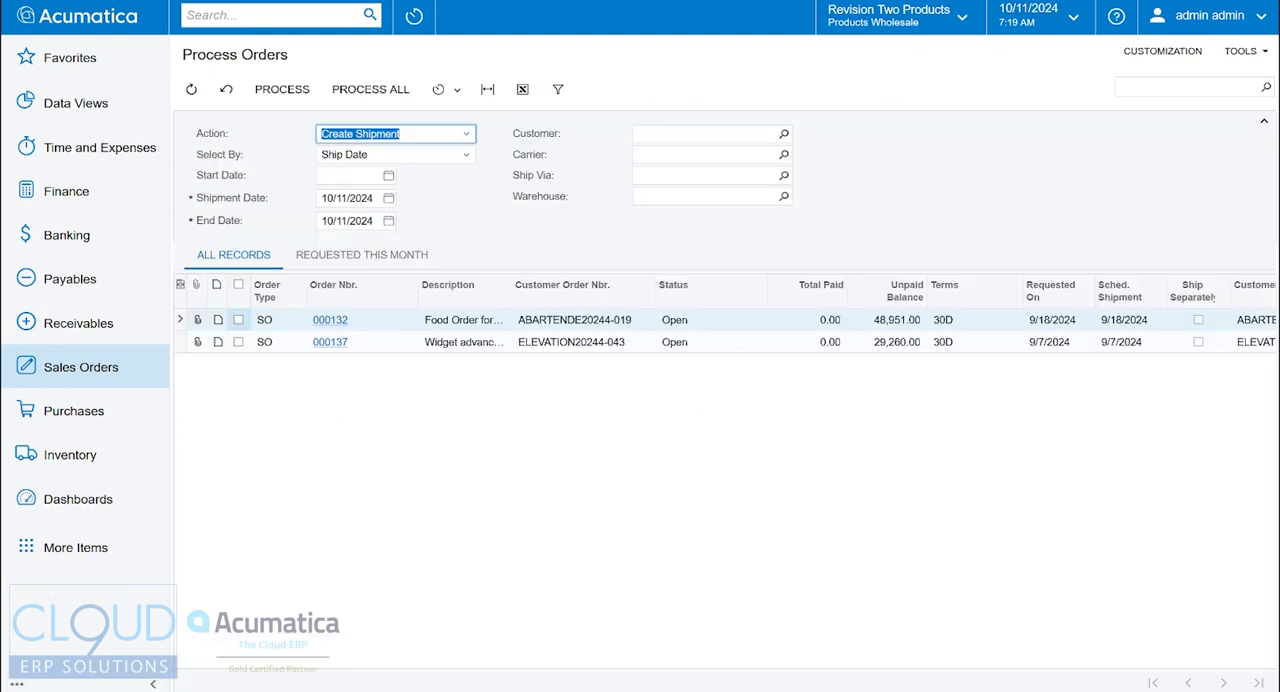
- Select vendor AAVENDOR (Goto Vendor Inc) for the new purchase order
left_click(72, 410)
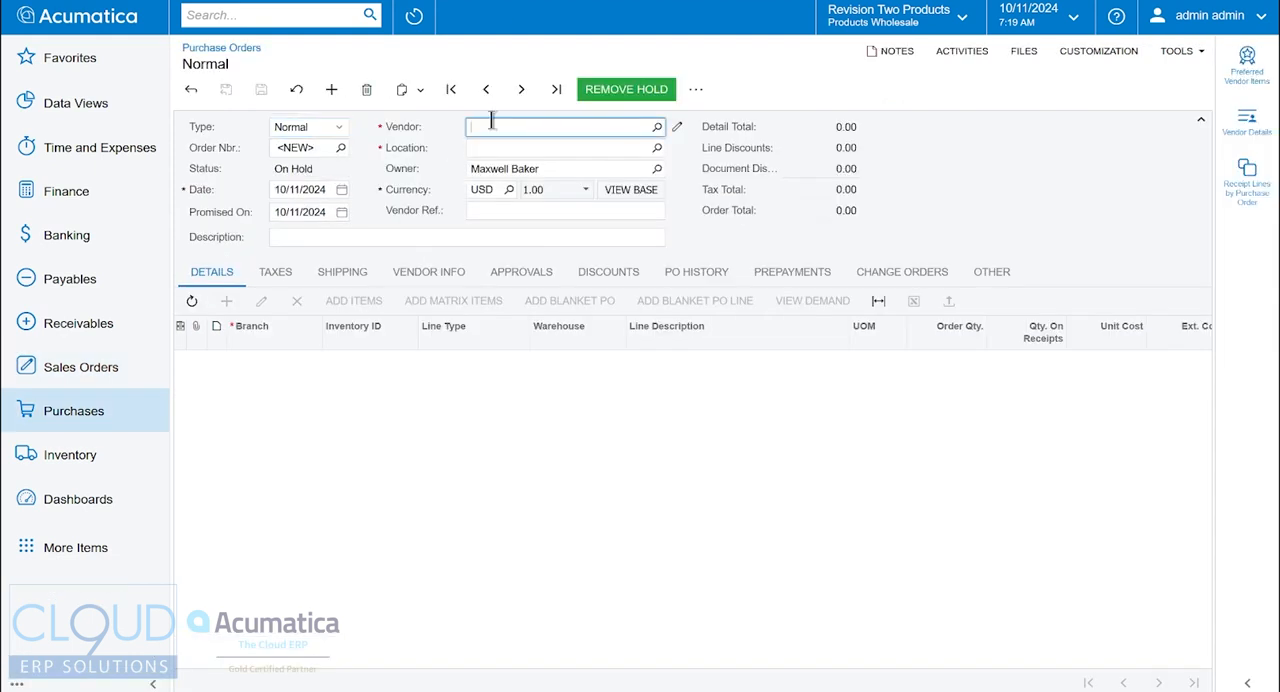
type("vendor")
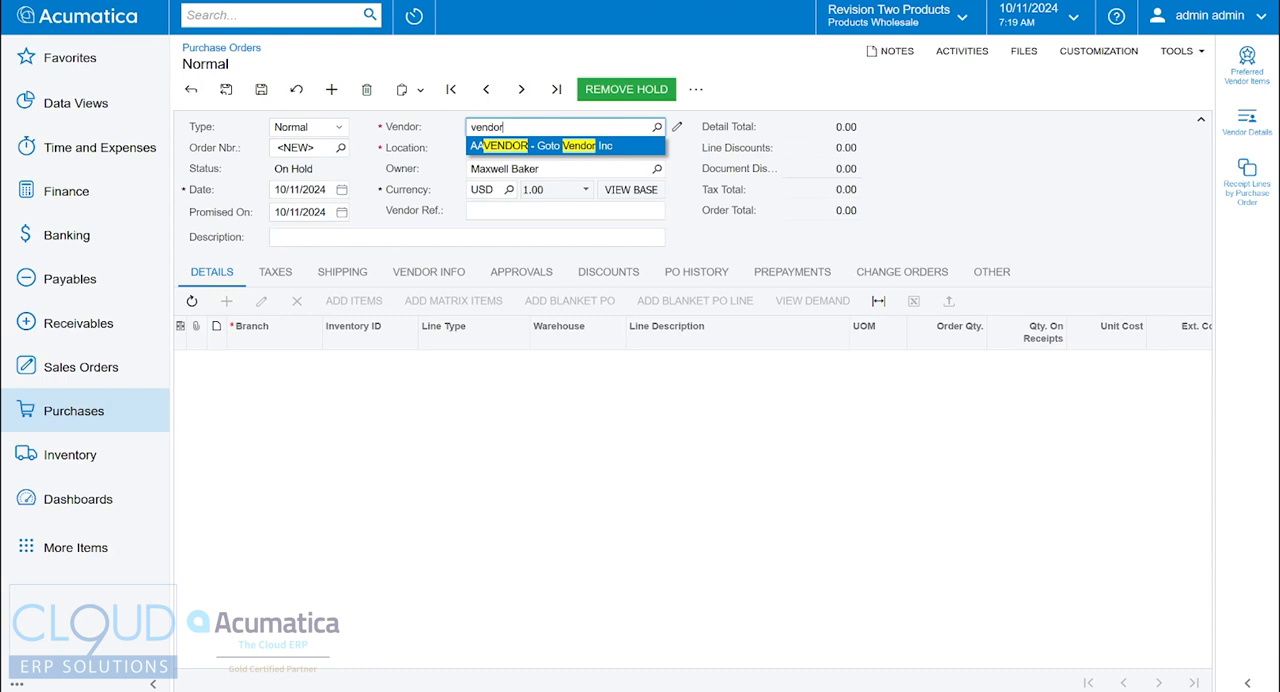
left_click(564, 144)
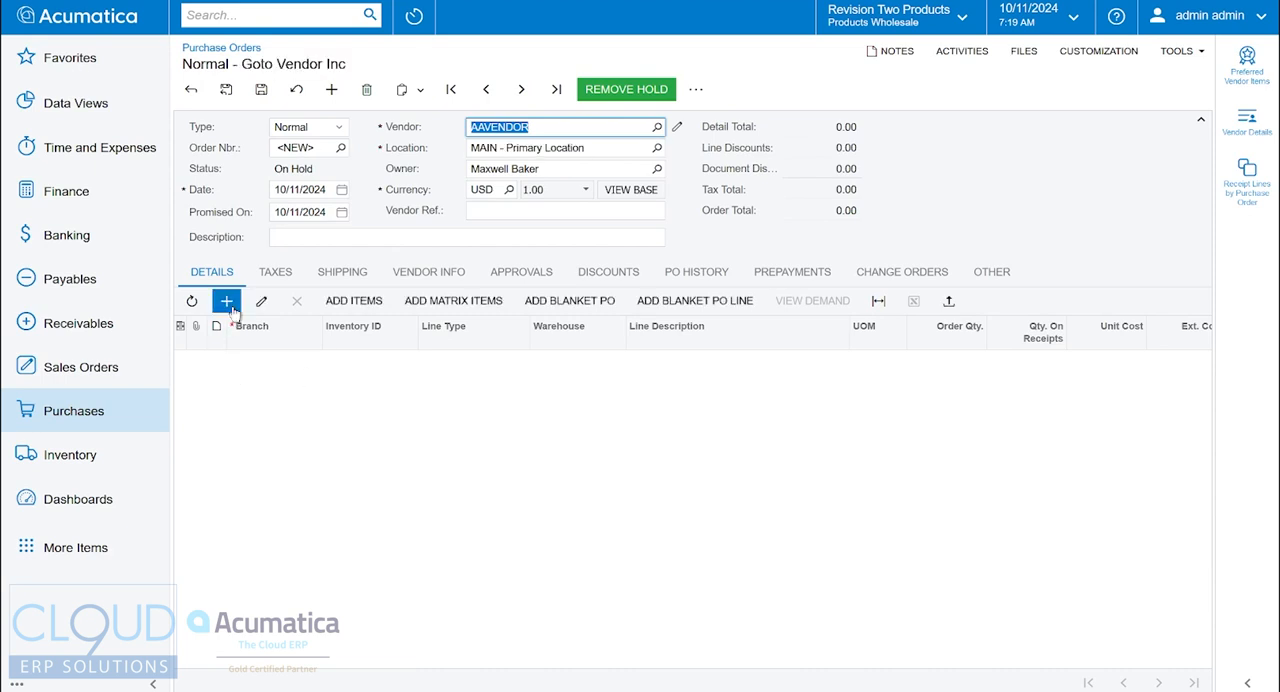
- Add a purchase order line for item ELE20ABEAK
left_click(226, 300)
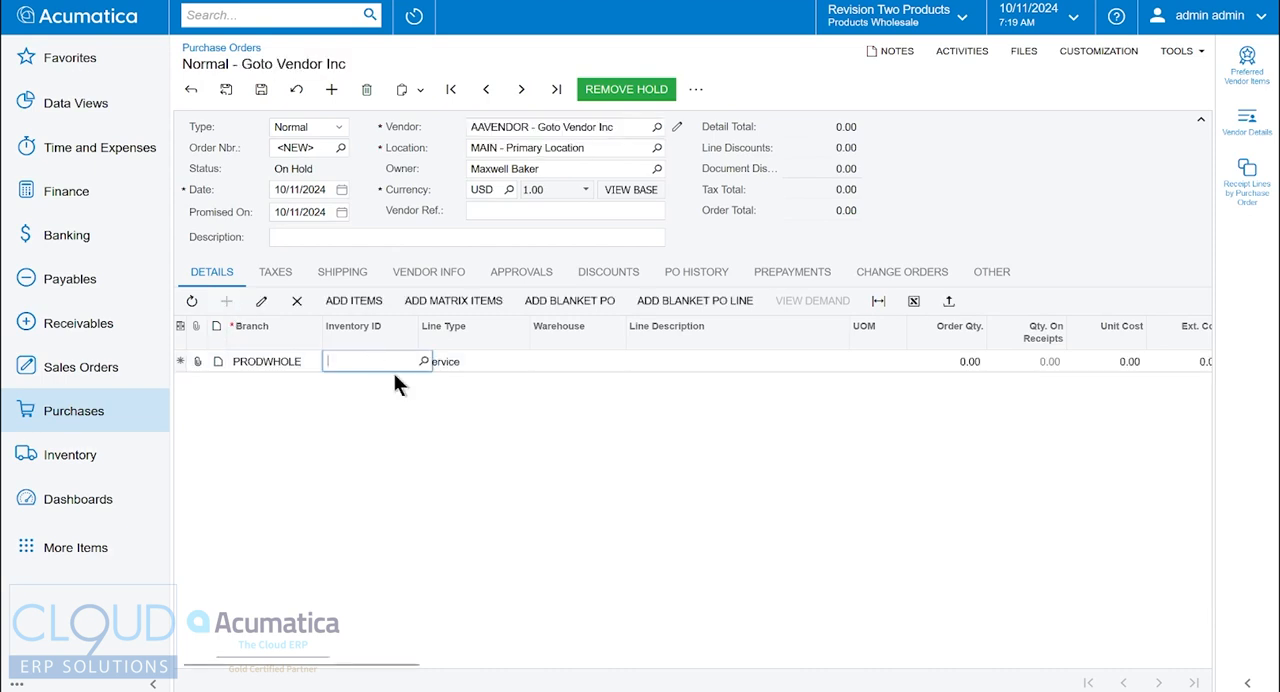
type("ELE20ABEAK")
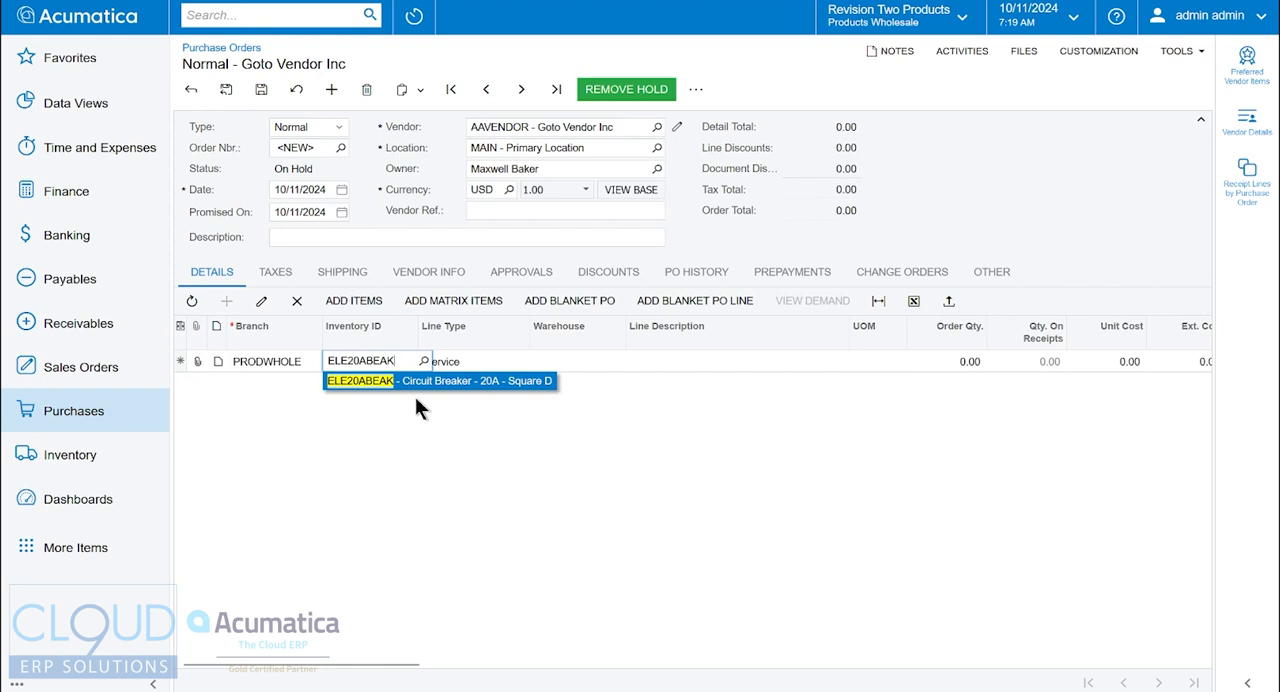
left_click(440, 380)
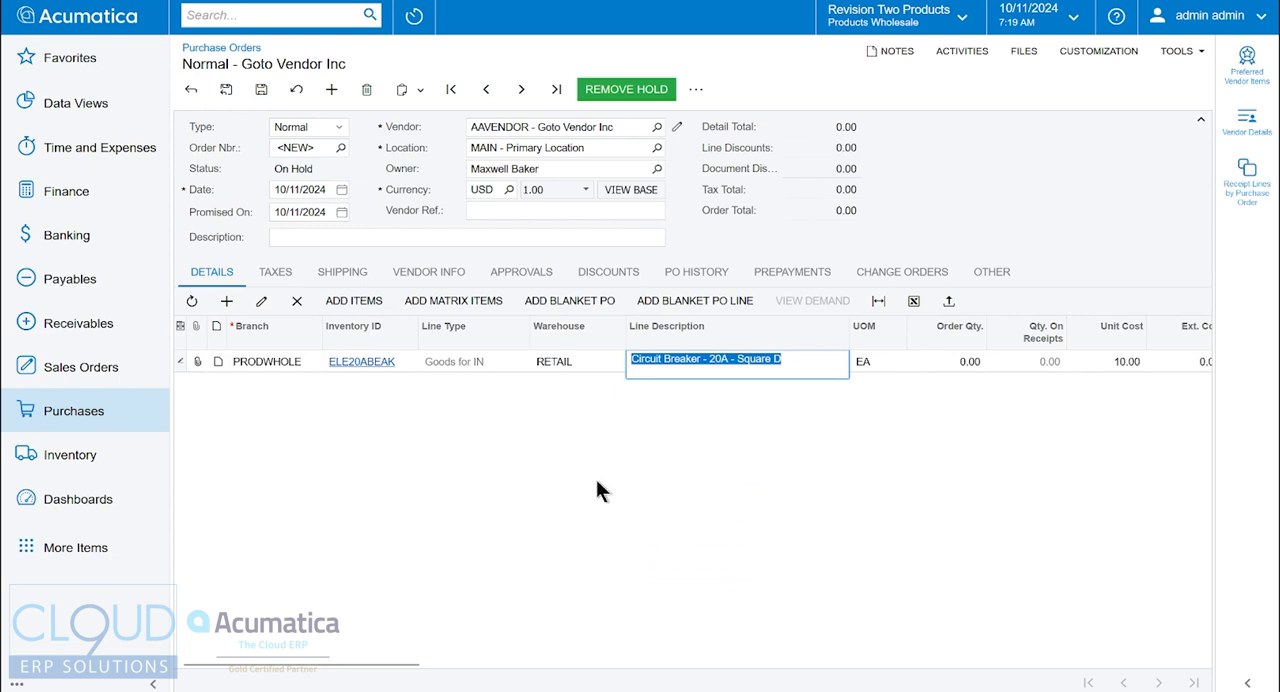
mouse_move(550, 342)
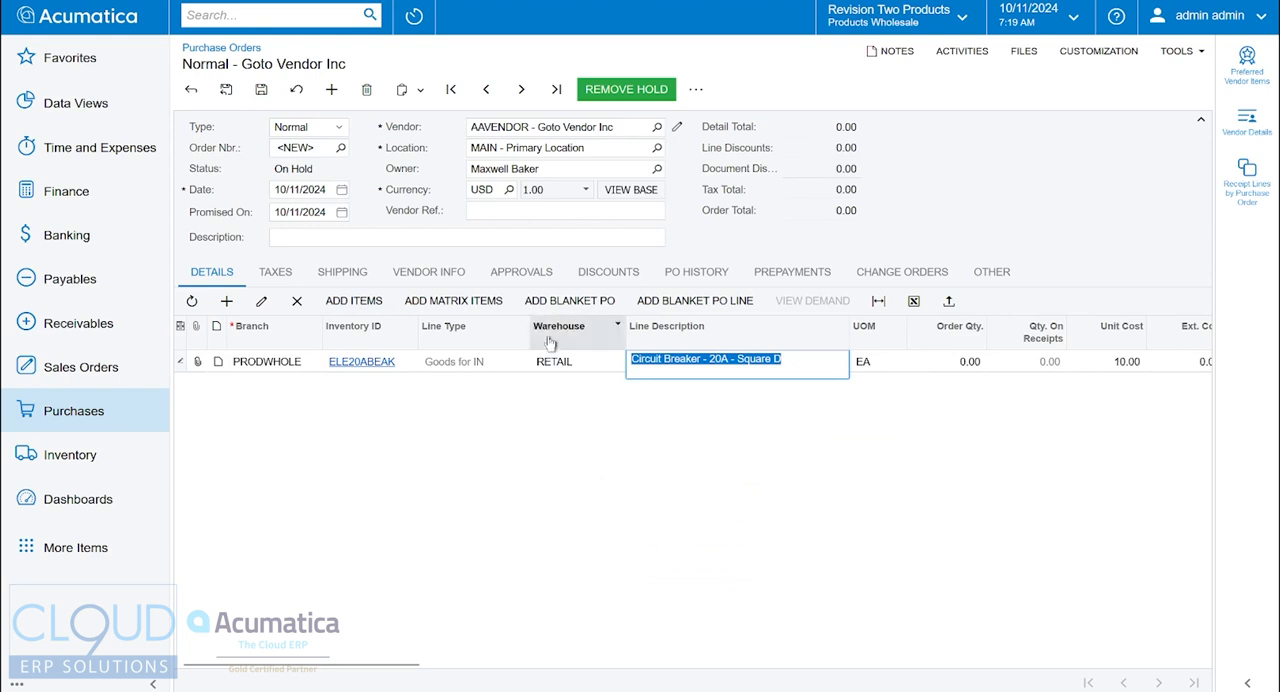
mouse_move(564, 390)
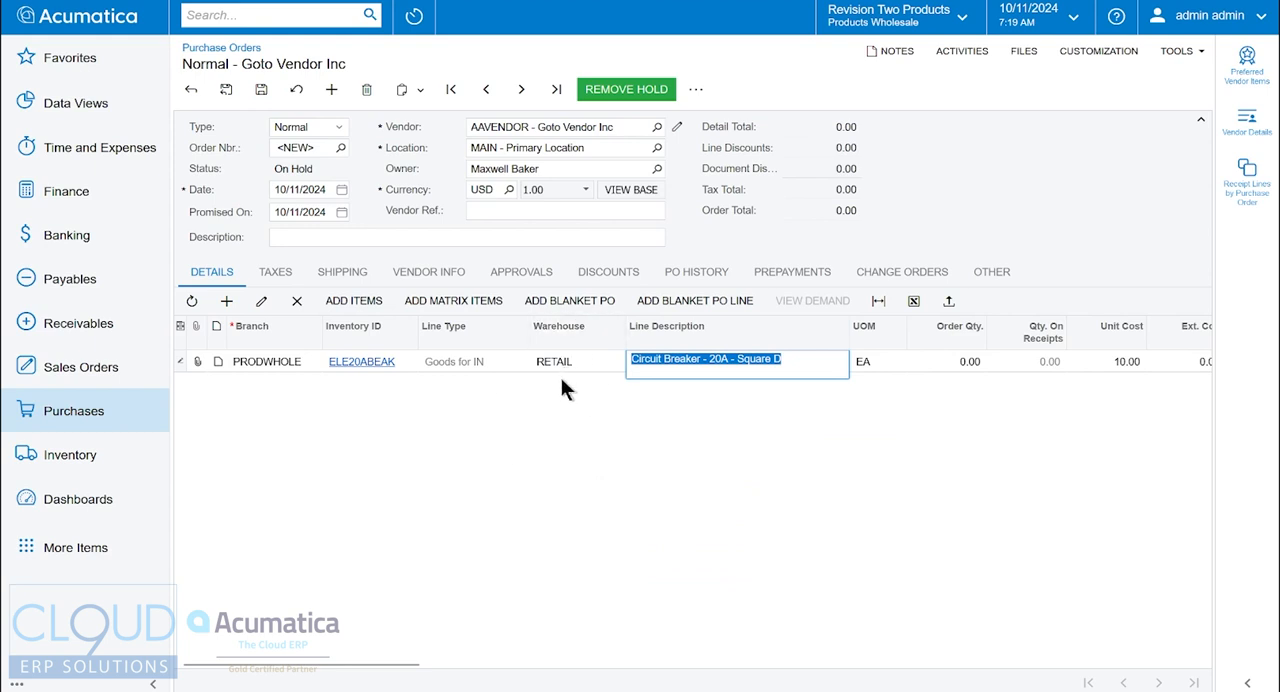
mouse_move(430, 208)
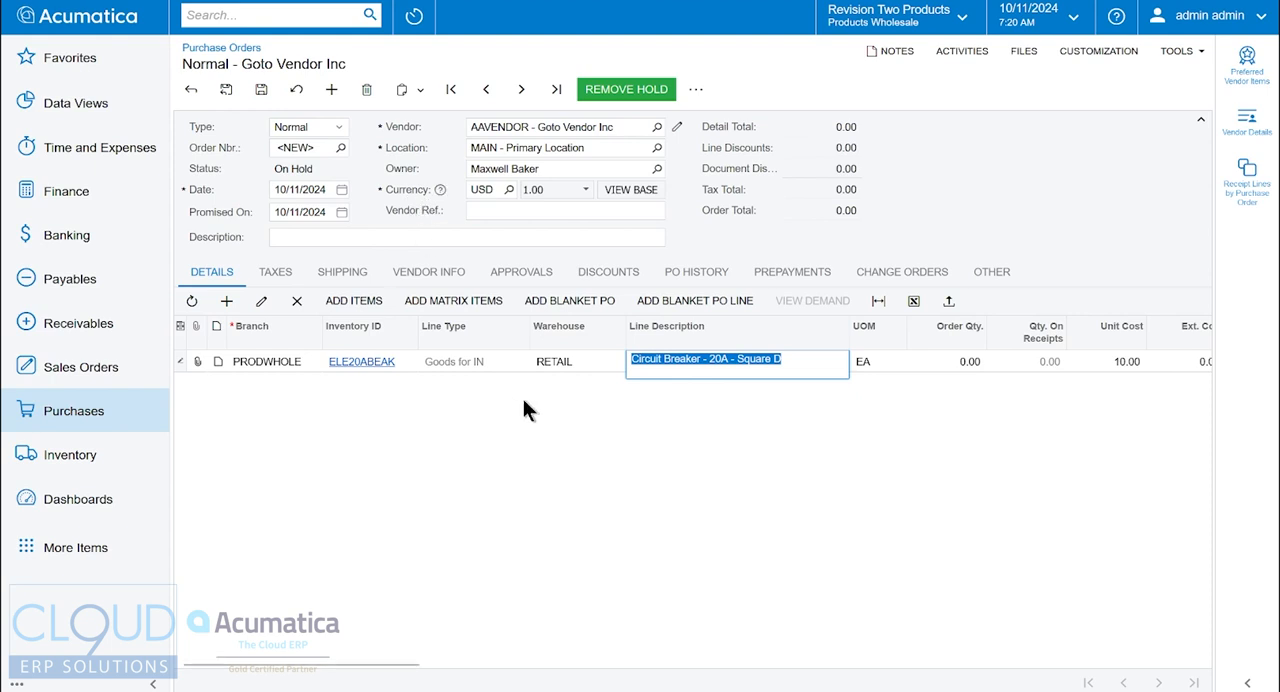
mouse_move(470, 190)
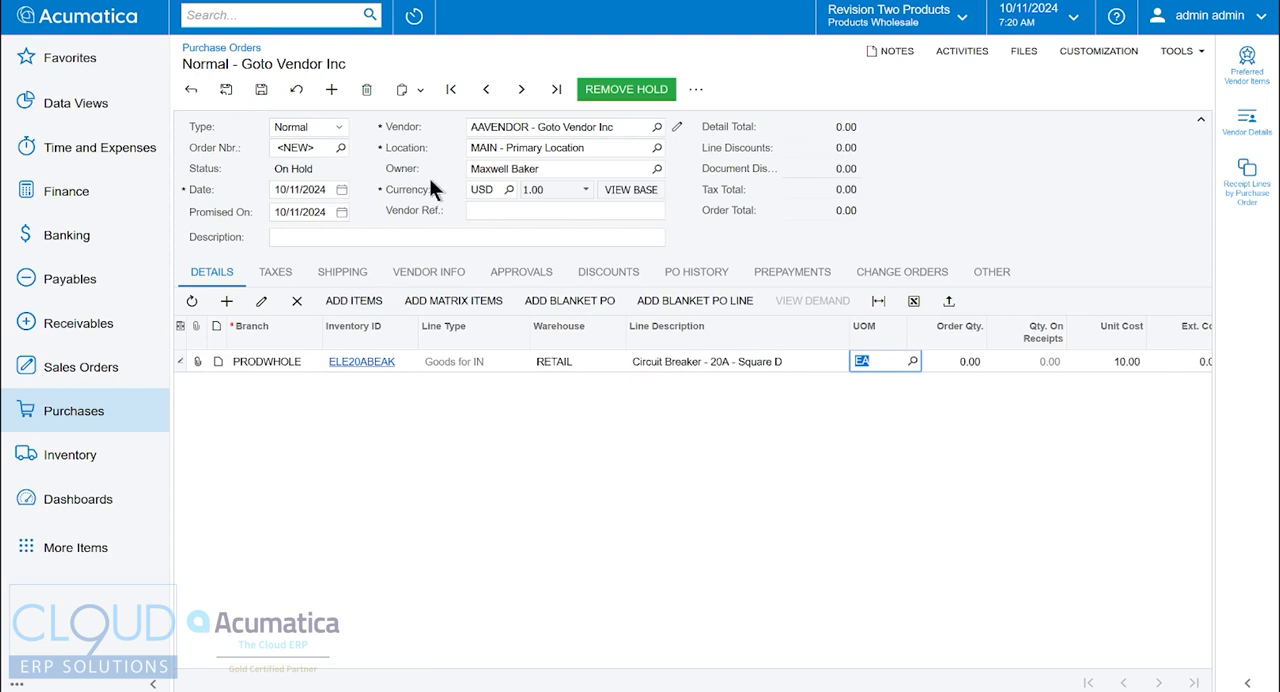
mouse_move(548, 372)
type("5")
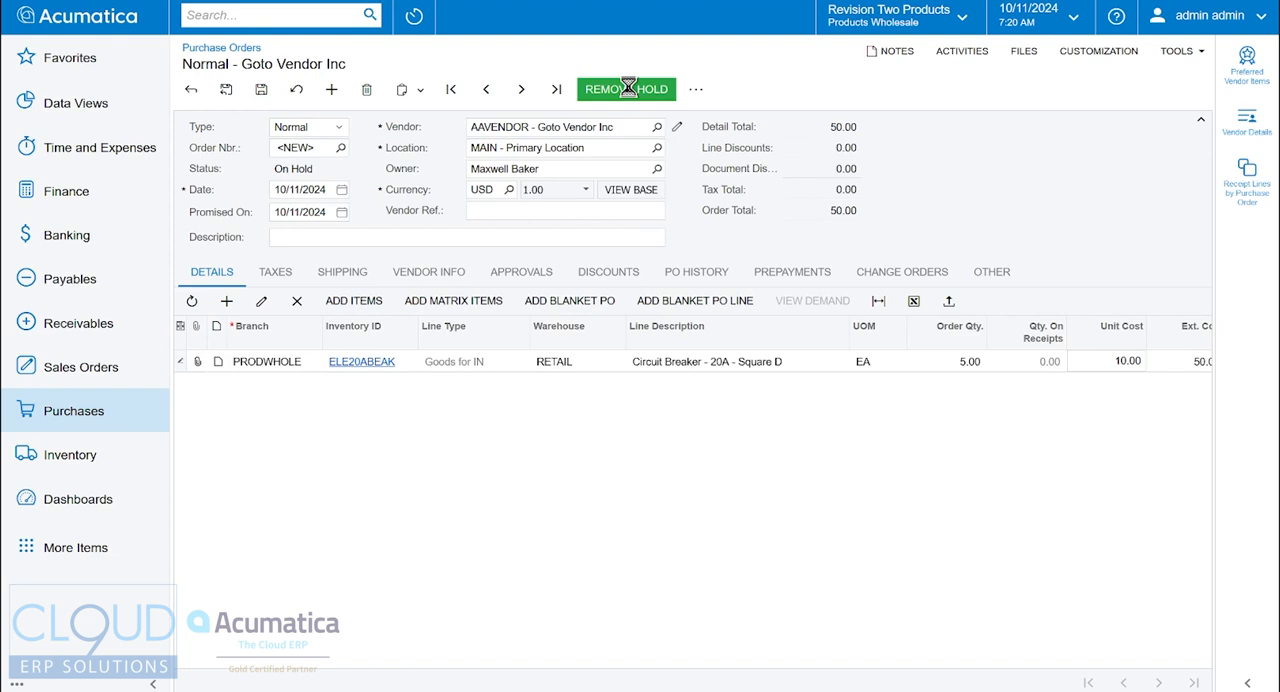
- Remove the hold on PO002512, approve it, and begin a PO receipt
left_click(624, 88)
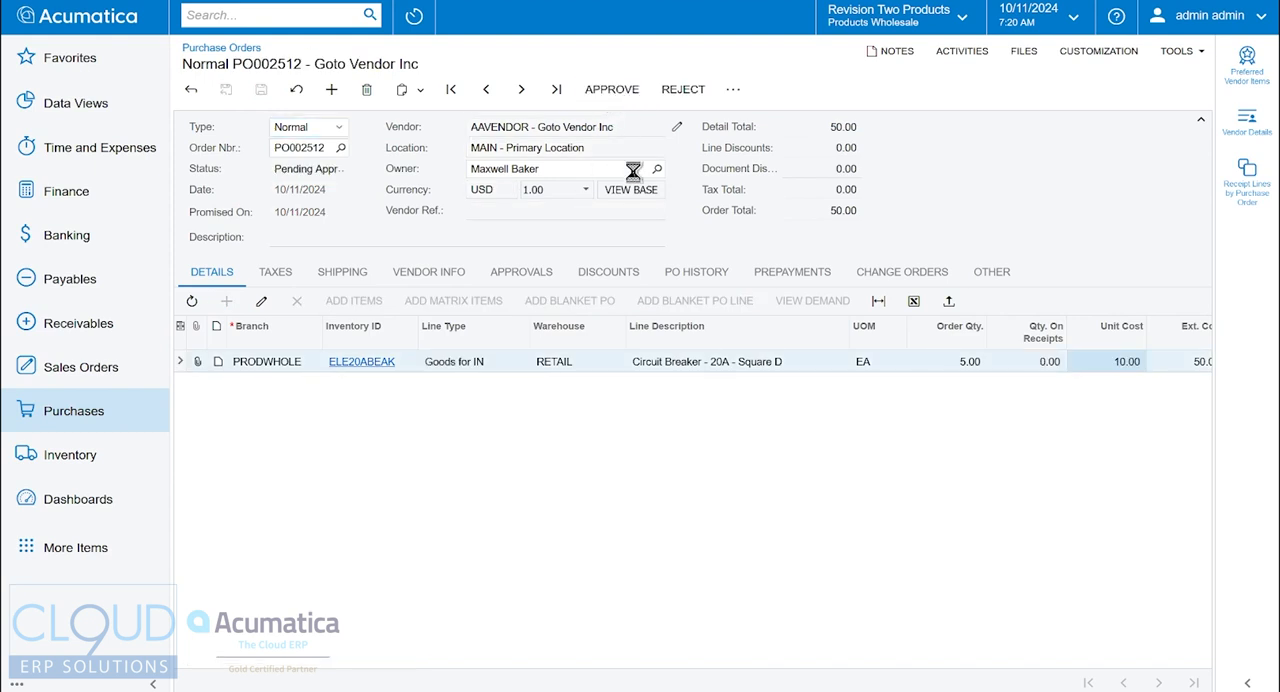
left_click(612, 88)
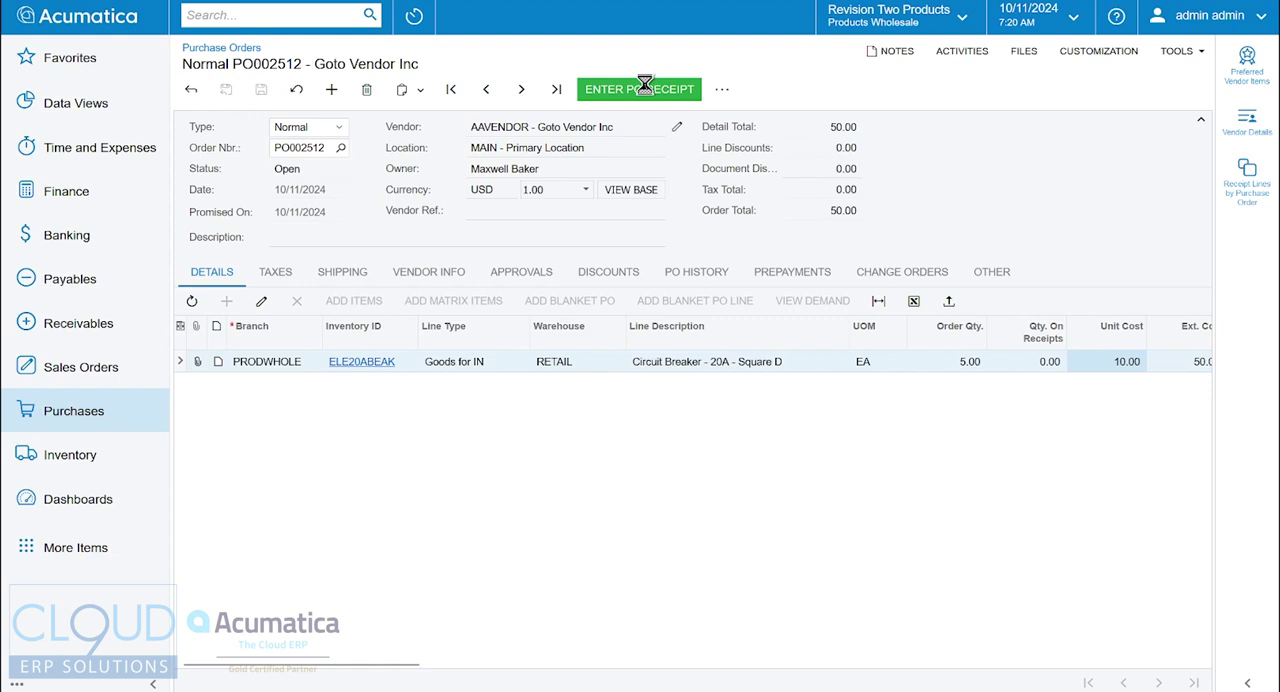
left_click(638, 88)
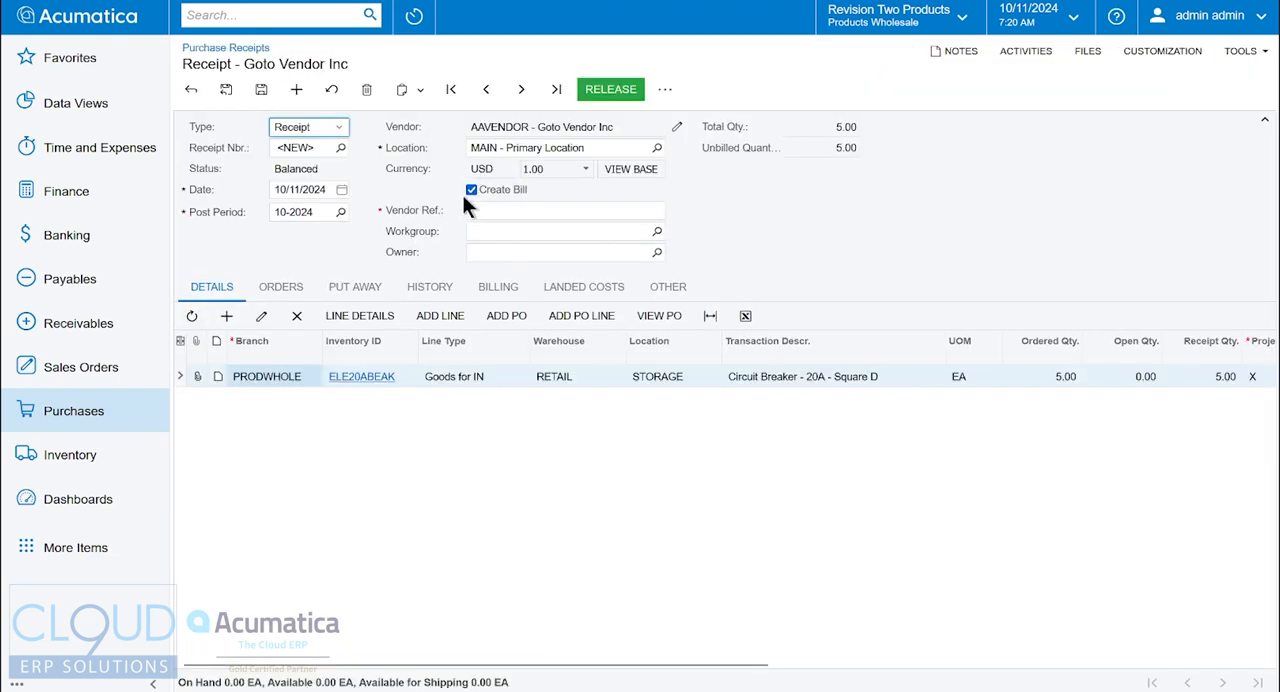
- Clear Create Bill, confirm Receipt Qty 5.00, and release the purchase receipt
left_click(472, 188)
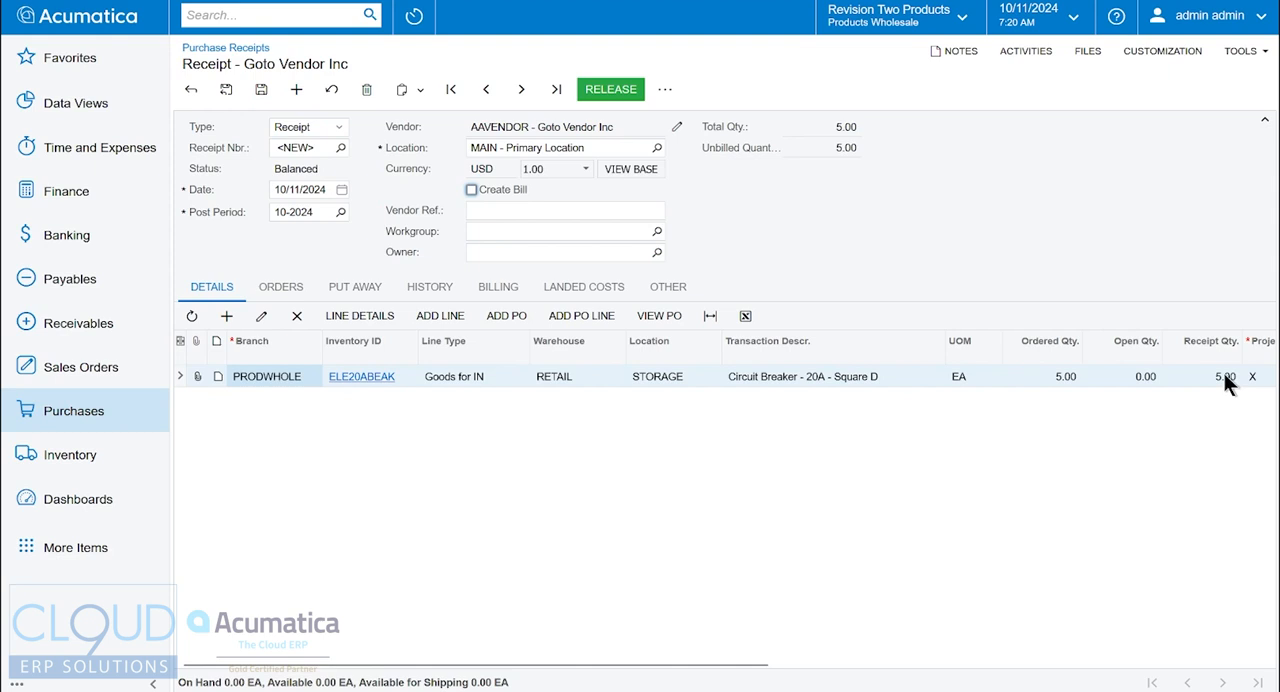
left_click(610, 88)
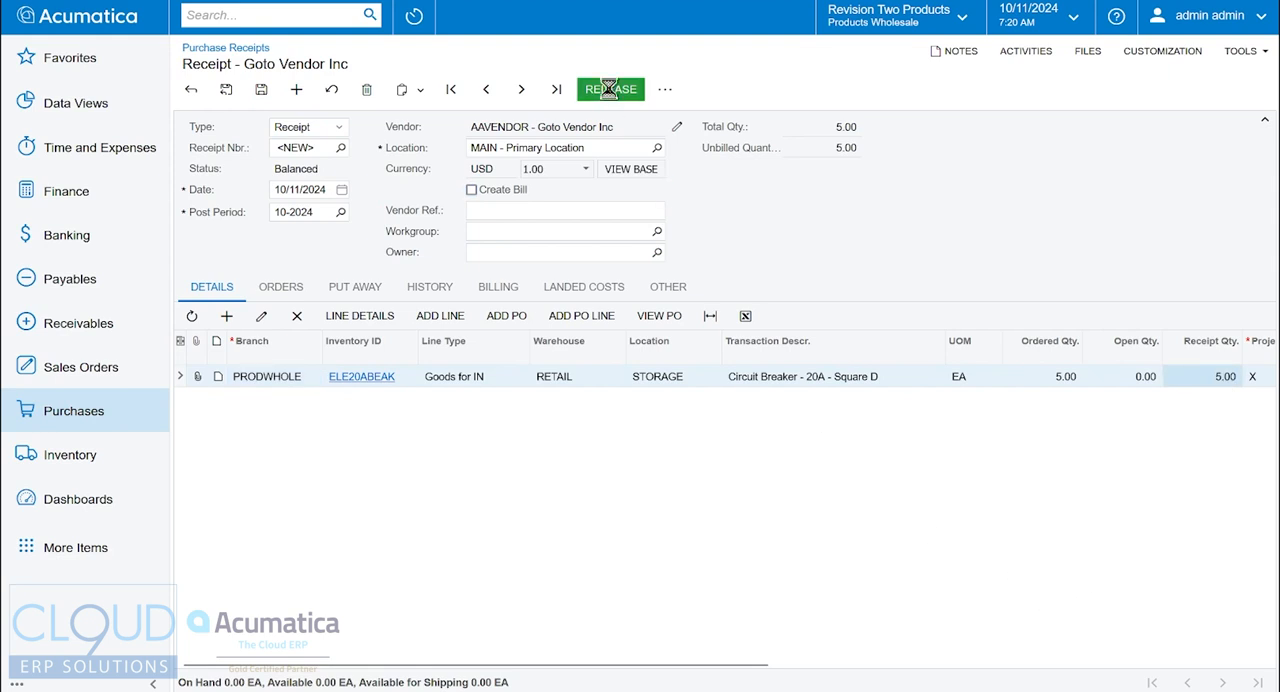
left_click(610, 88)
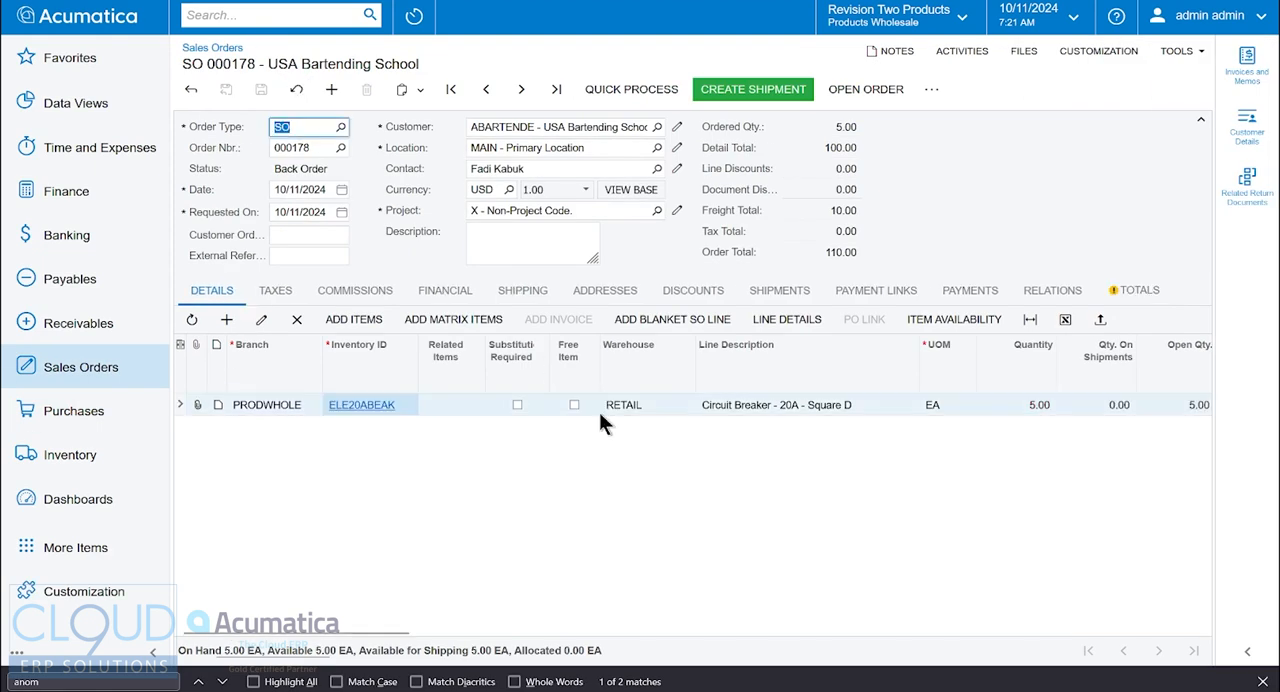
mouse_move(996, 410)
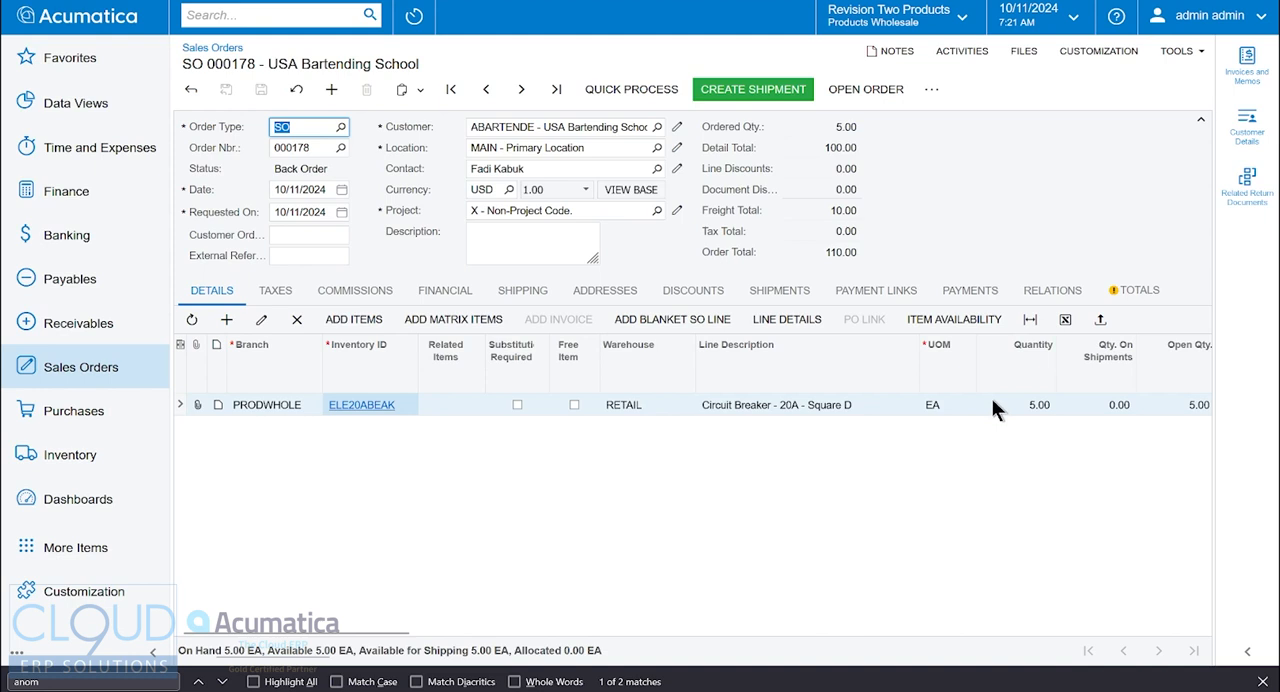
mouse_move(996, 418)
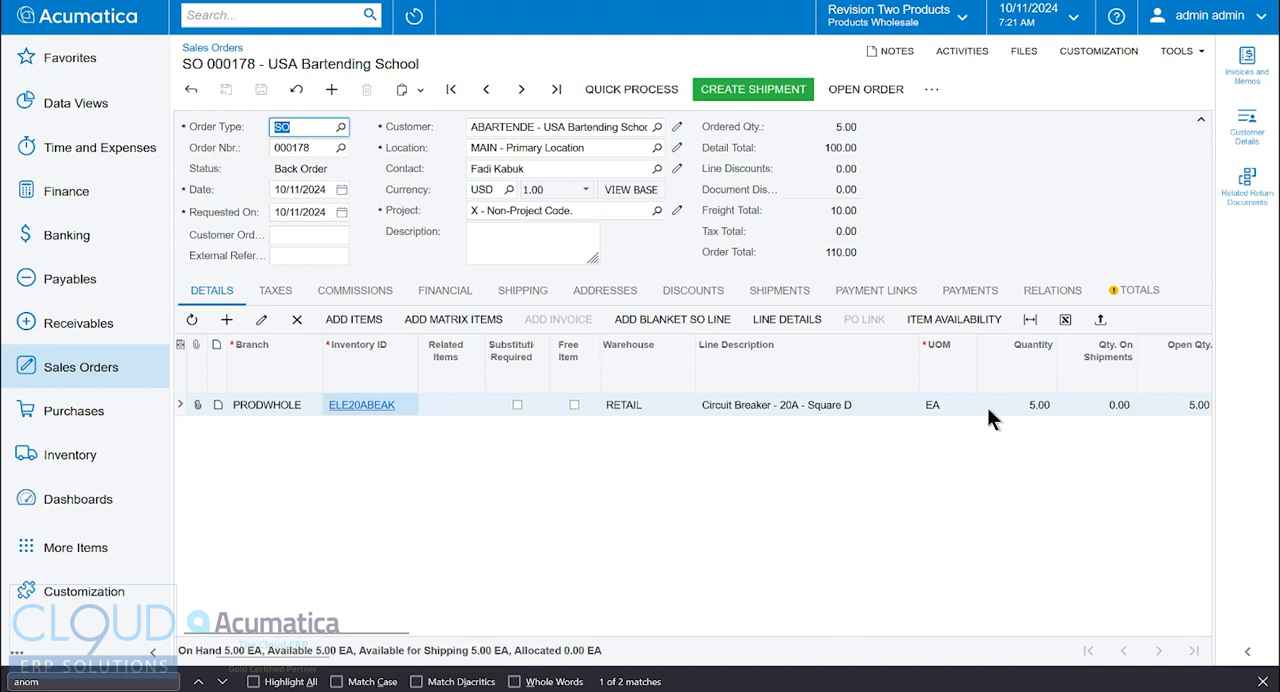
mouse_move(310, 664)
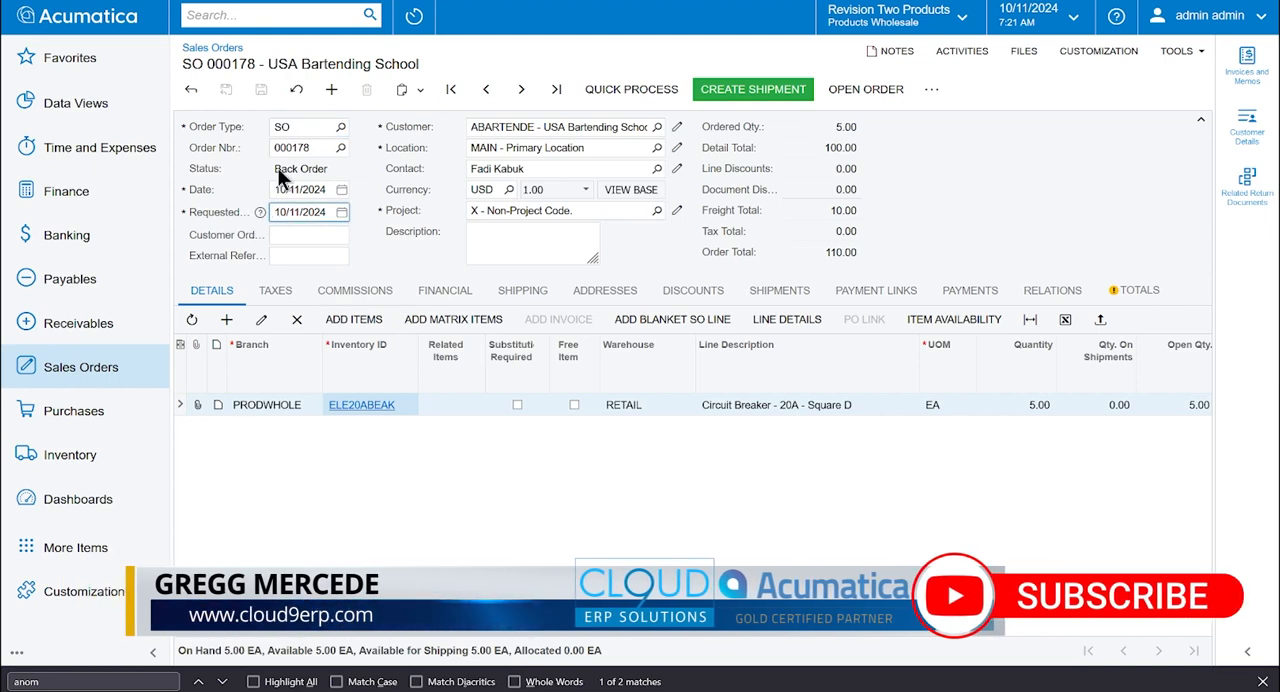
mouse_move(396, 200)
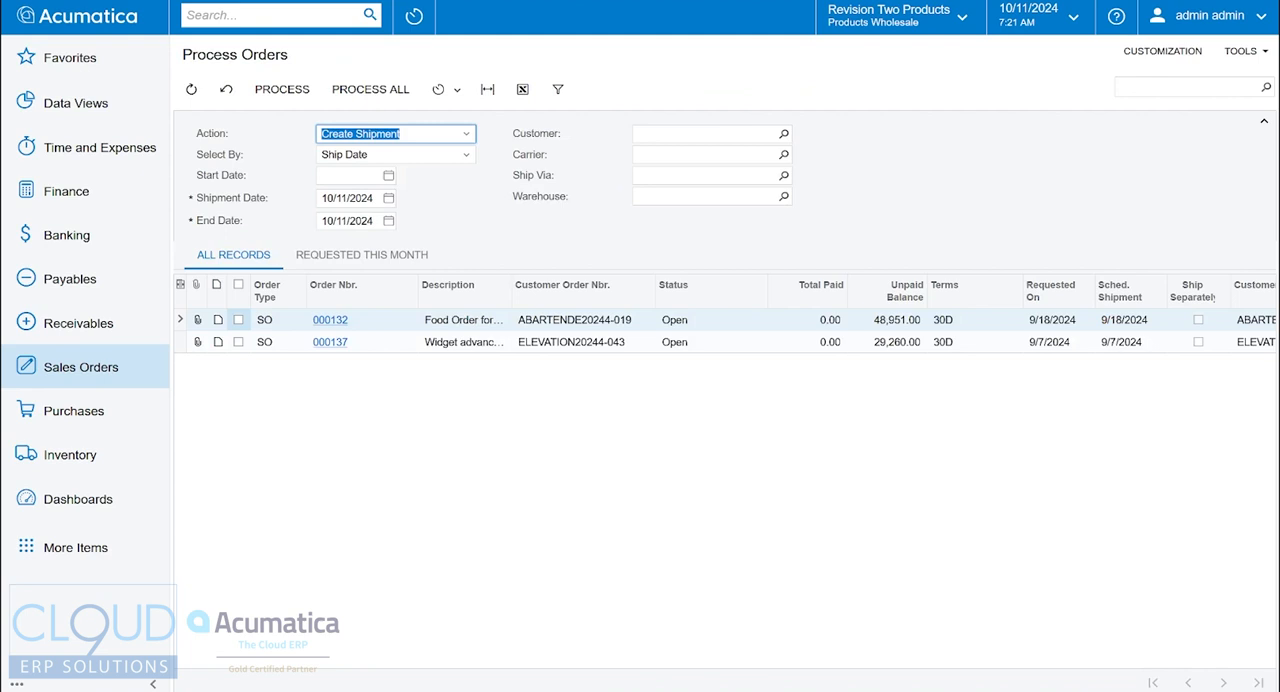
- Process order 000178 with the Create Shipment action, then return to the sales order
left_click(392, 132)
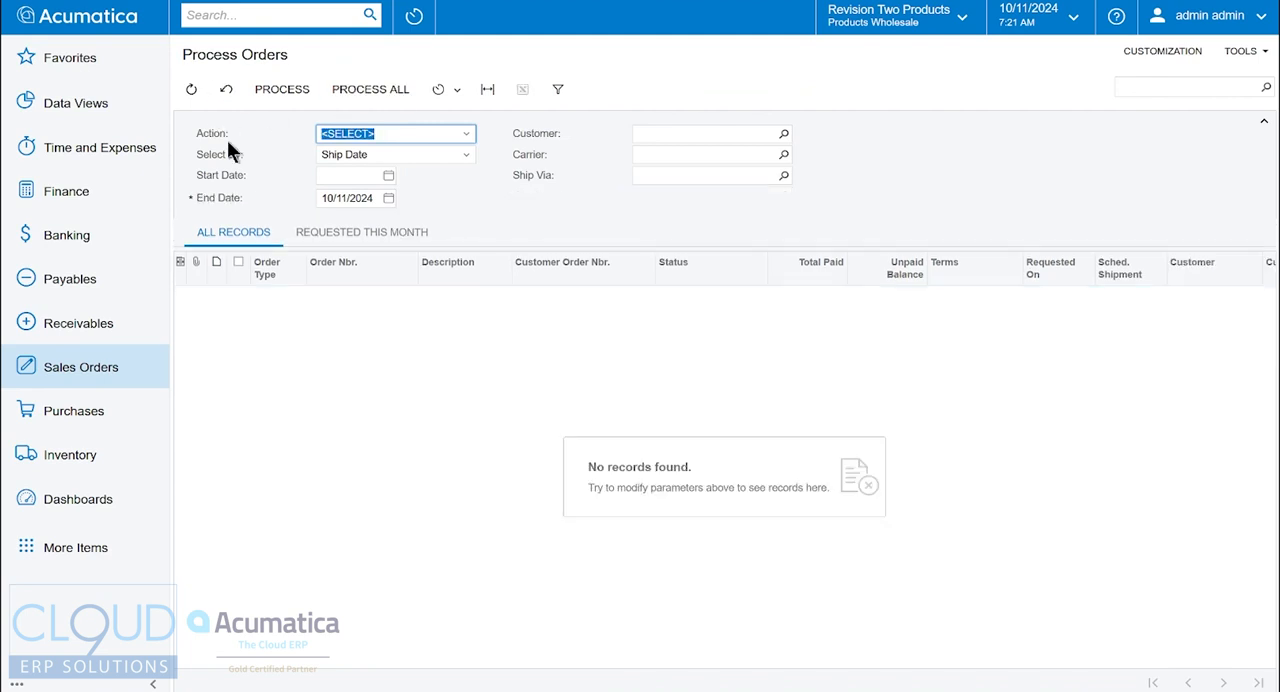
left_click(394, 132)
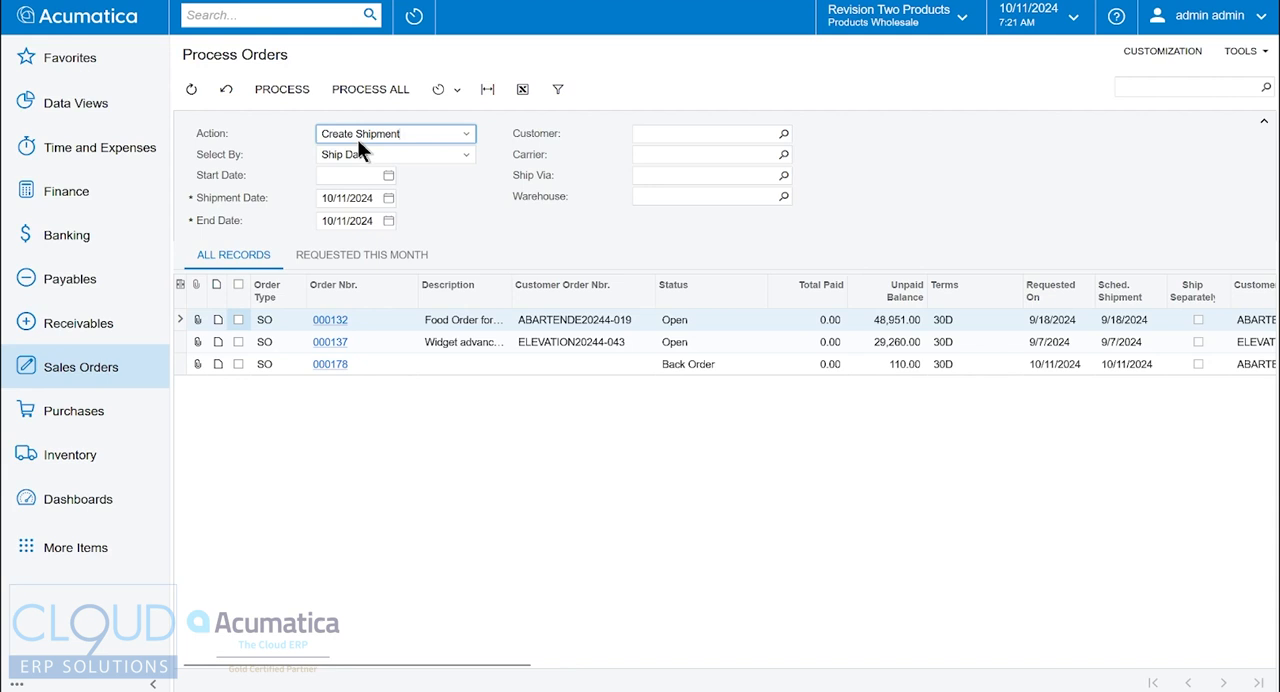
left_click(394, 132)
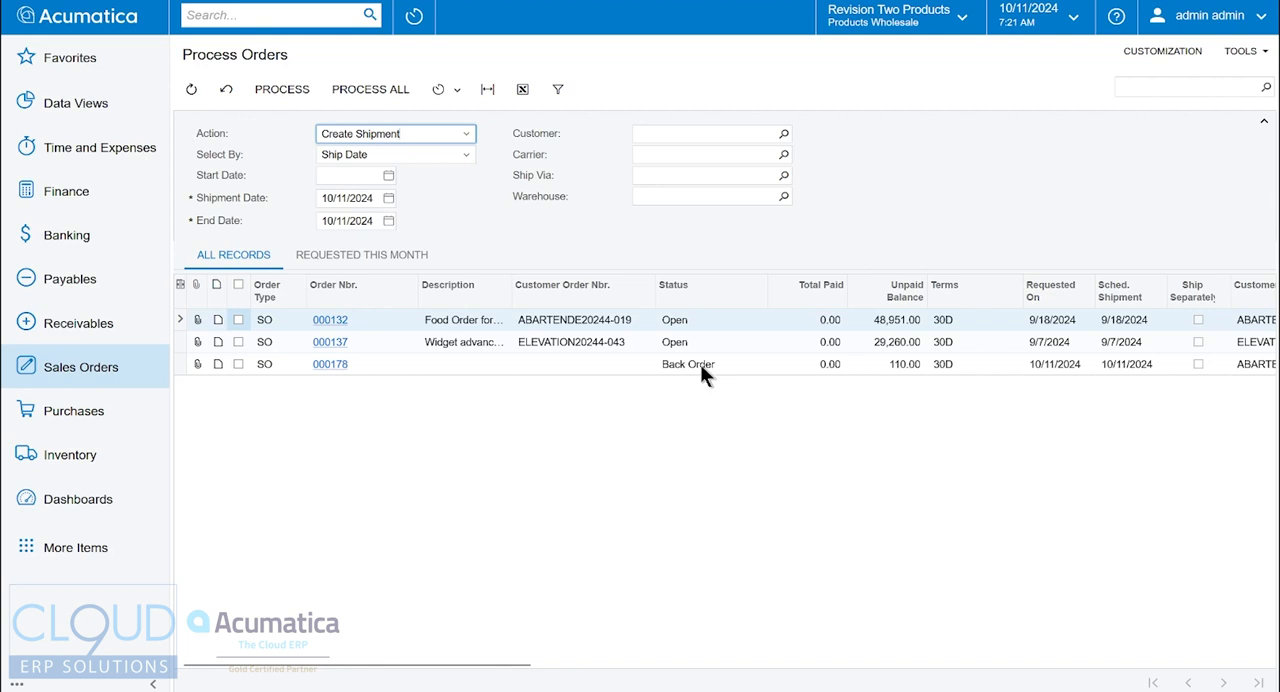
left_click(238, 362)
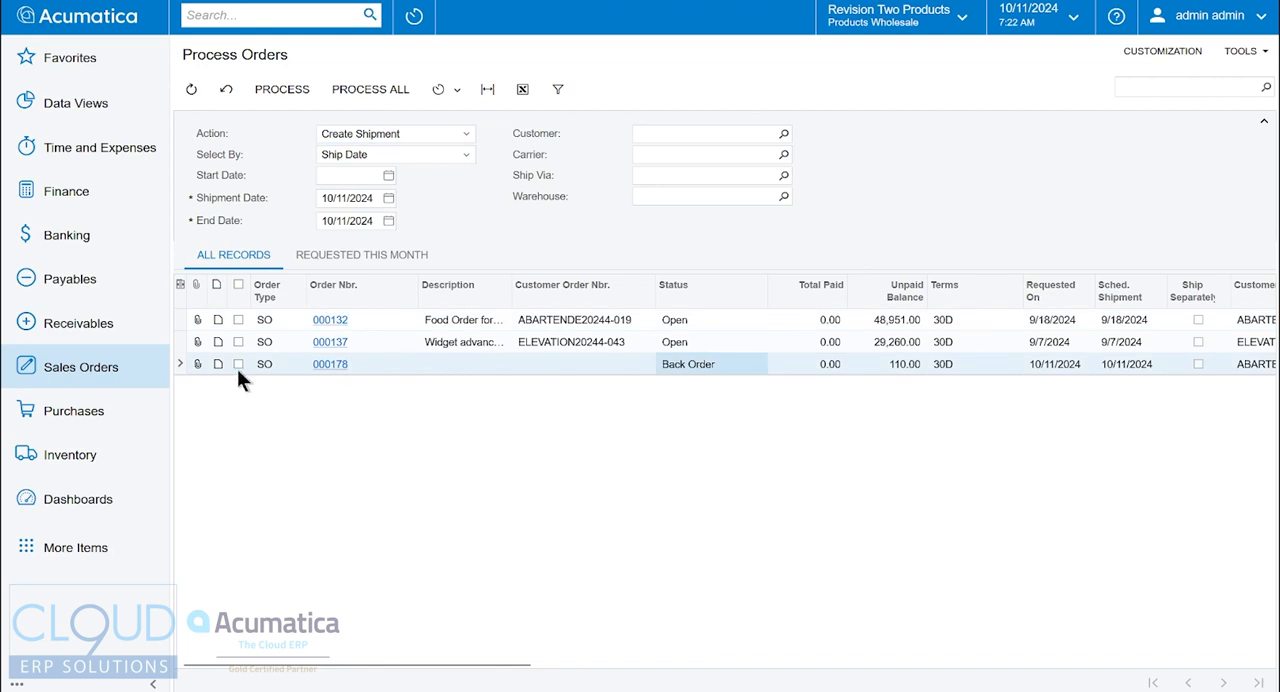
left_click(238, 362)
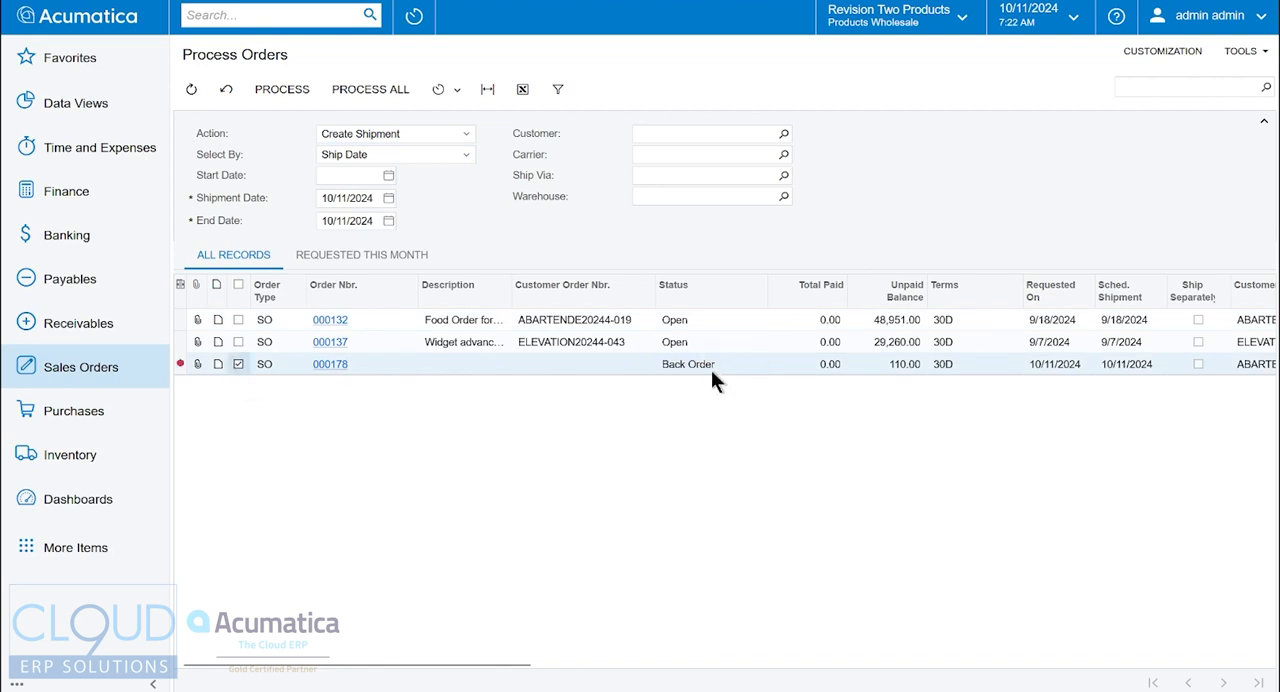
left_click(280, 88)
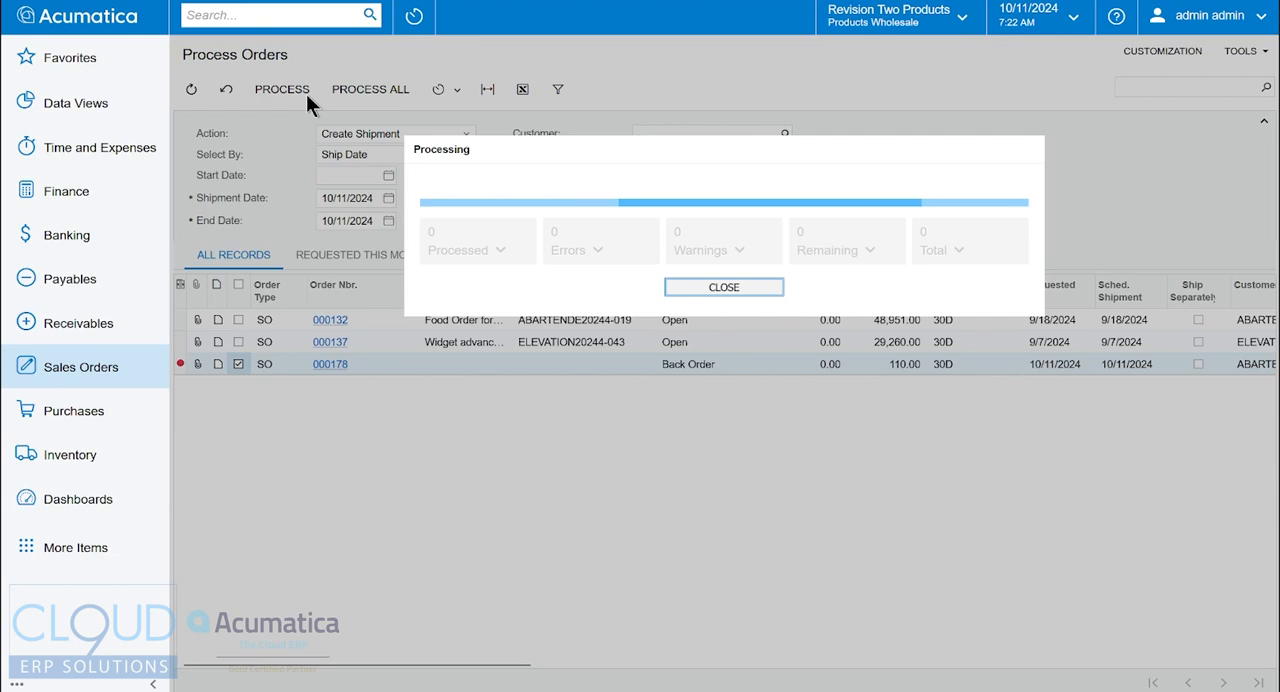
mouse_move(288, 202)
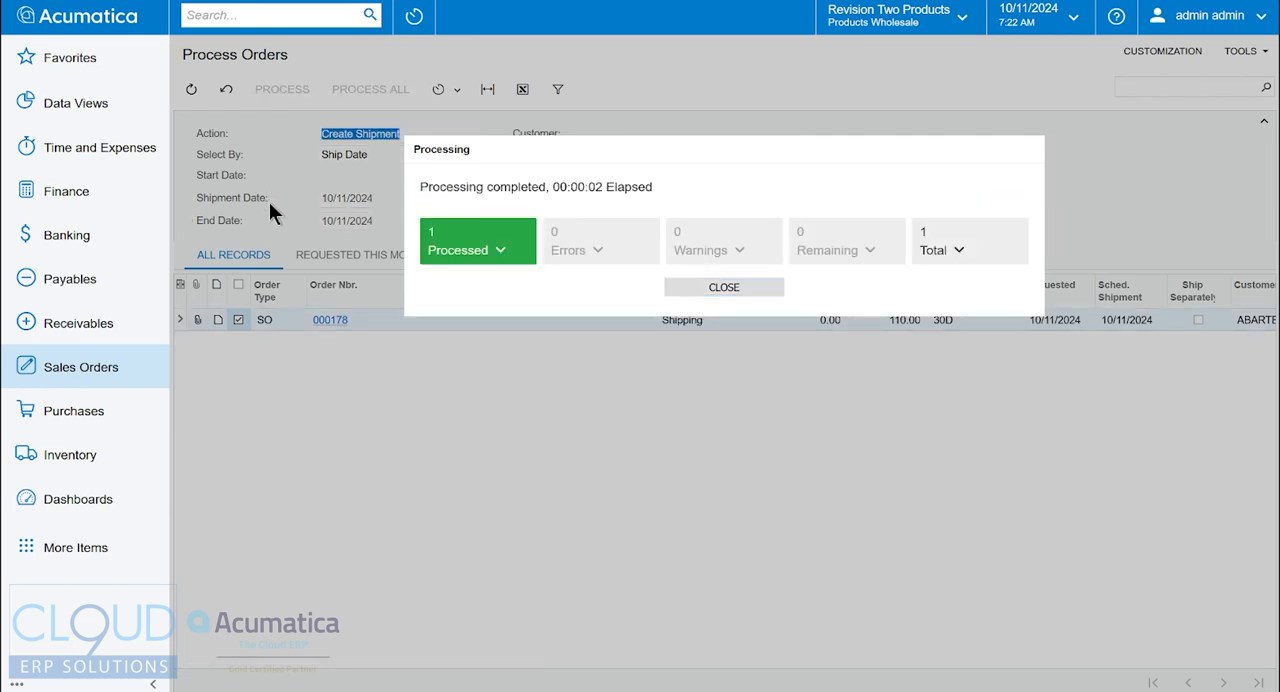
left_click(724, 288)
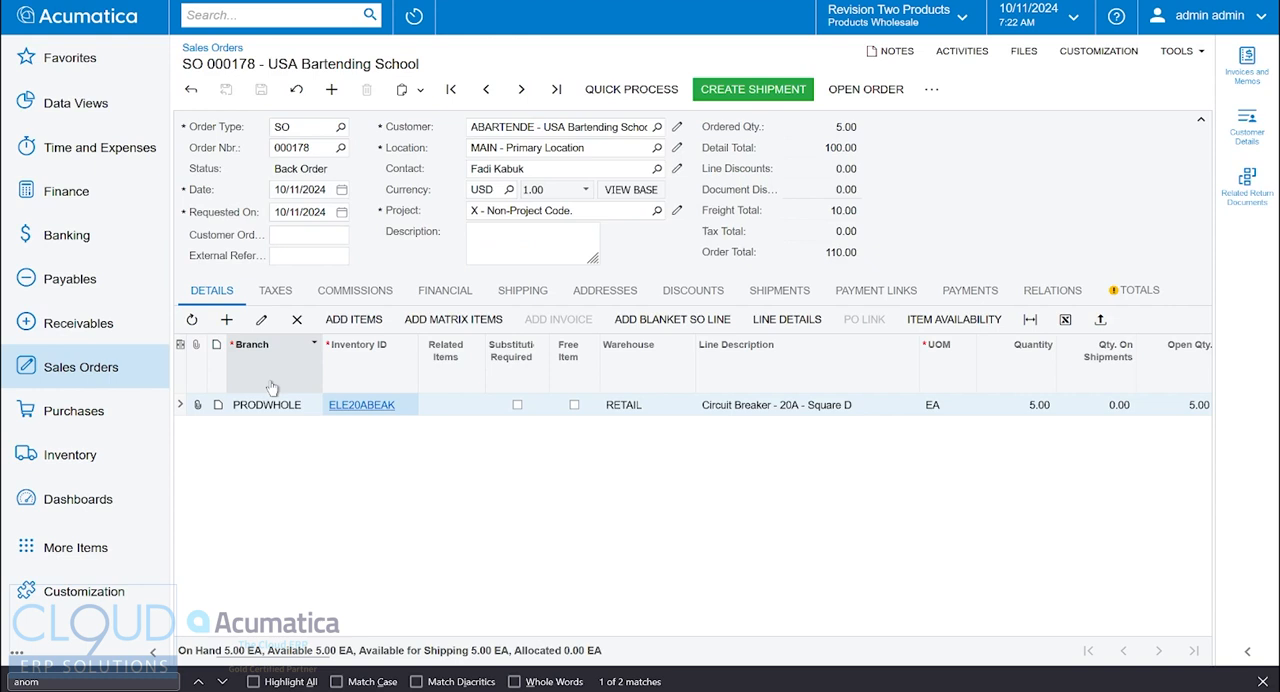
- Refresh SO 000178 to Shipping status and review shipment 000078 and the 5 circuit-breaker line
left_click(752, 88)
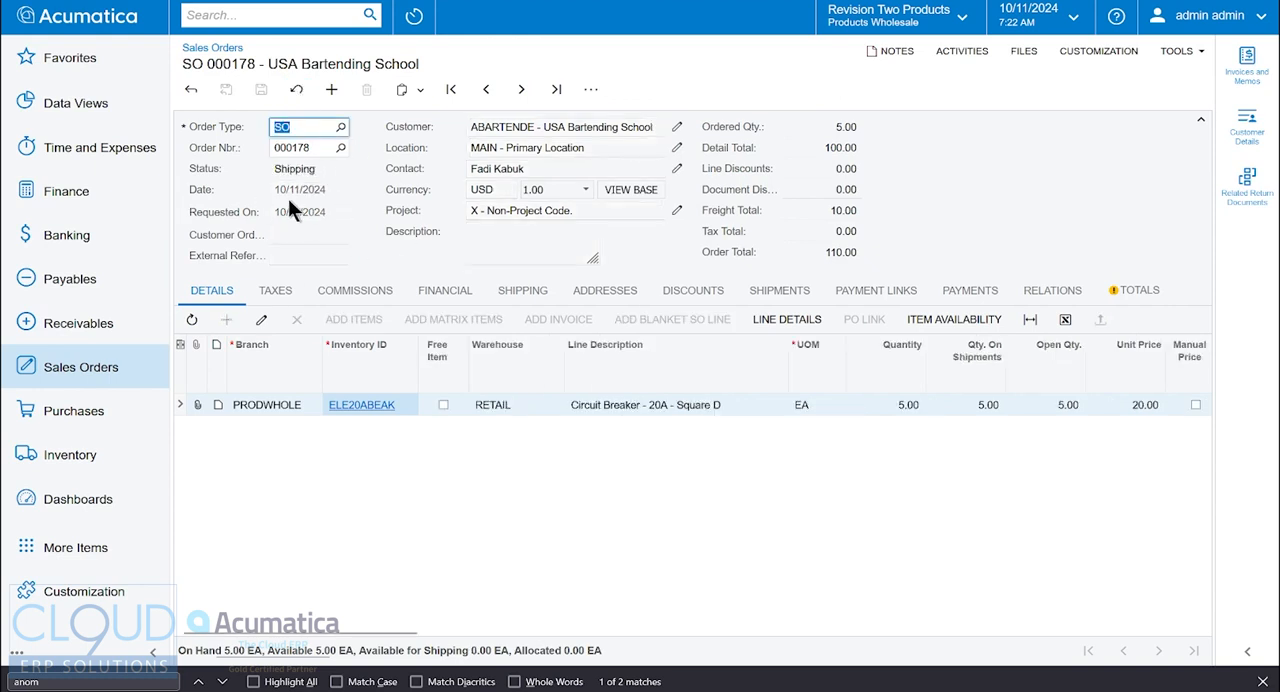
mouse_move(336, 172)
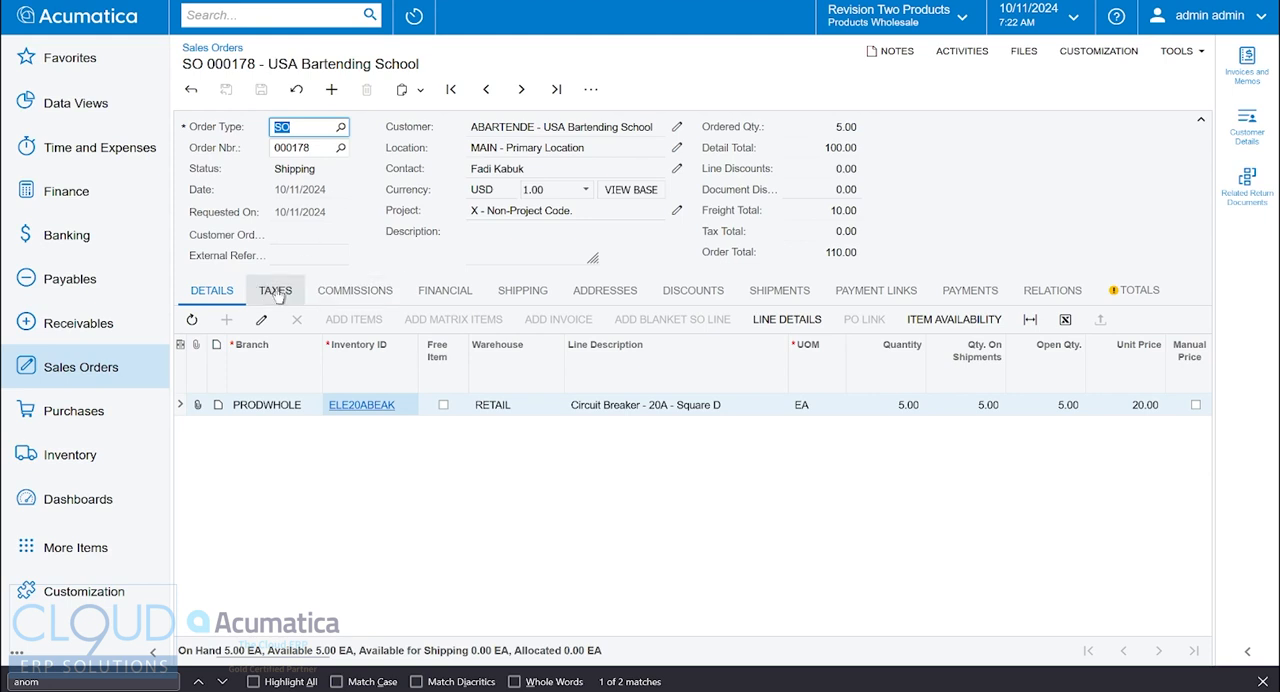
left_click(780, 290)
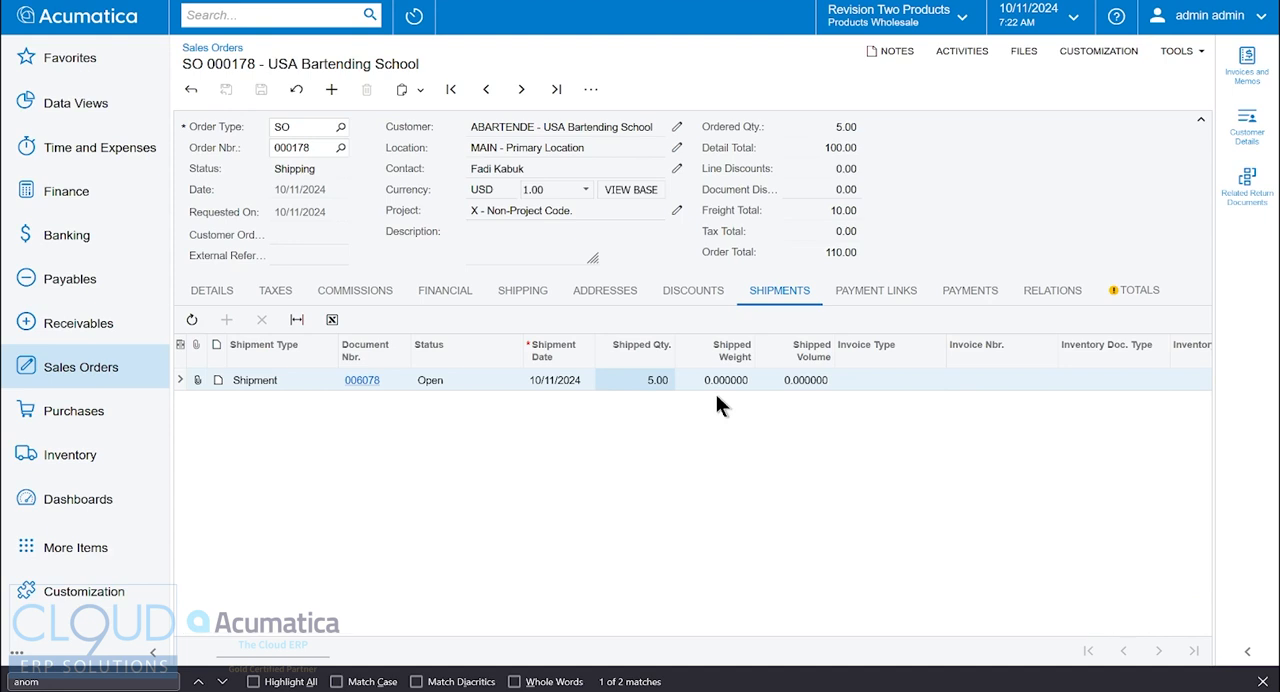
mouse_move(424, 216)
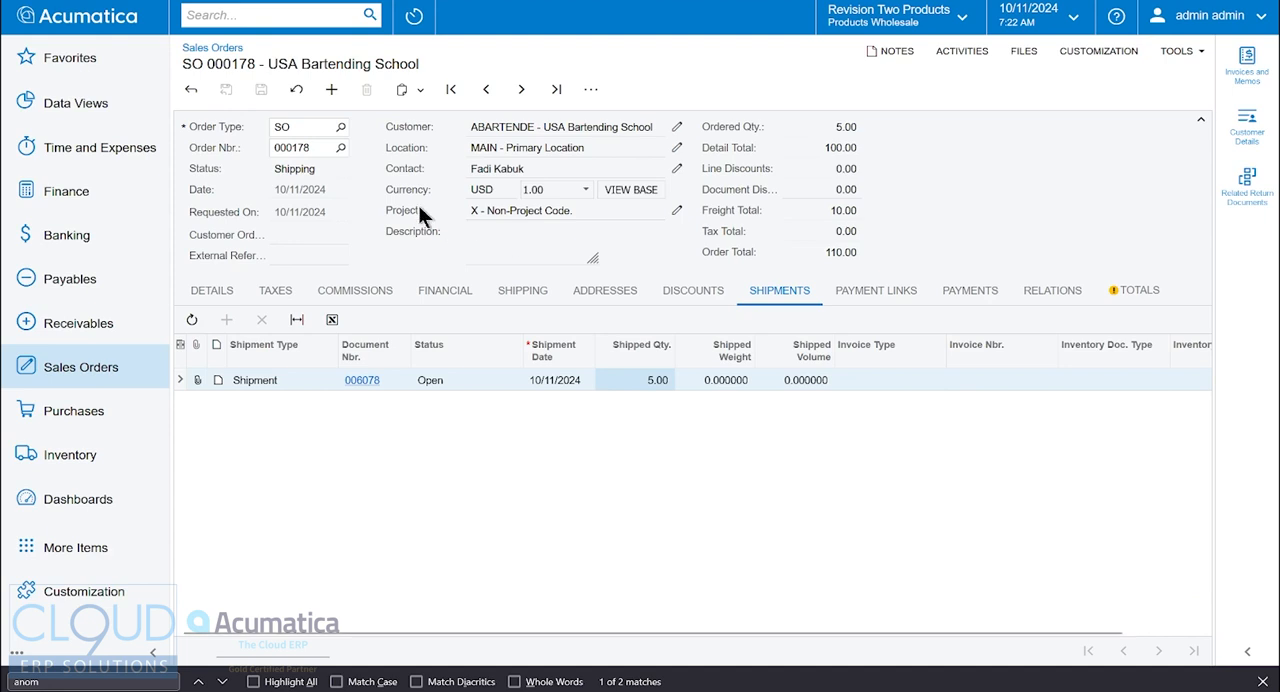
left_click(212, 290)
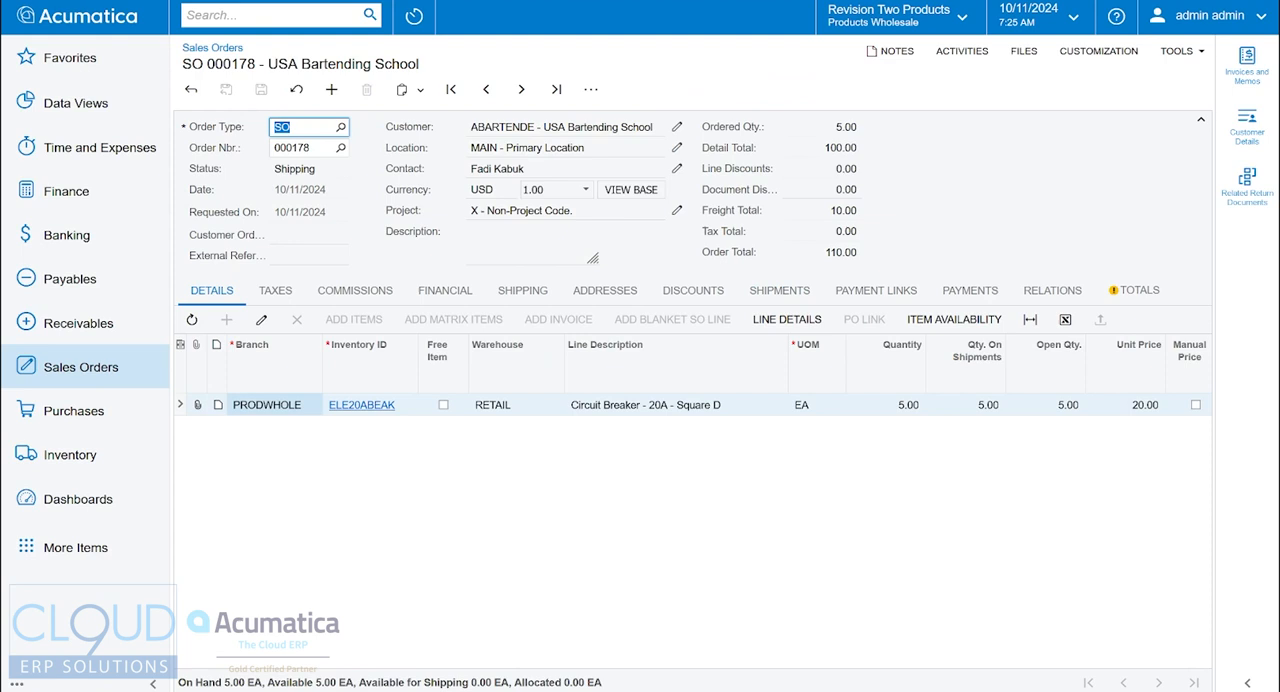
mouse_move(264, 200)
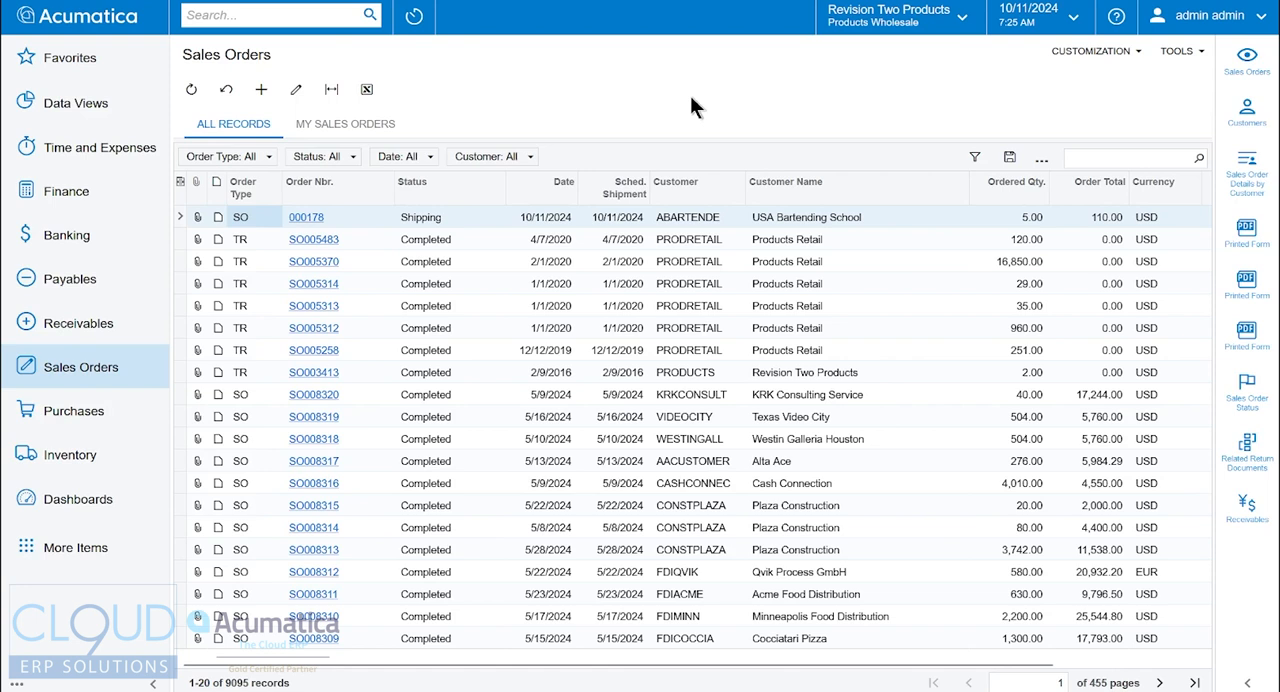
mouse_move(484, 320)
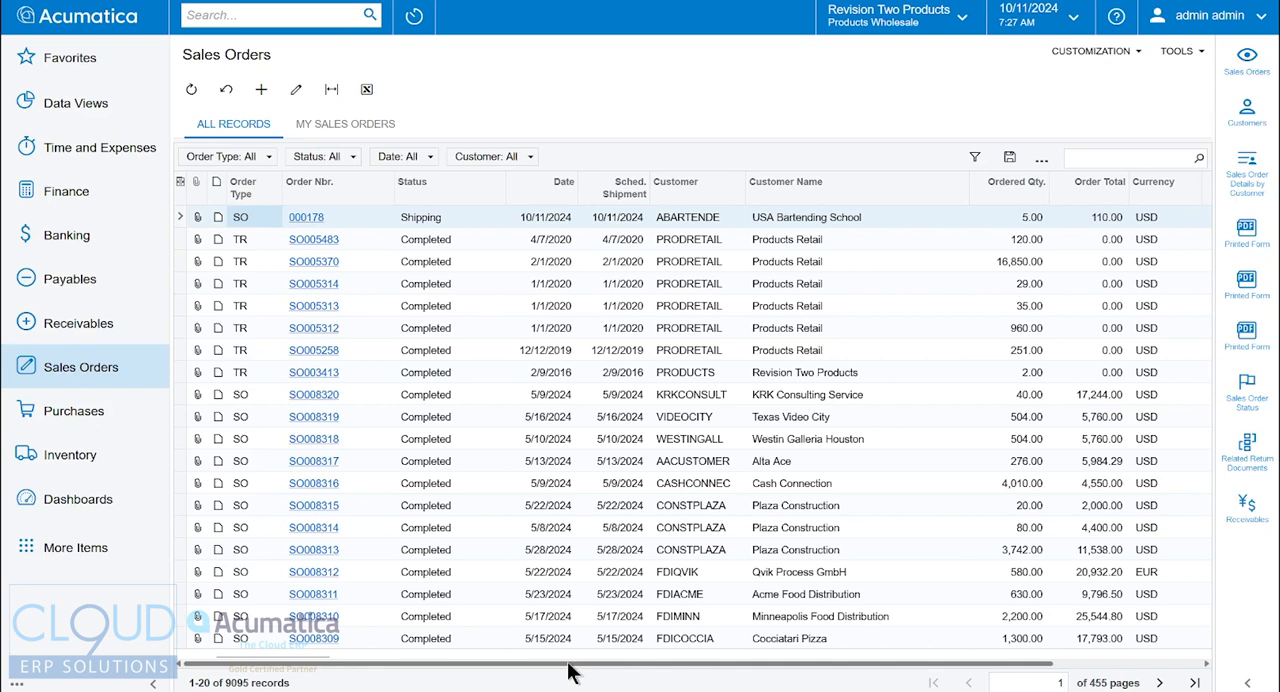
mouse_move(464, 224)
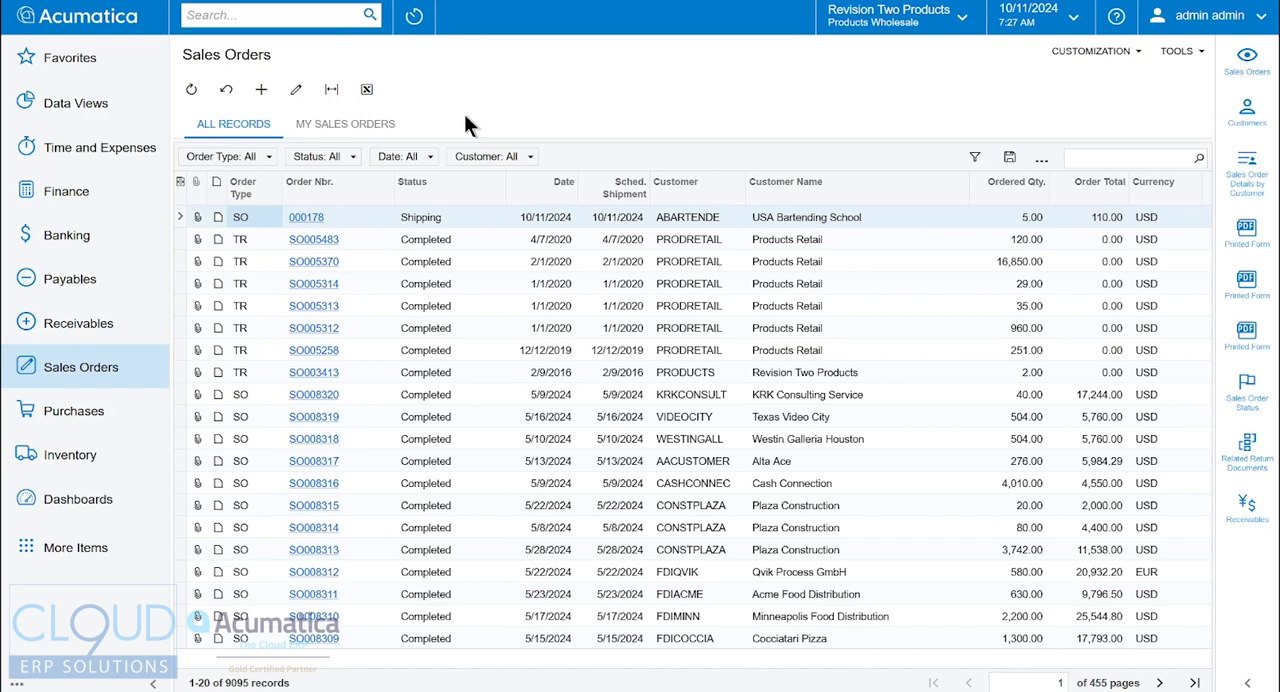
left_click(280, 16)
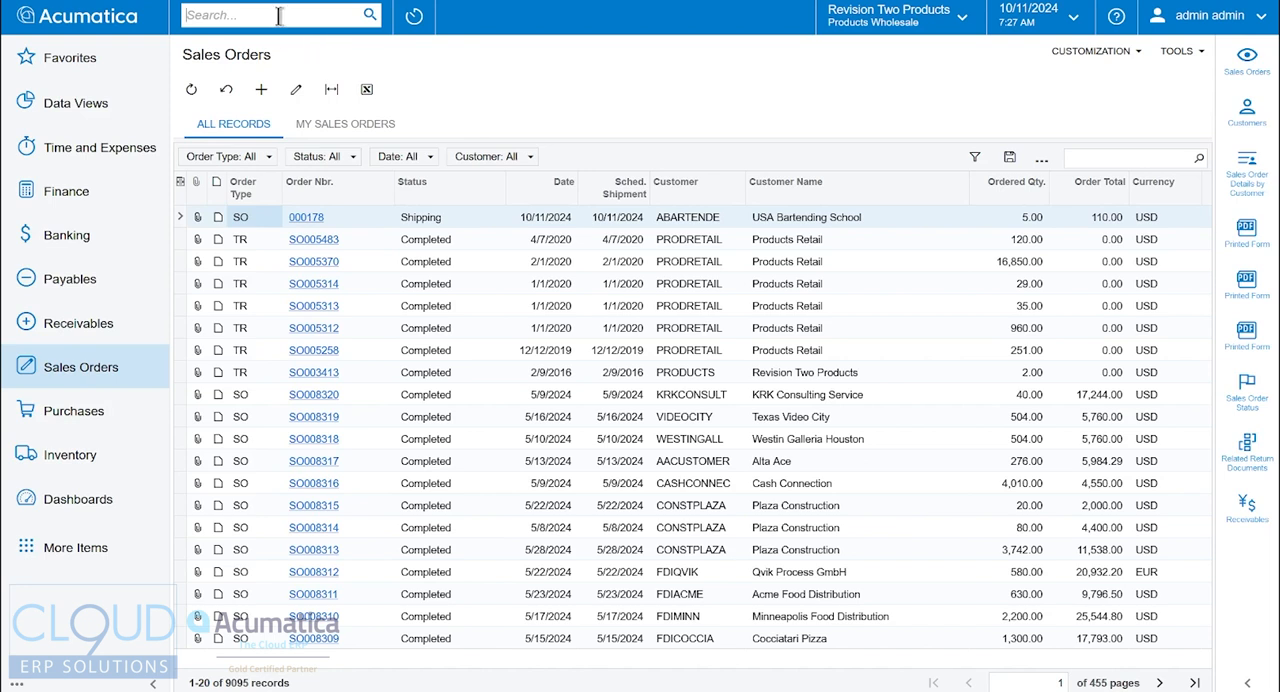
- Find Business Events via 'business eve' search and filter the grid with 'back'
type("business event")
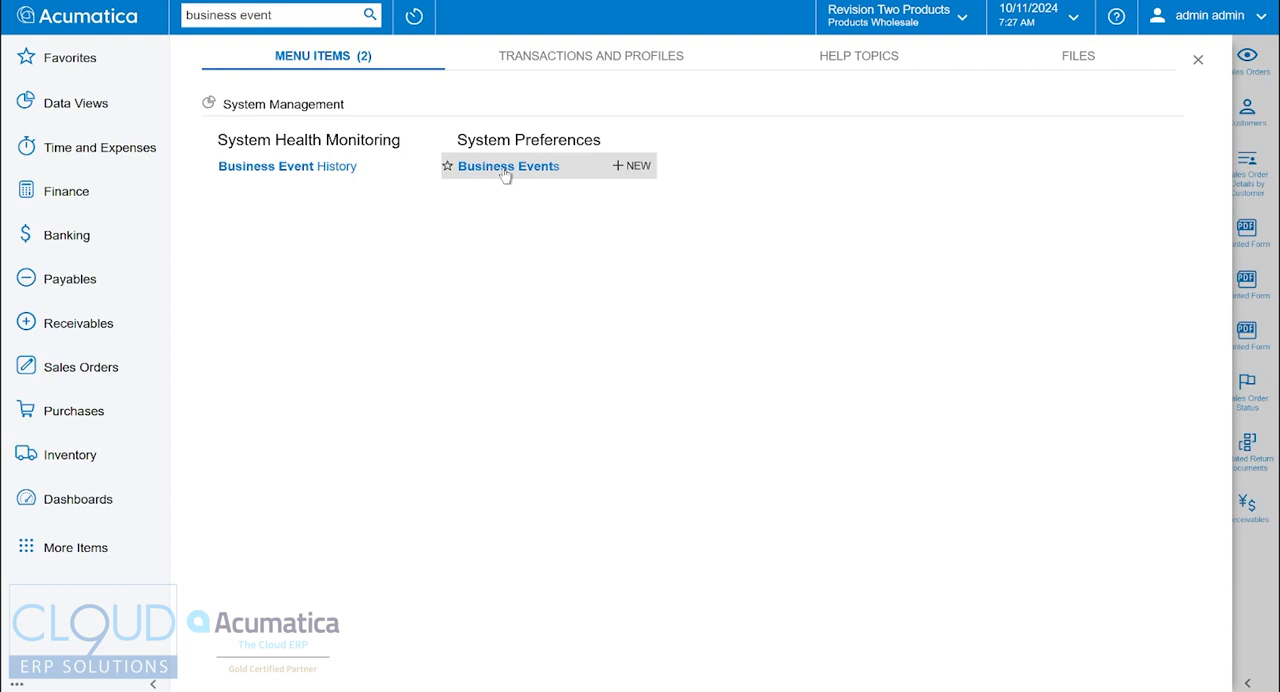
left_click(508, 166)
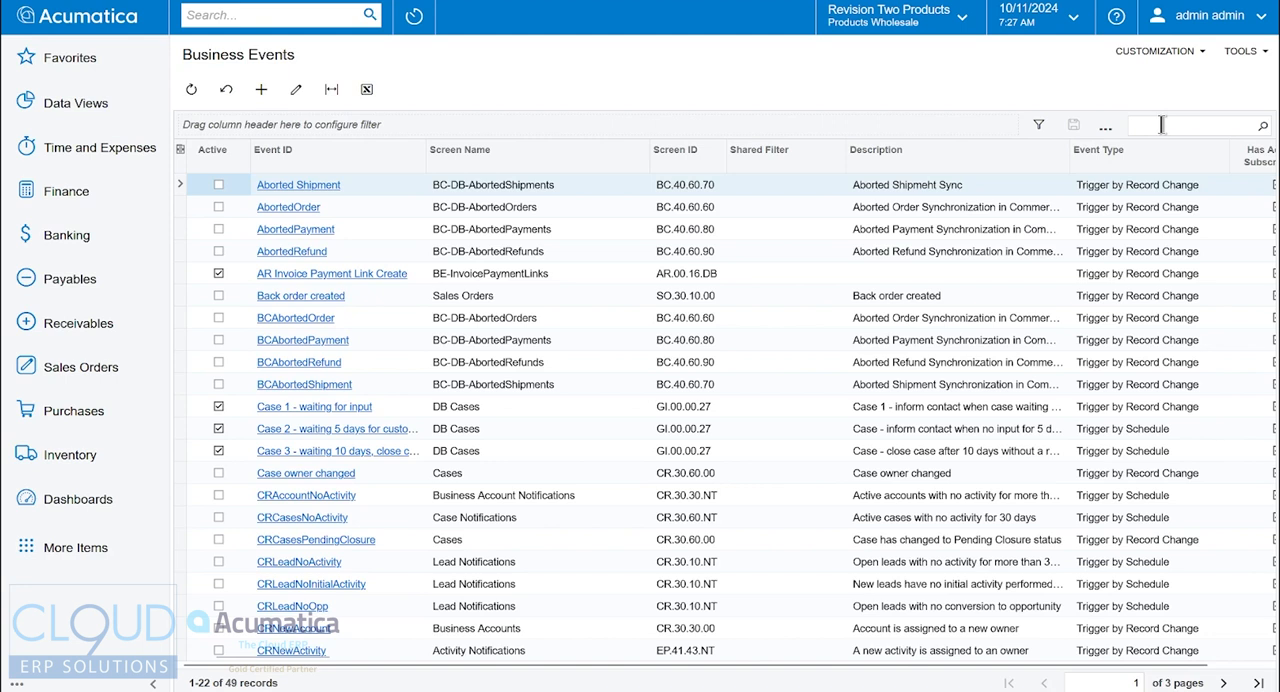
type("back")
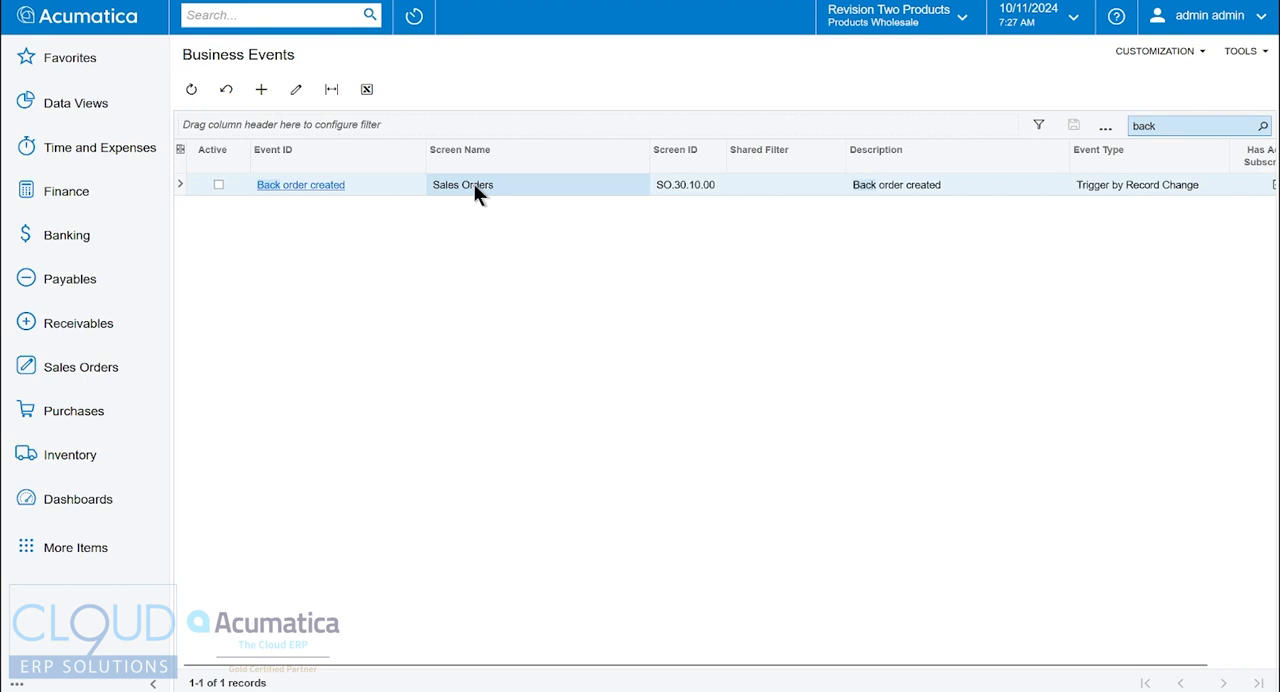
mouse_move(418, 190)
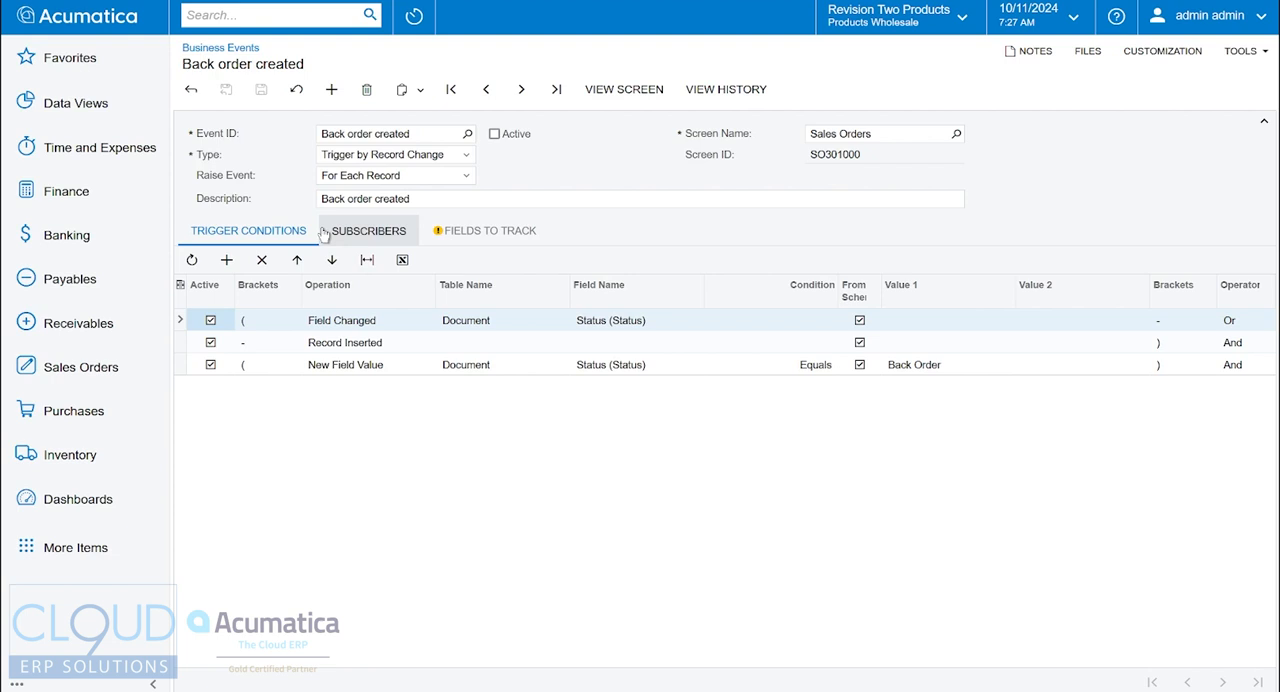
mouse_move(908, 132)
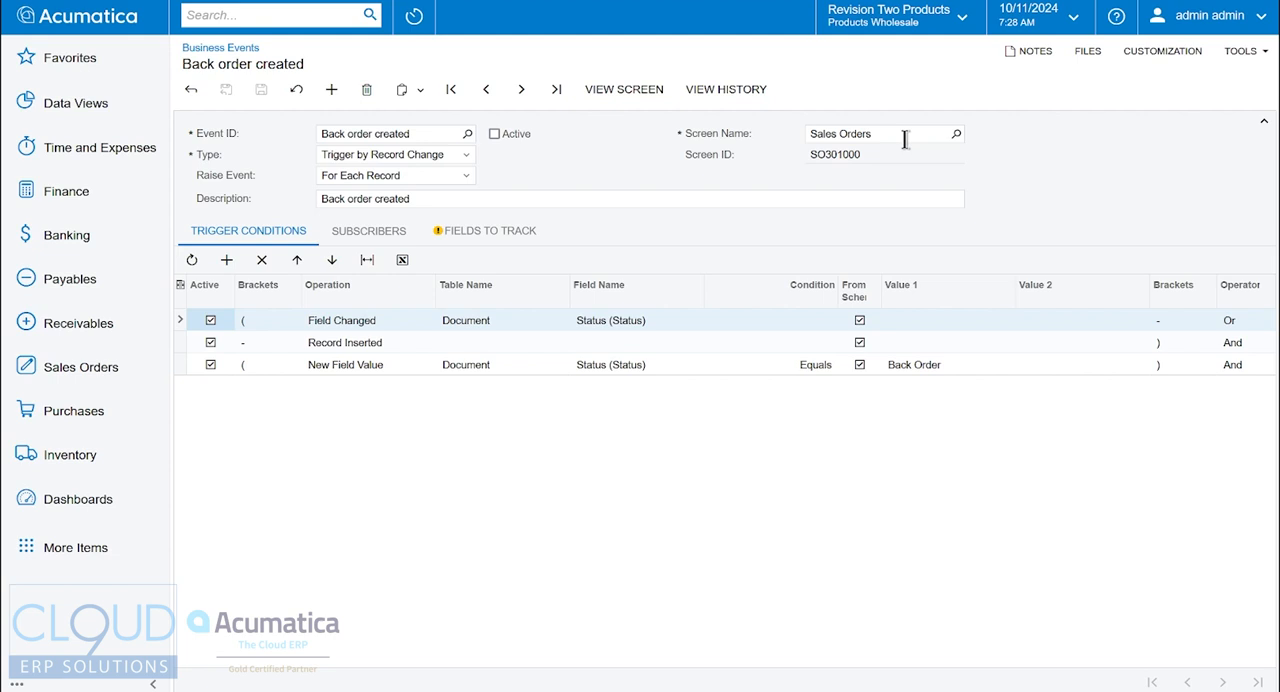
mouse_move(664, 170)
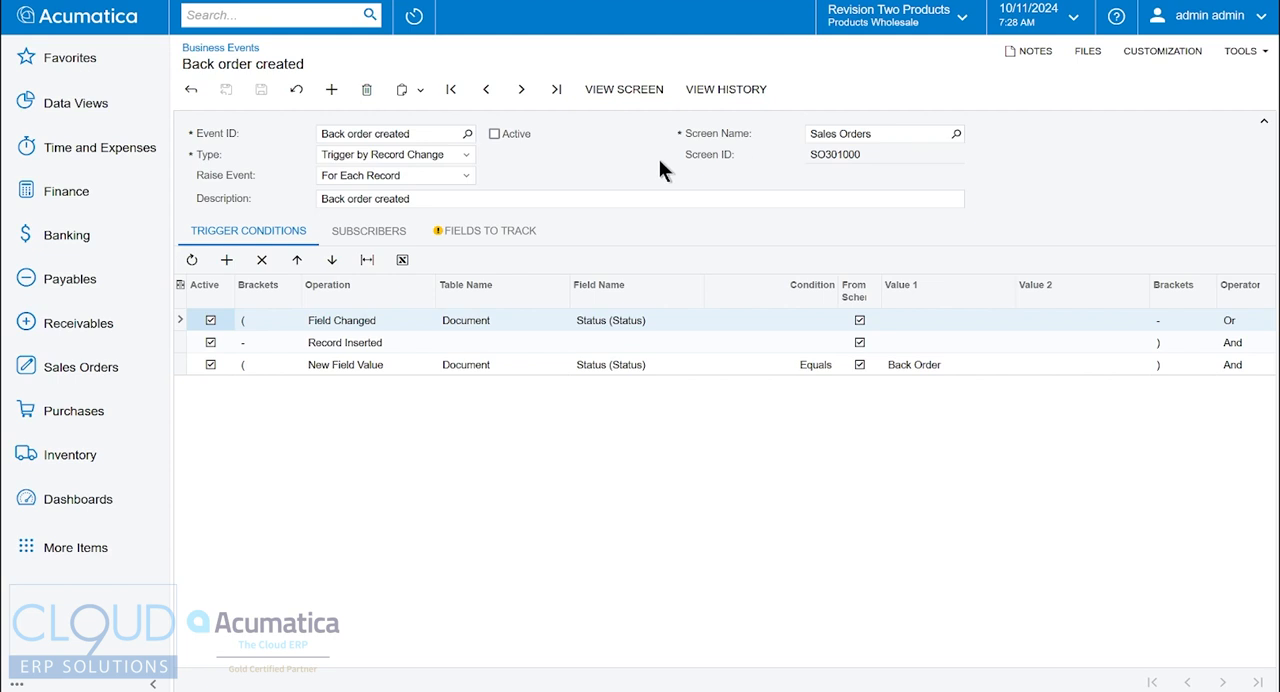
mouse_move(444, 336)
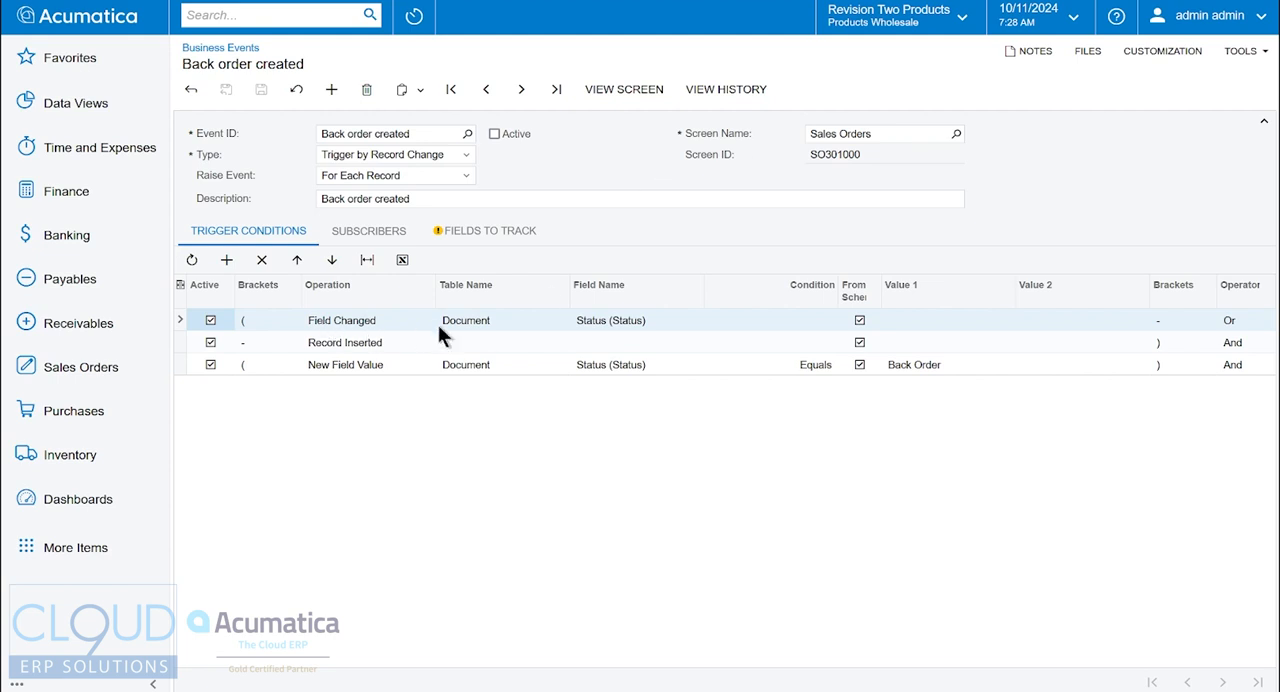
mouse_move(600, 332)
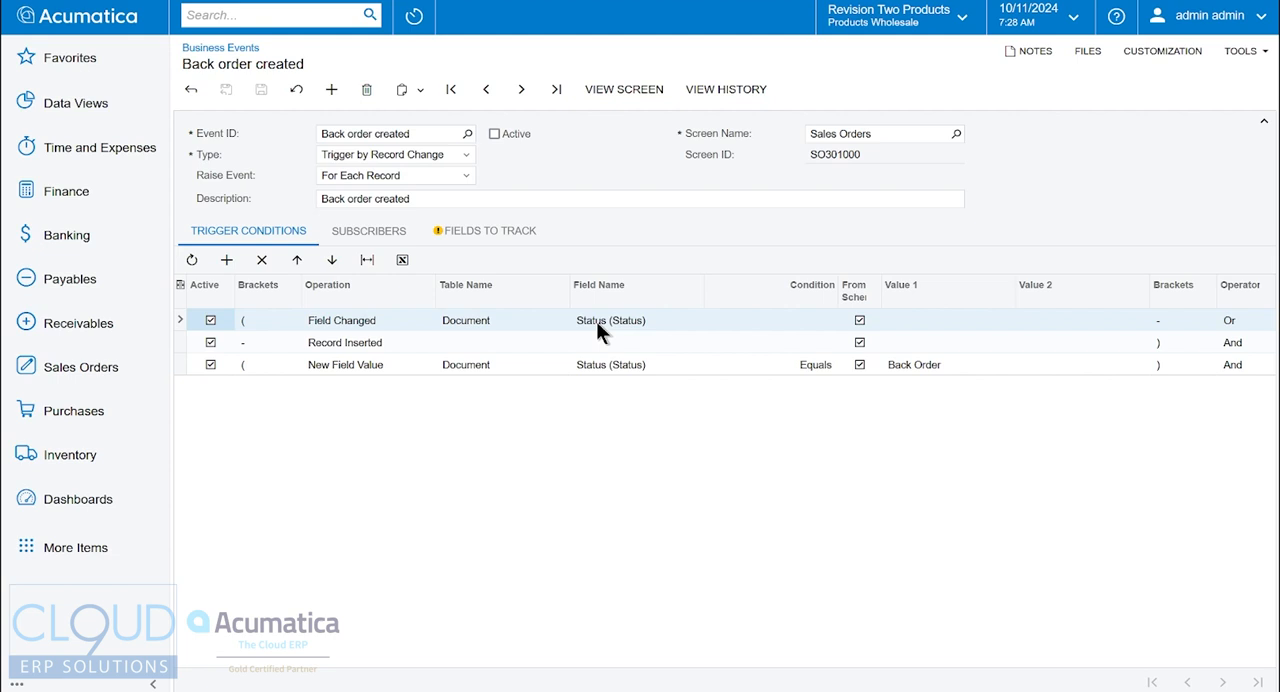
mouse_move(358, 362)
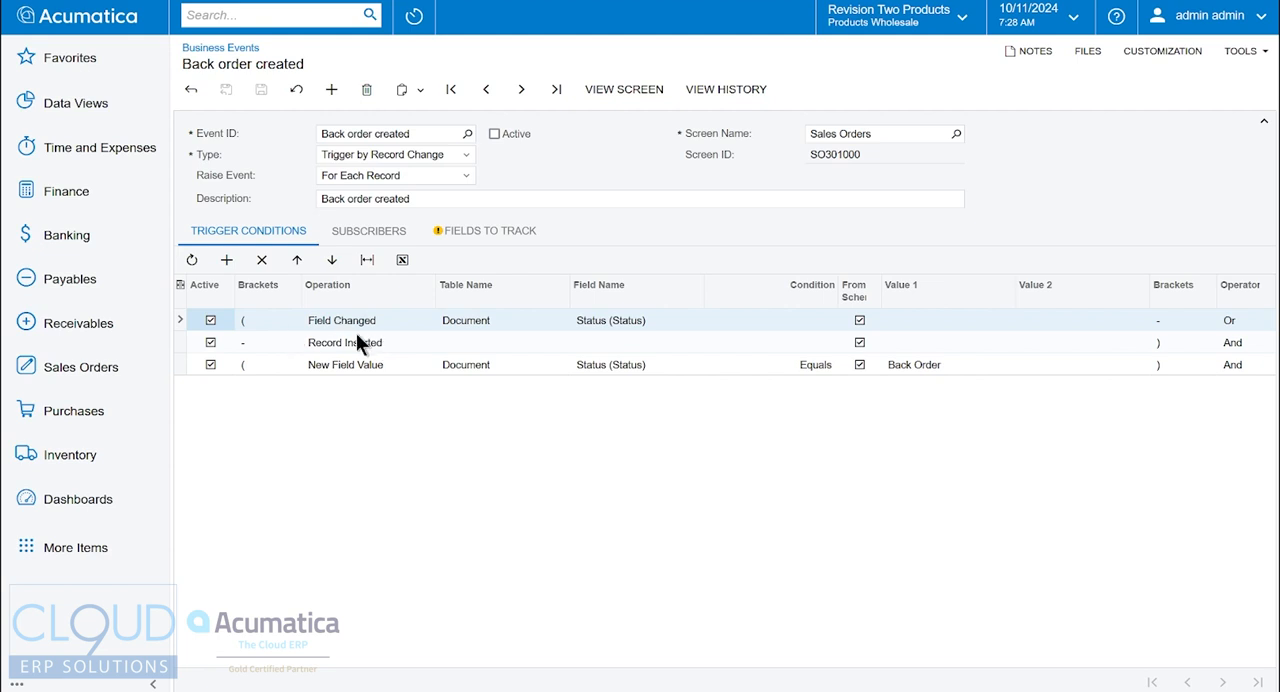
mouse_move(352, 352)
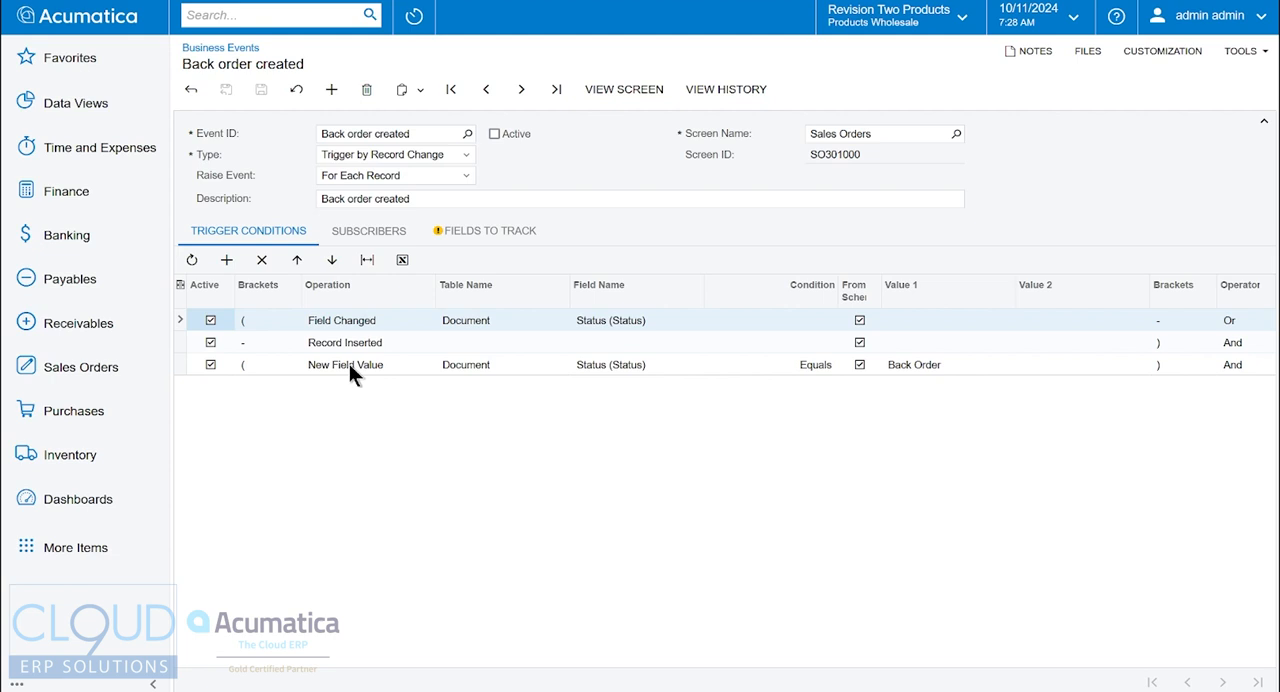
- Inspect the New Field Value = Back Order trigger condition, then view the event's subscribers
left_click(344, 364)
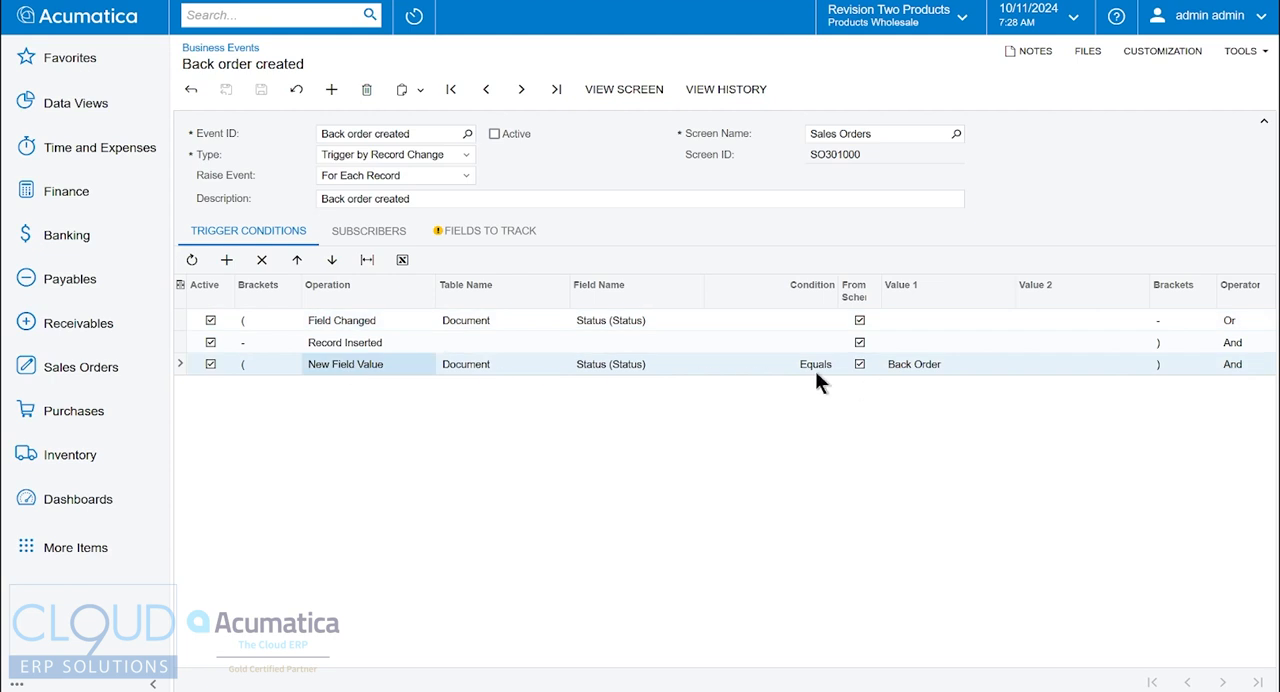
left_click(464, 284)
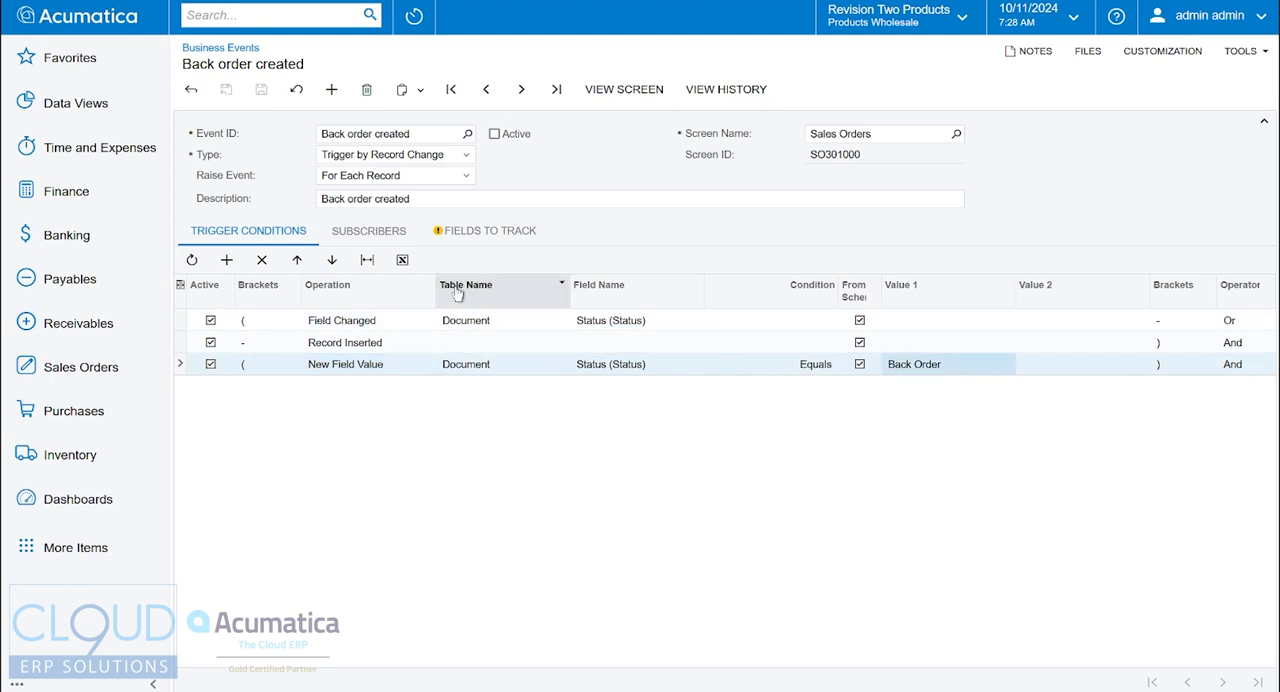
left_click(368, 230)
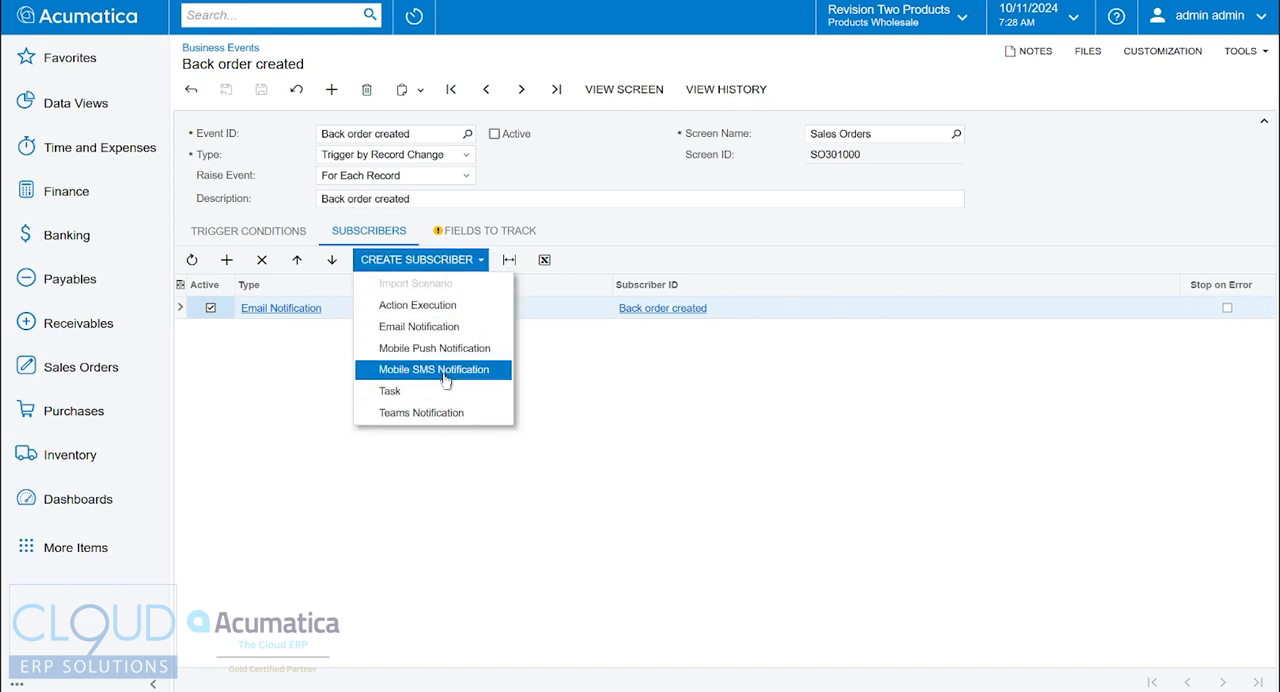
mouse_move(428, 370)
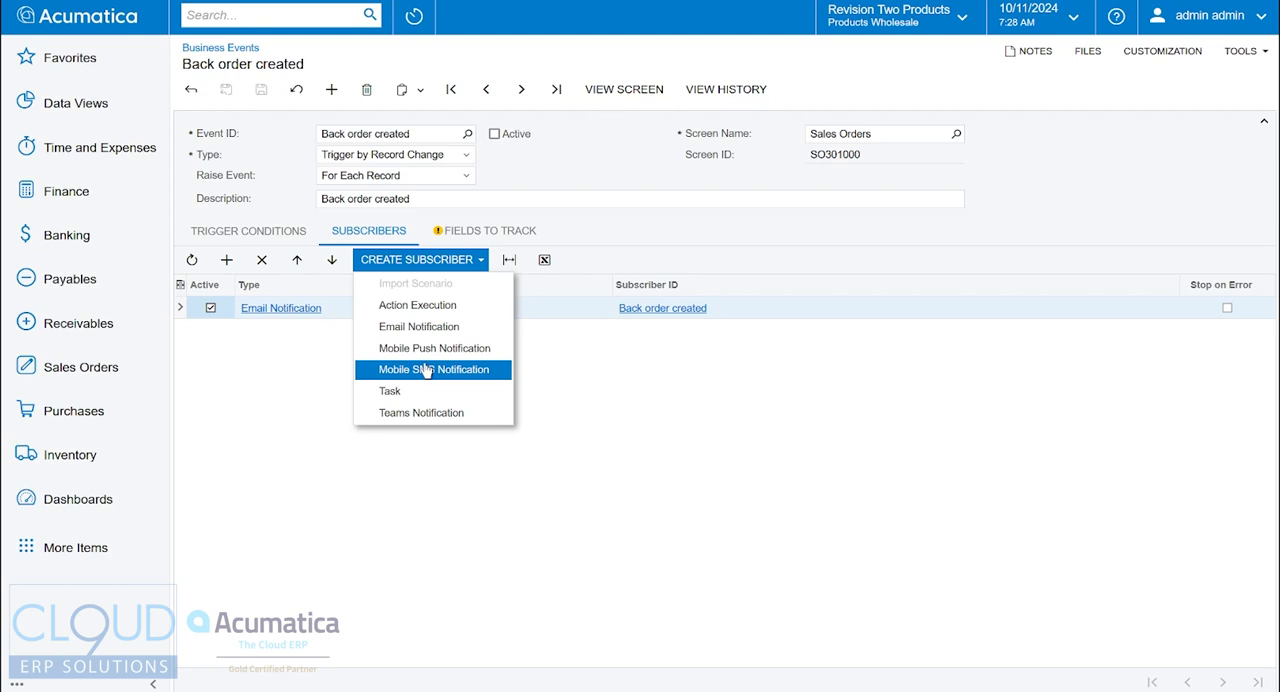
mouse_move(432, 348)
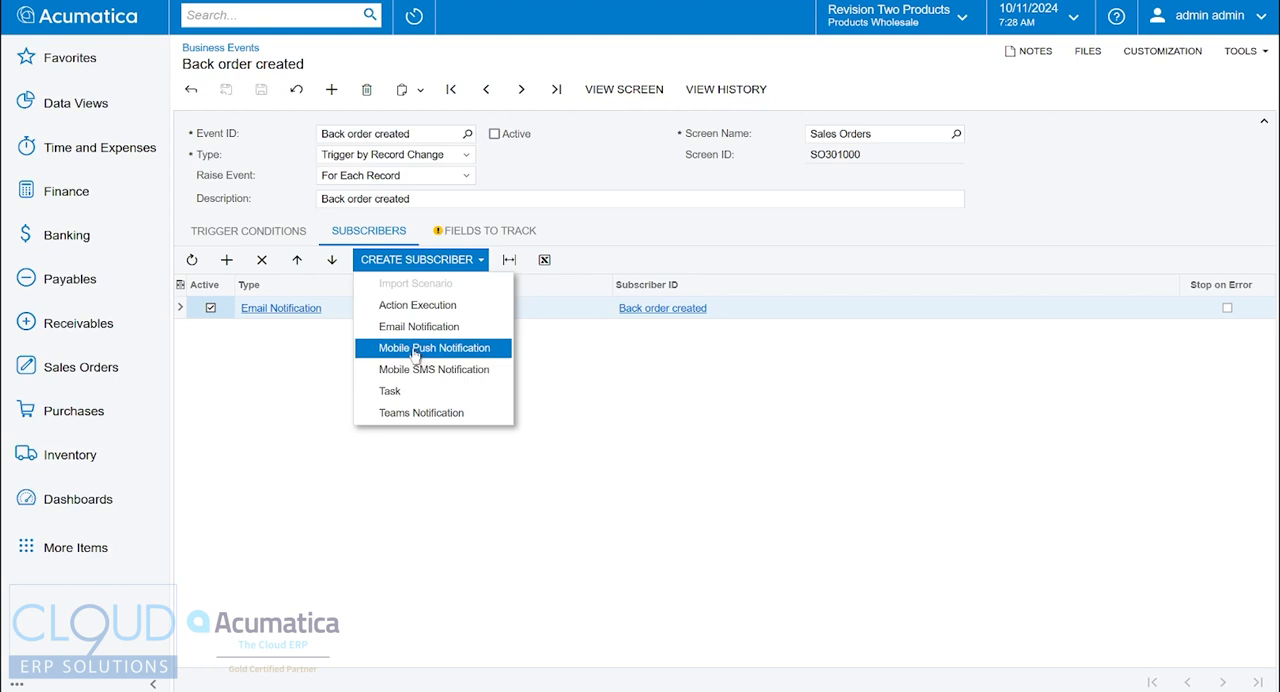
mouse_move(434, 392)
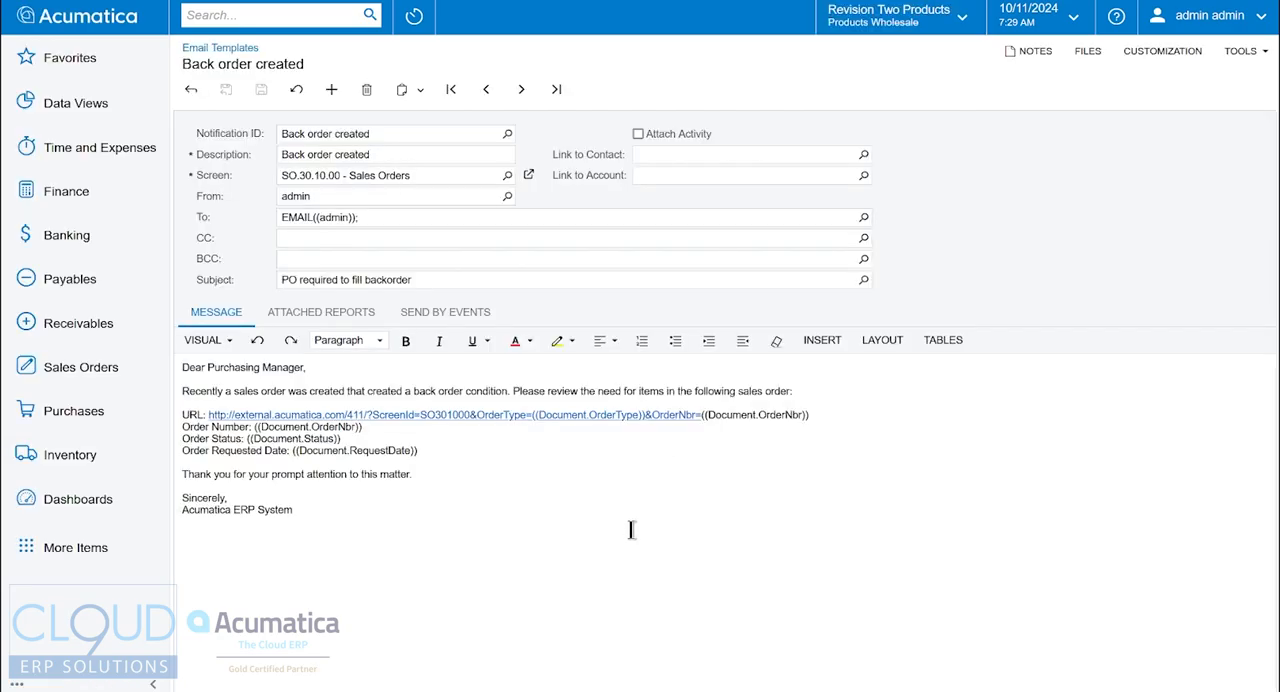
mouse_move(356, 364)
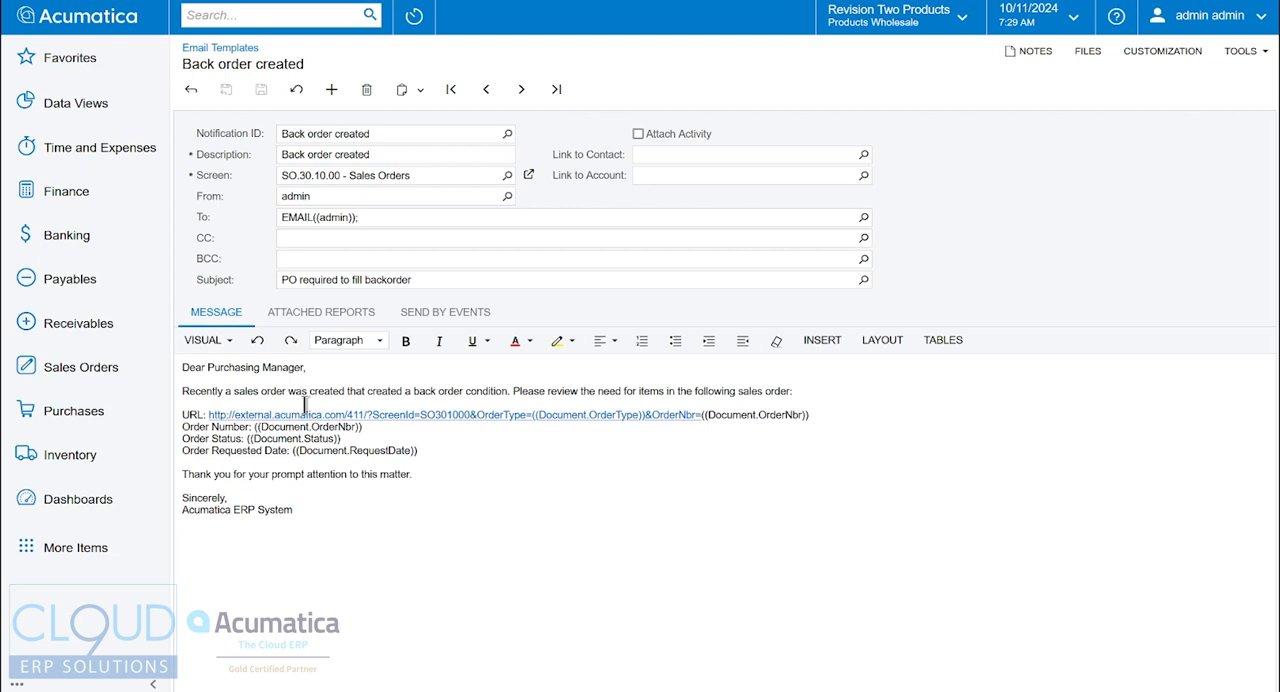
mouse_move(690, 414)
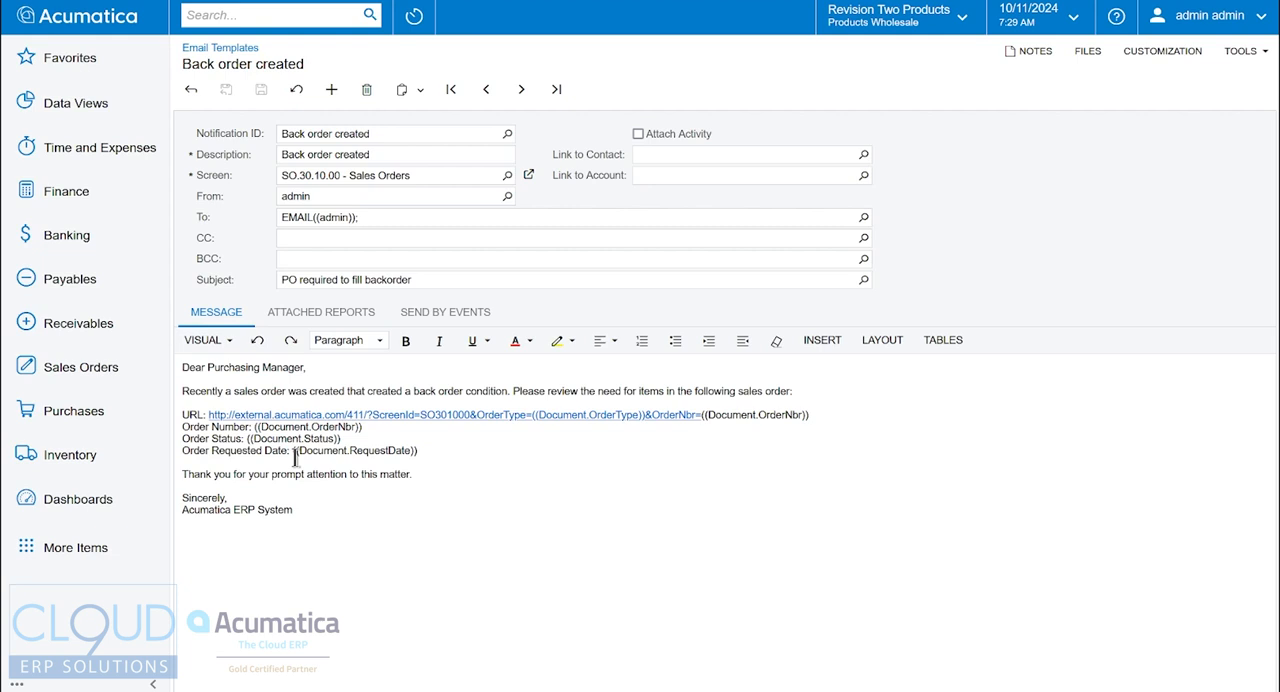
mouse_move(212, 242)
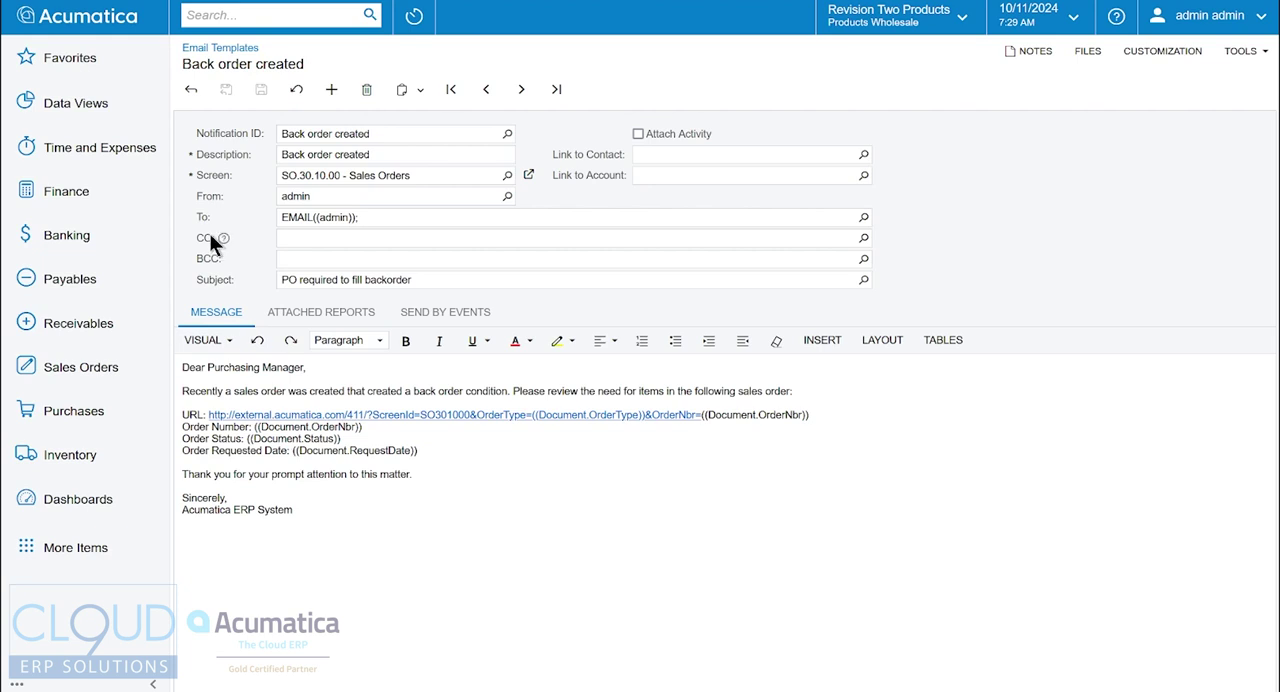
mouse_move(318, 540)
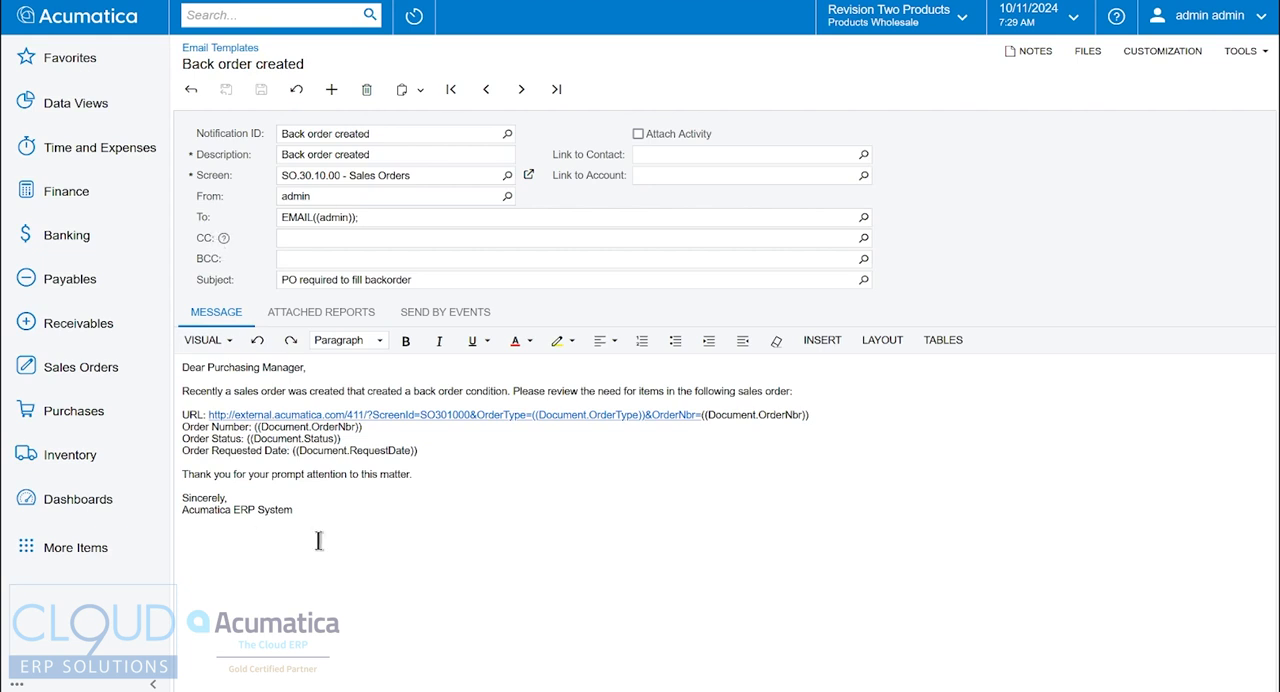
mouse_move(200, 150)
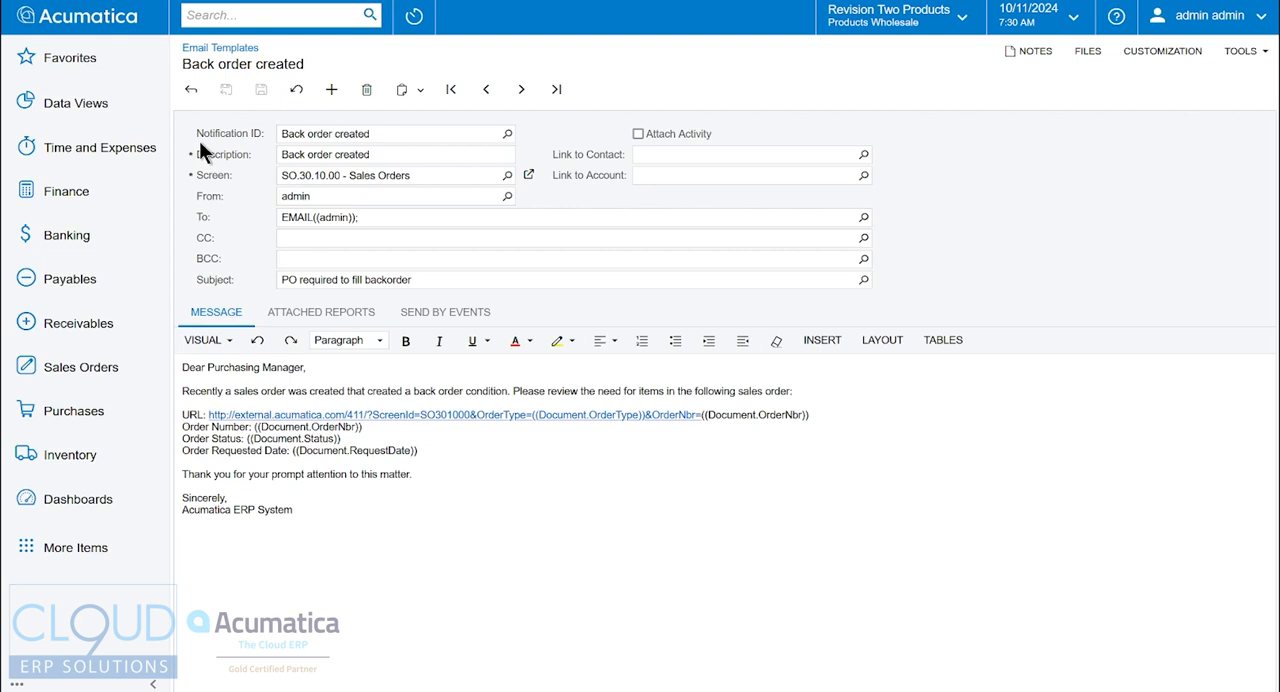
mouse_move(152, 264)
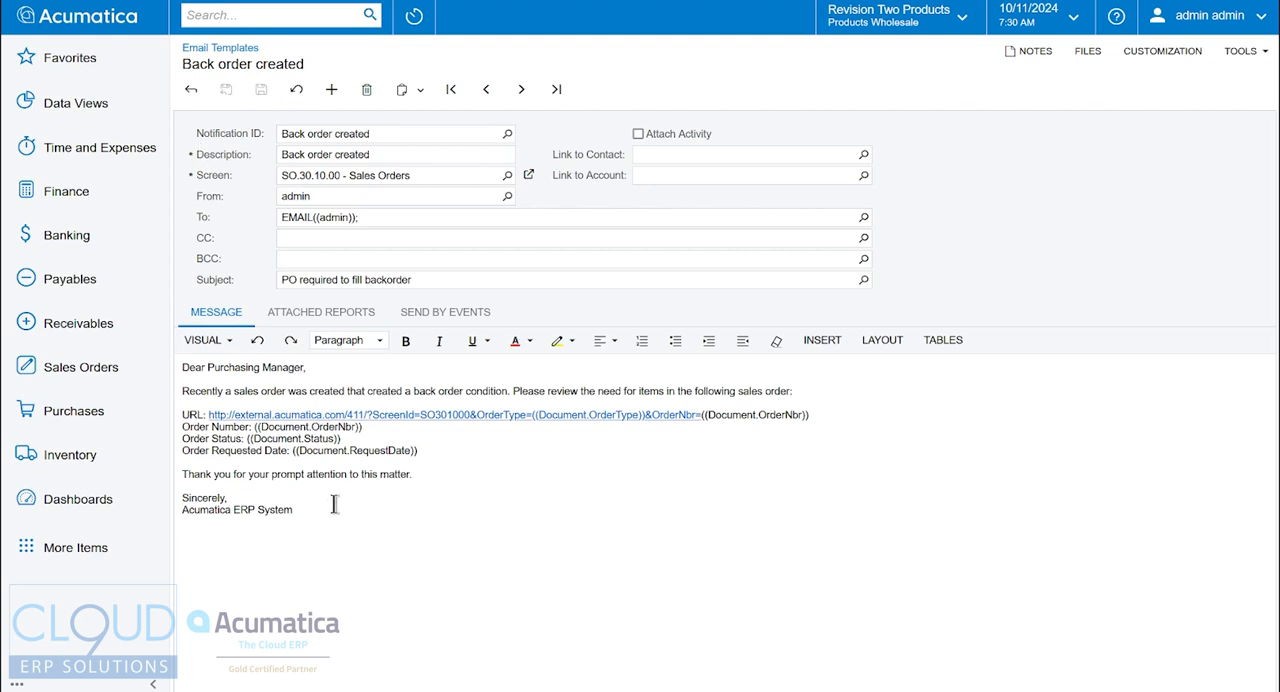
mouse_move(248, 222)
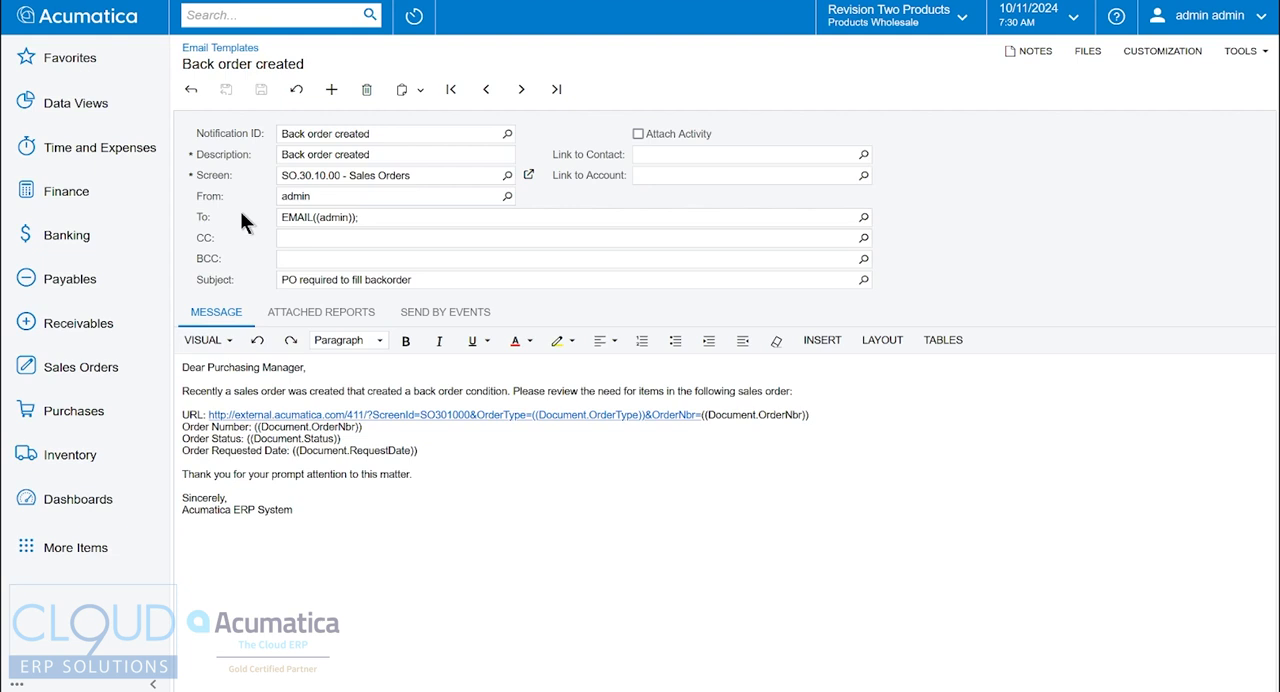